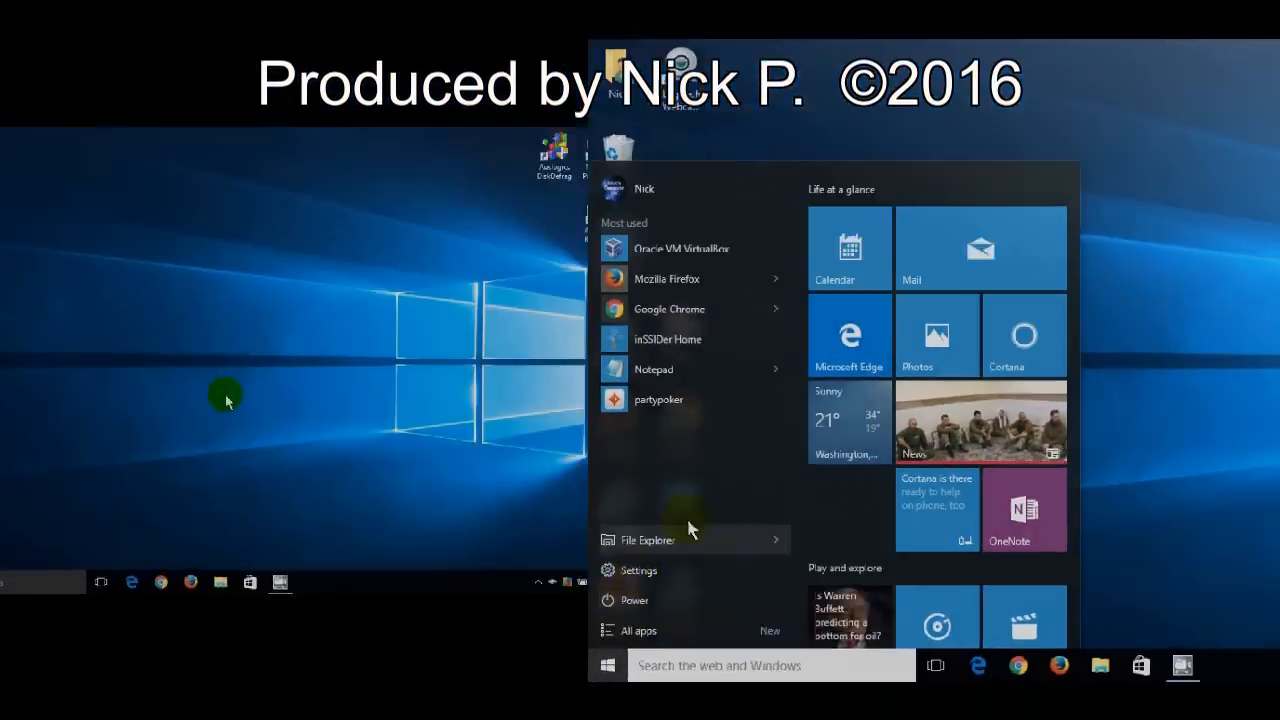
Dismiss the Start menu and launch Control Panel from the Start button's Quick Link menu.
left_click(608, 664)
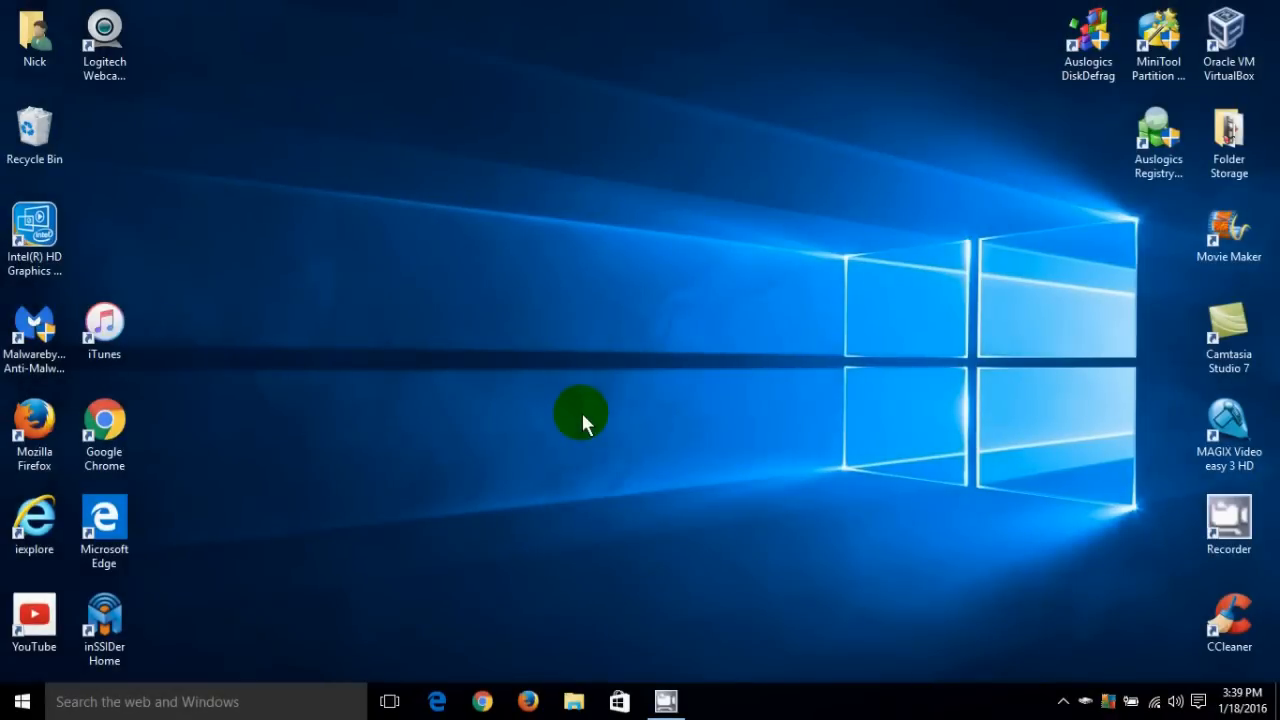
mouse_move(44, 684)
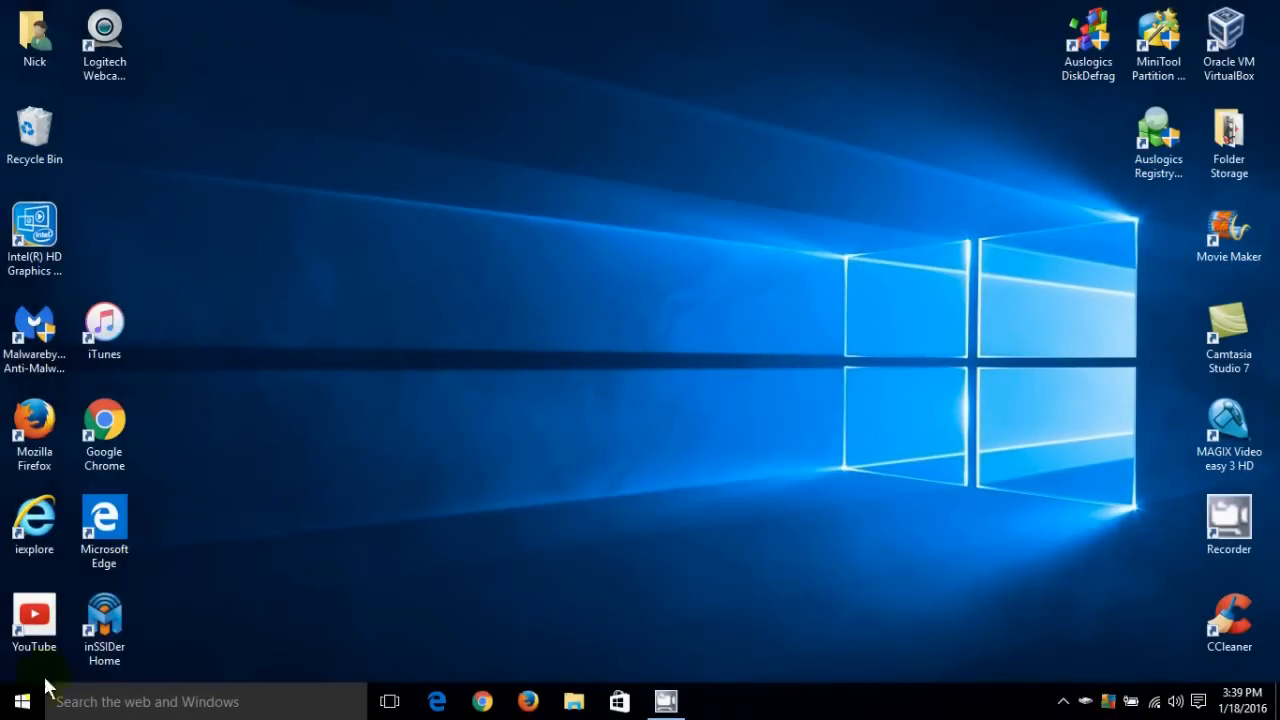
right_click(22, 700)
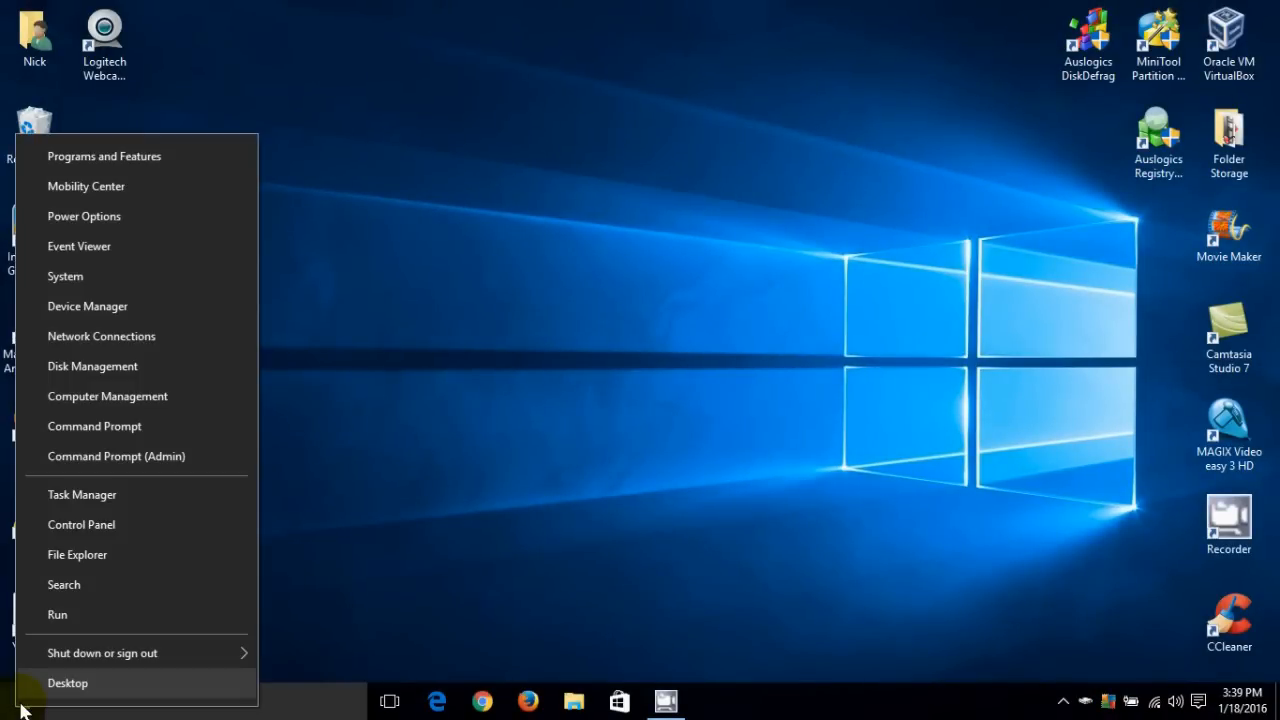
mouse_move(116, 594)
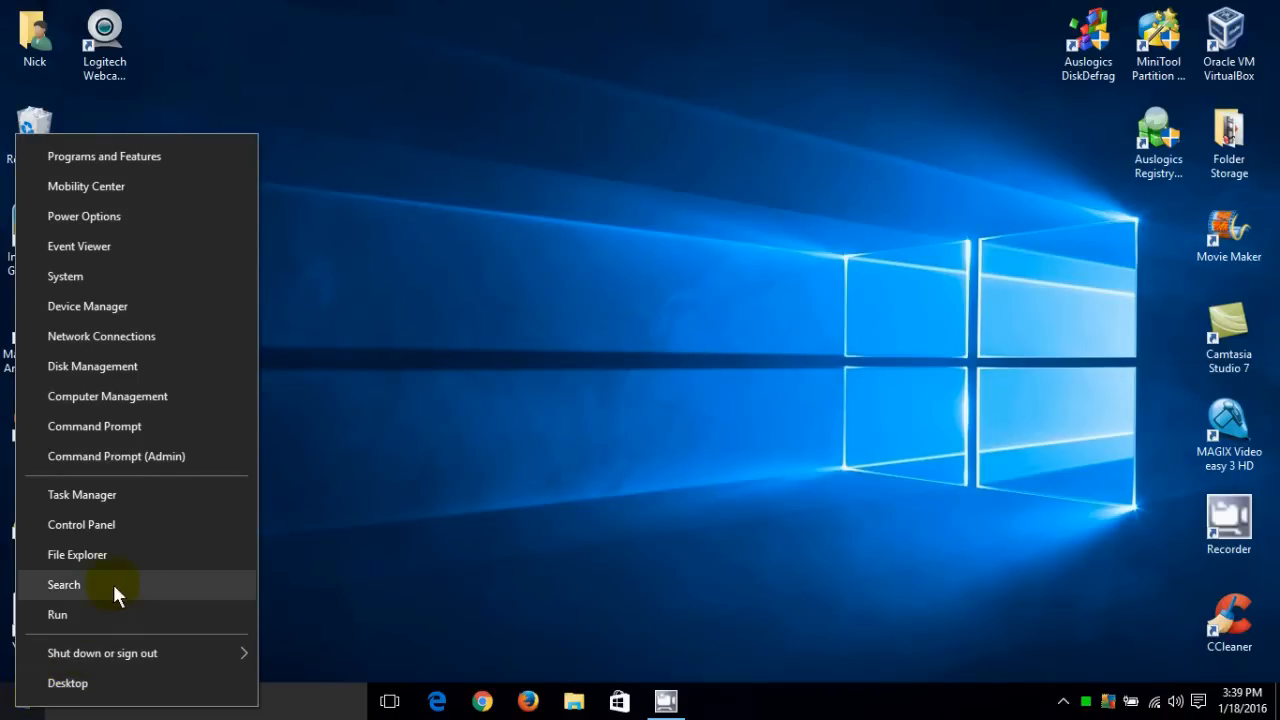
left_click(80, 524)
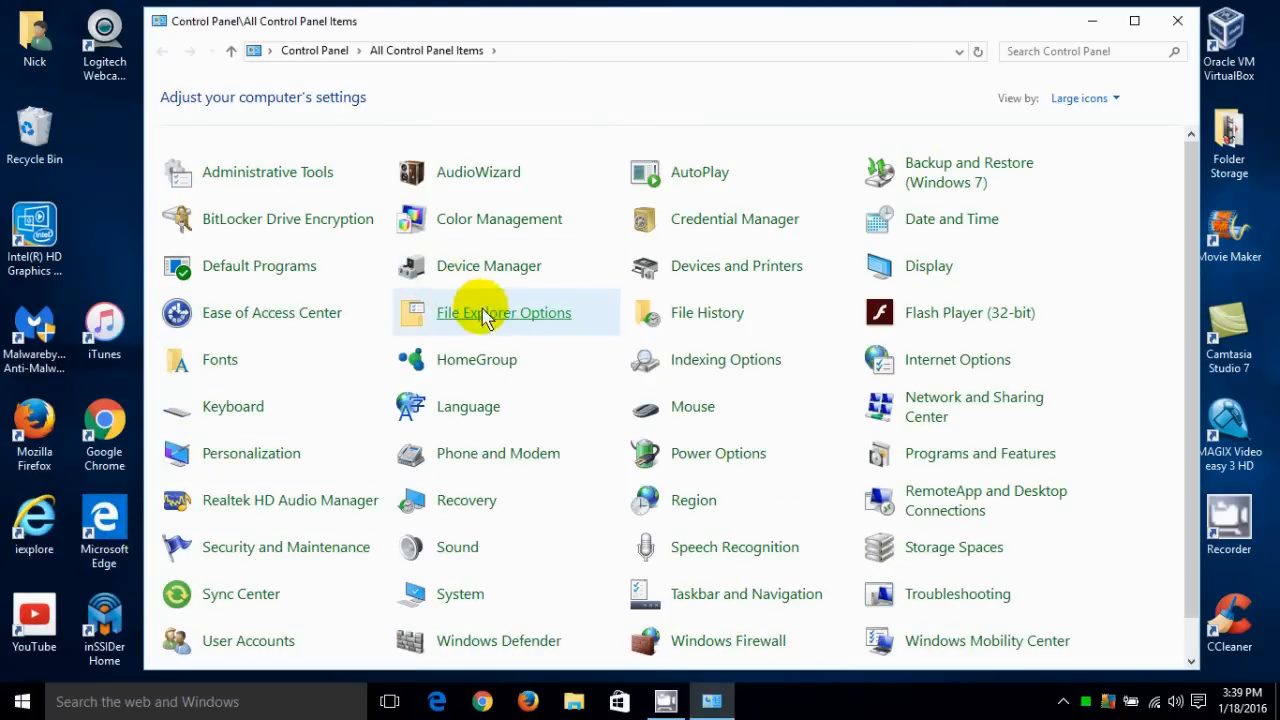
mouse_move(456, 548)
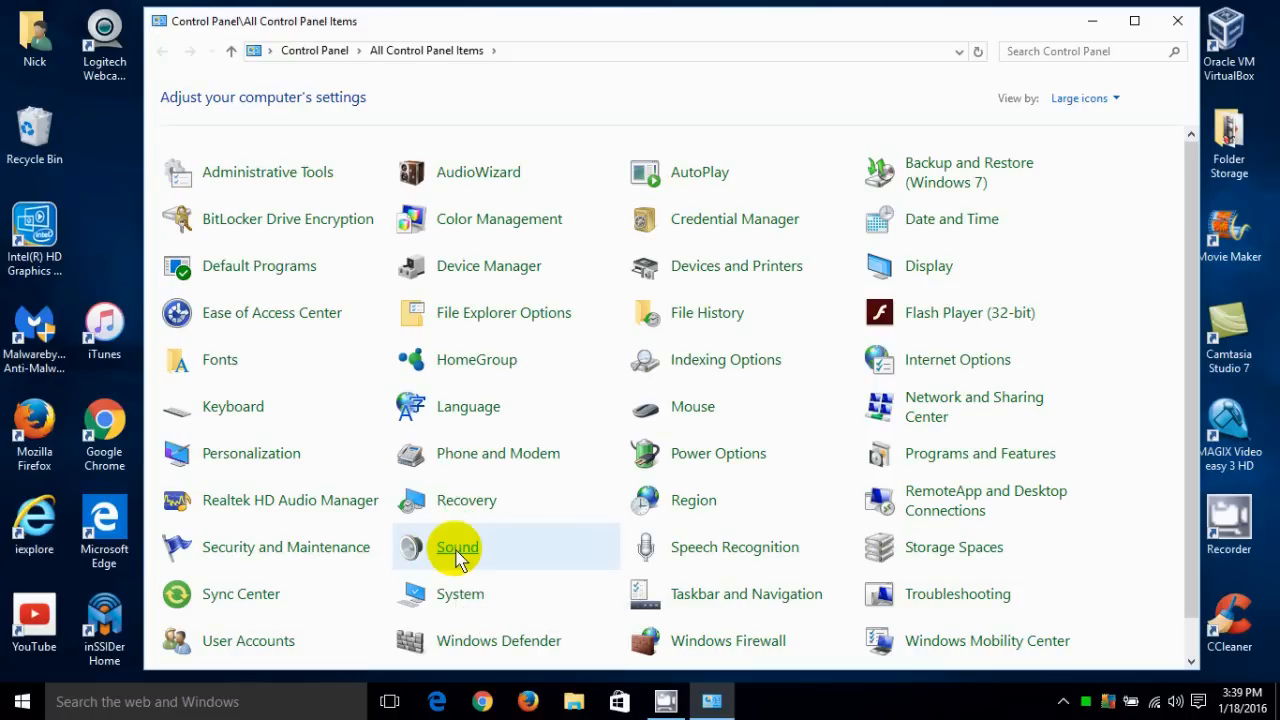
double_click(456, 548)
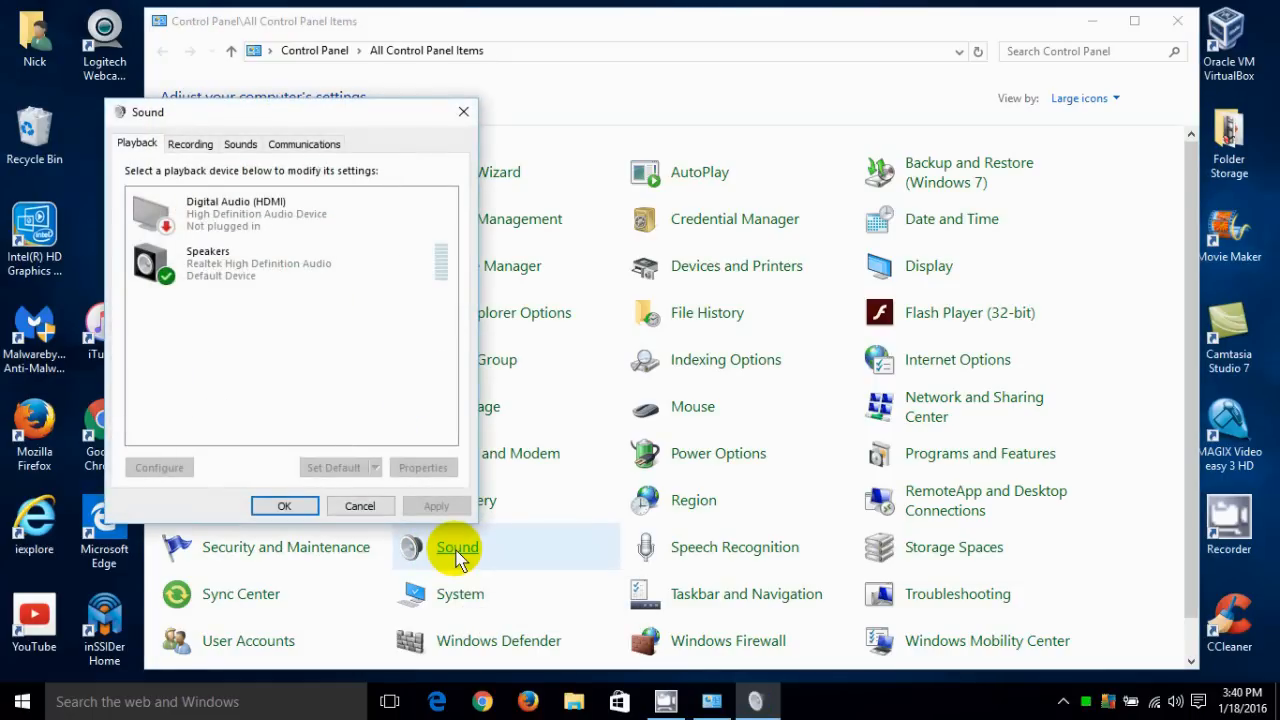
mouse_move(460, 420)
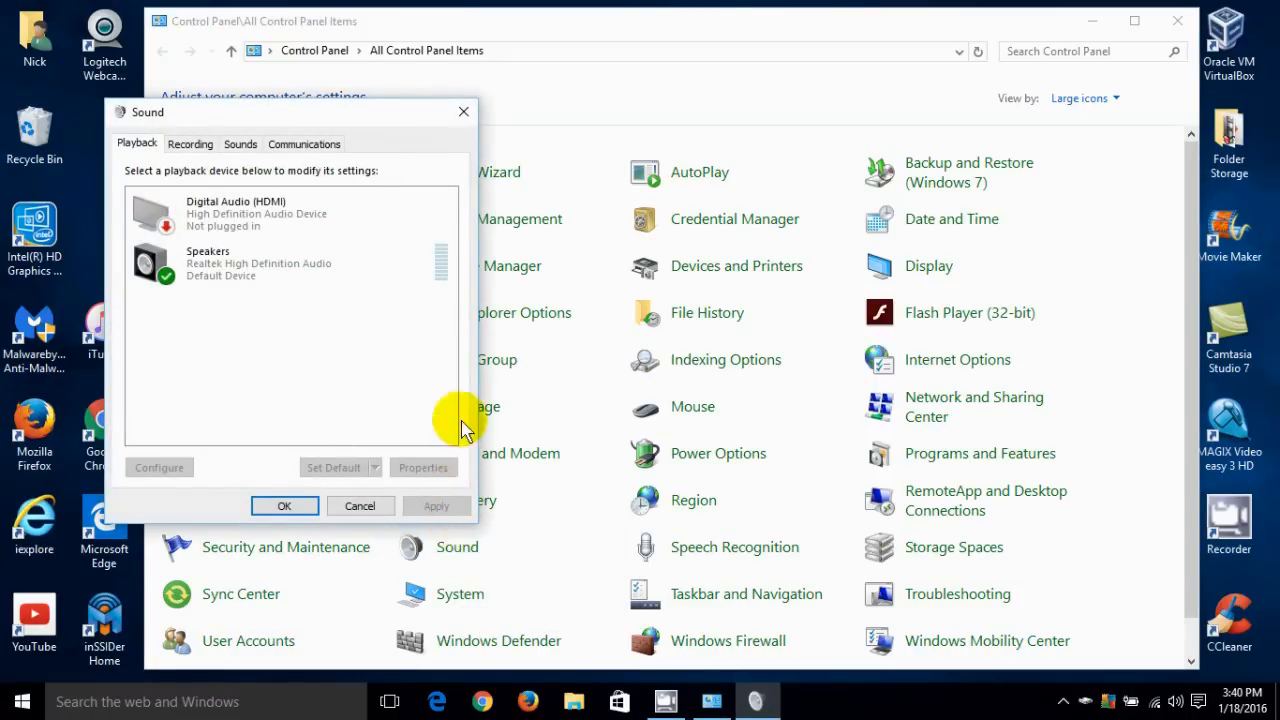
mouse_move(464, 112)
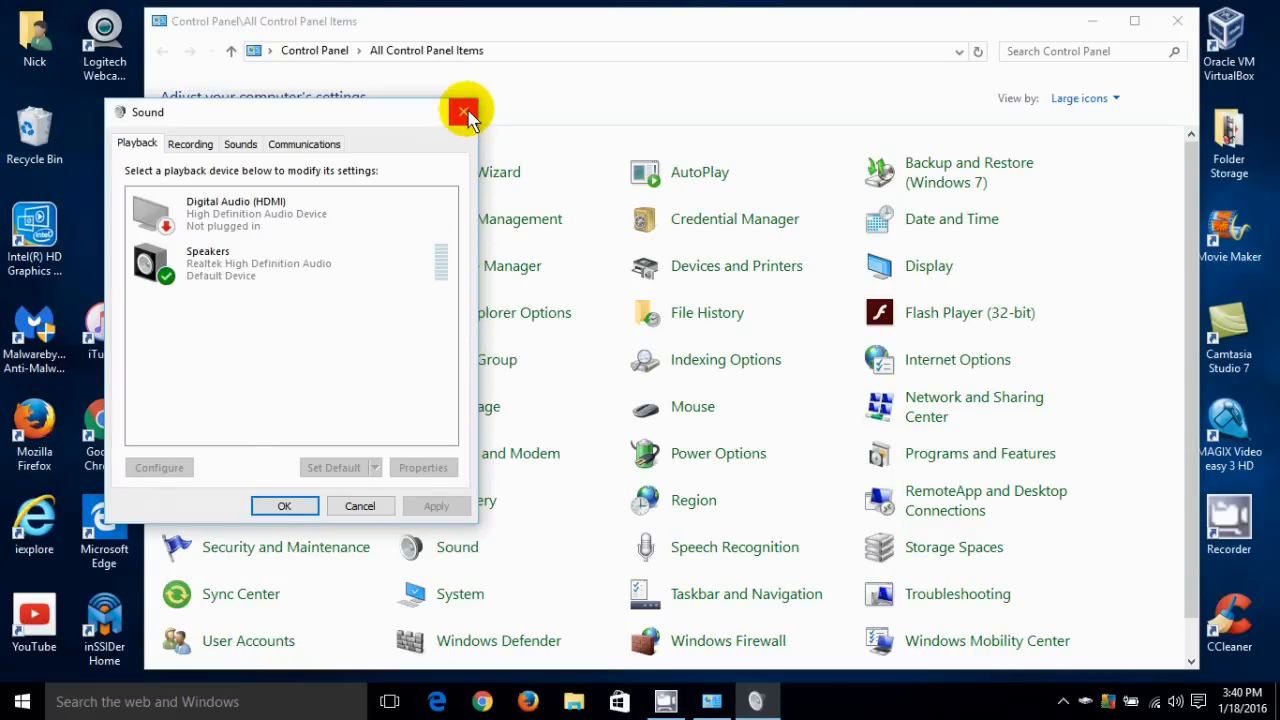
left_click(464, 110)
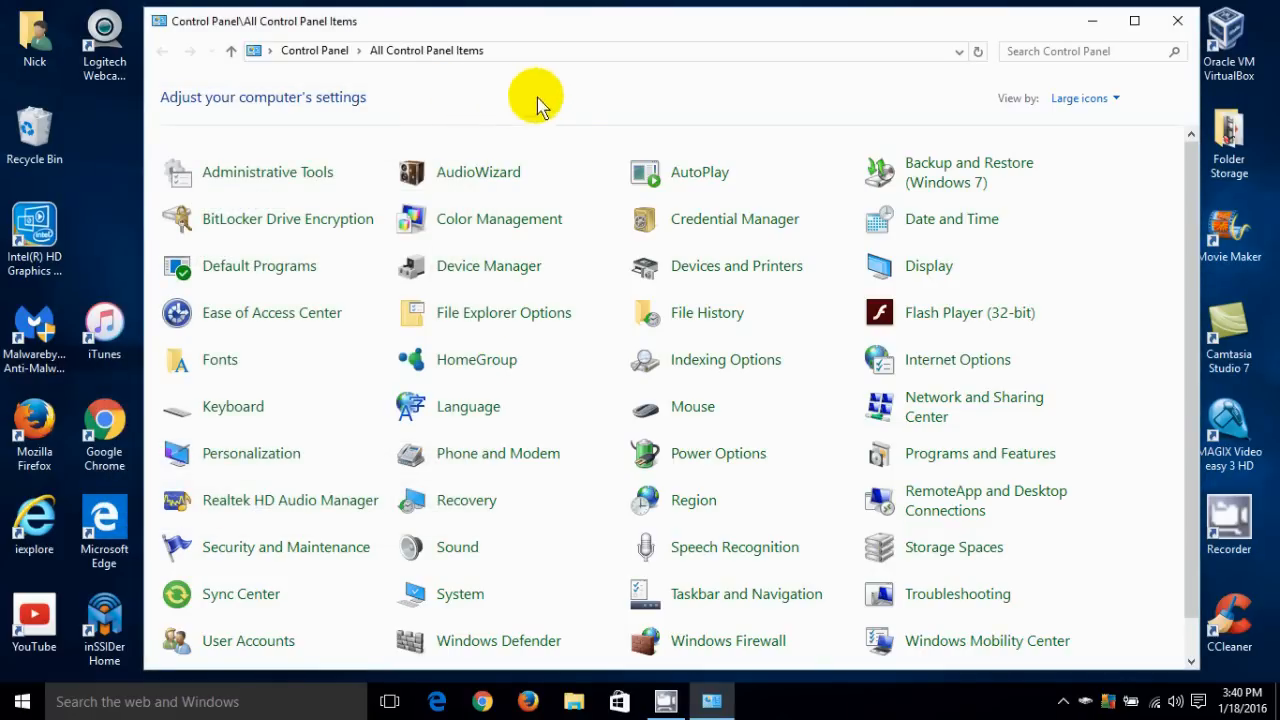
mouse_move(478, 144)
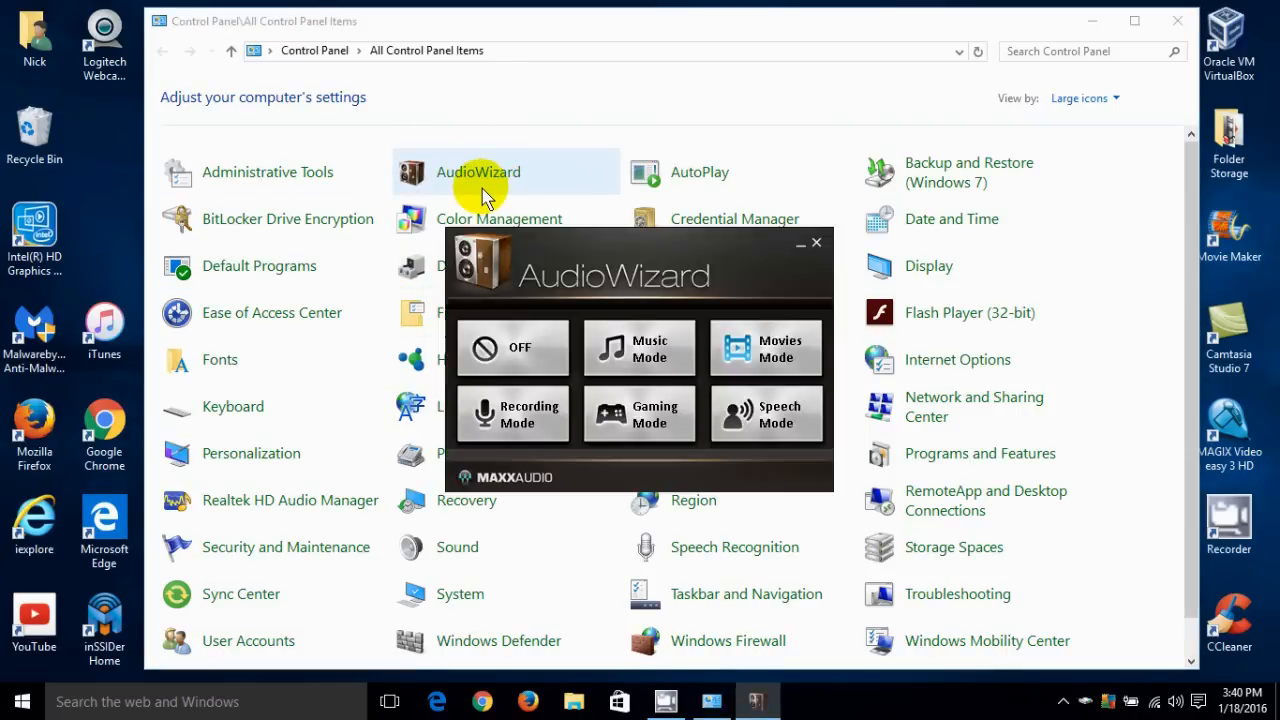
mouse_move(512, 348)
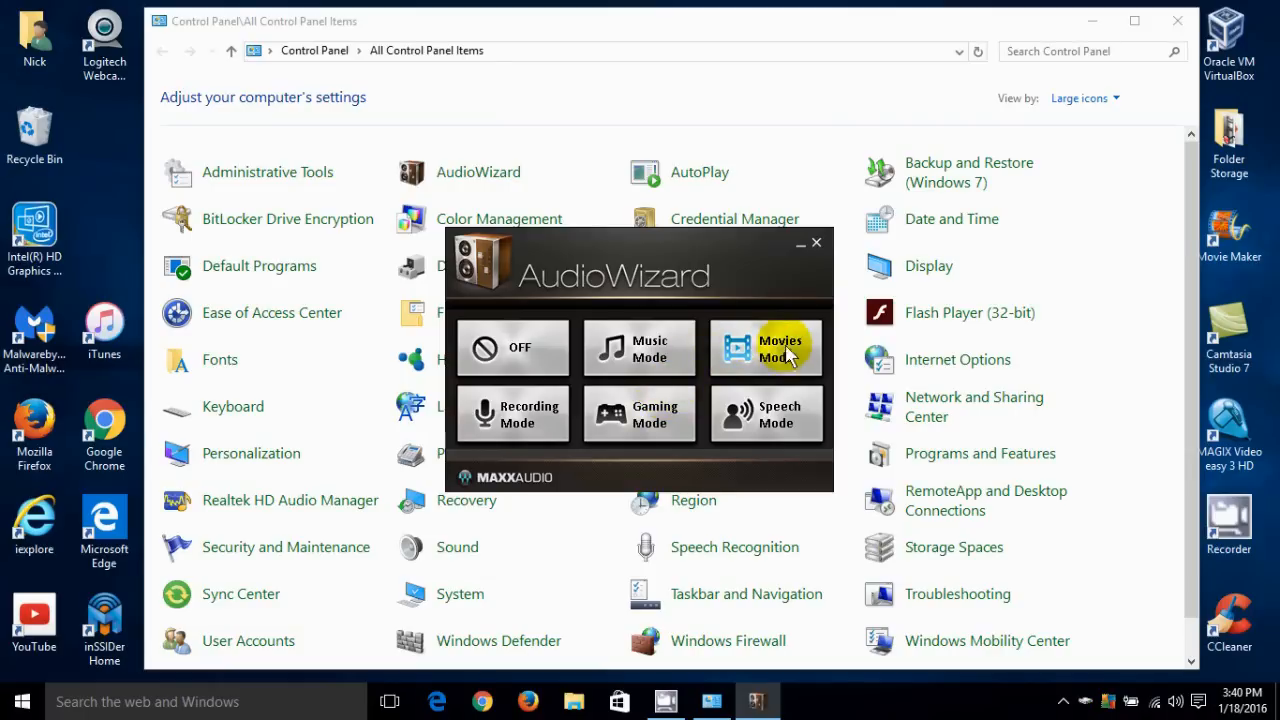
mouse_move(640, 414)
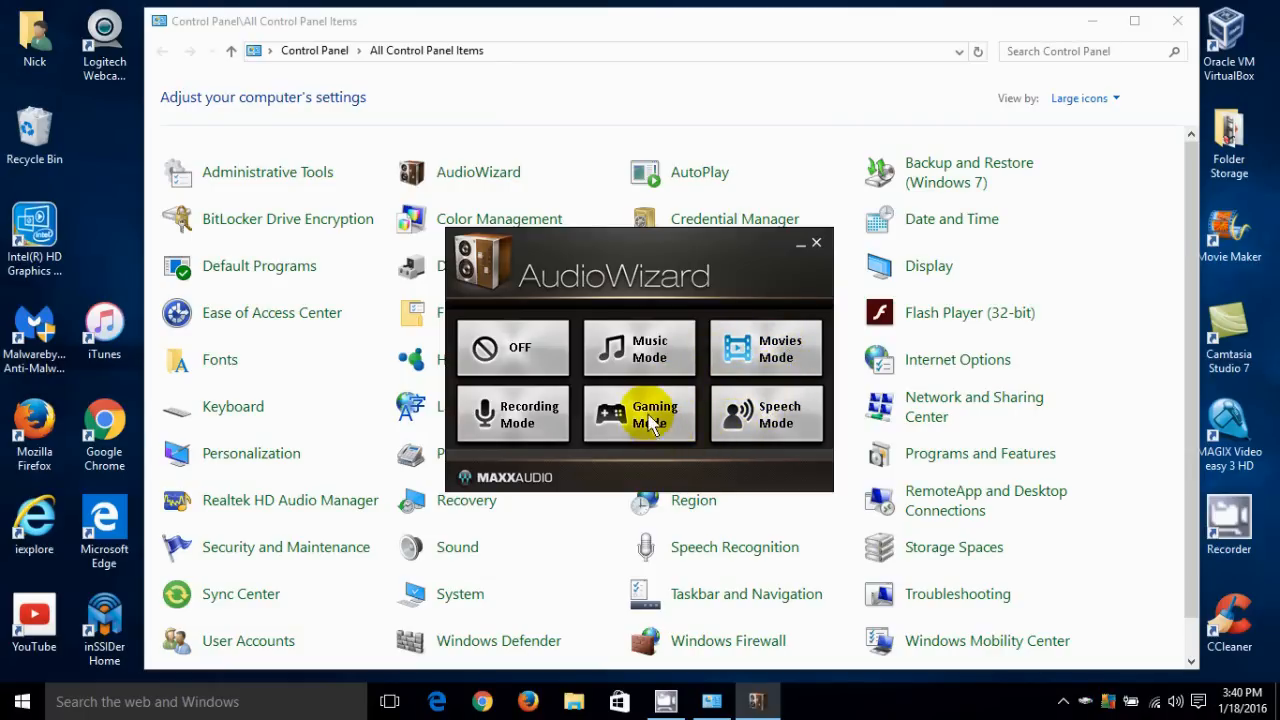
mouse_move(640, 348)
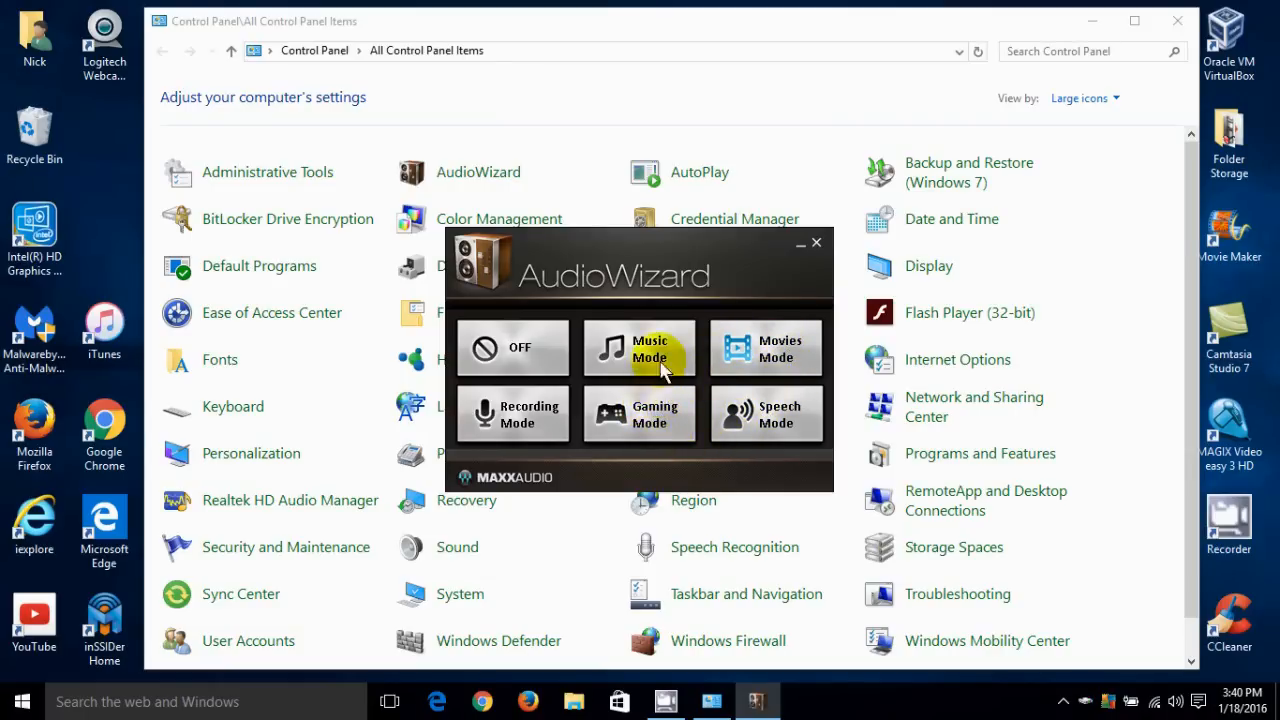
mouse_move(818, 244)
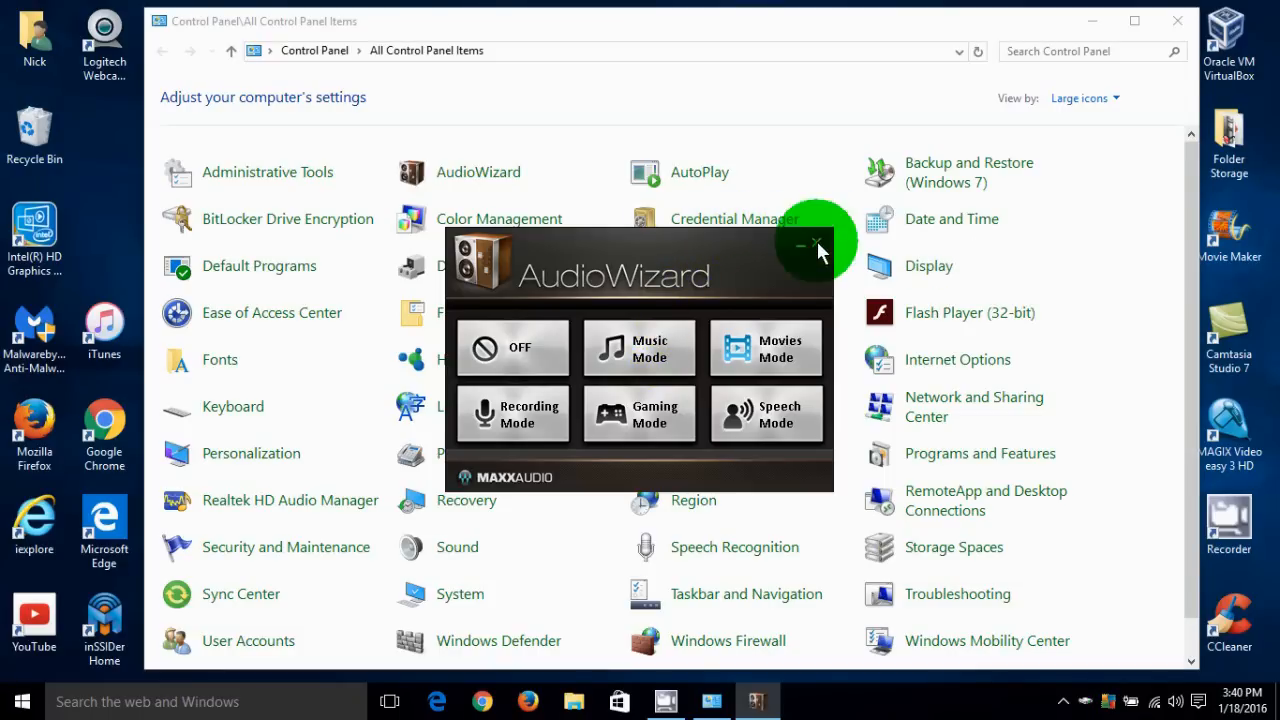
left_click(816, 244)
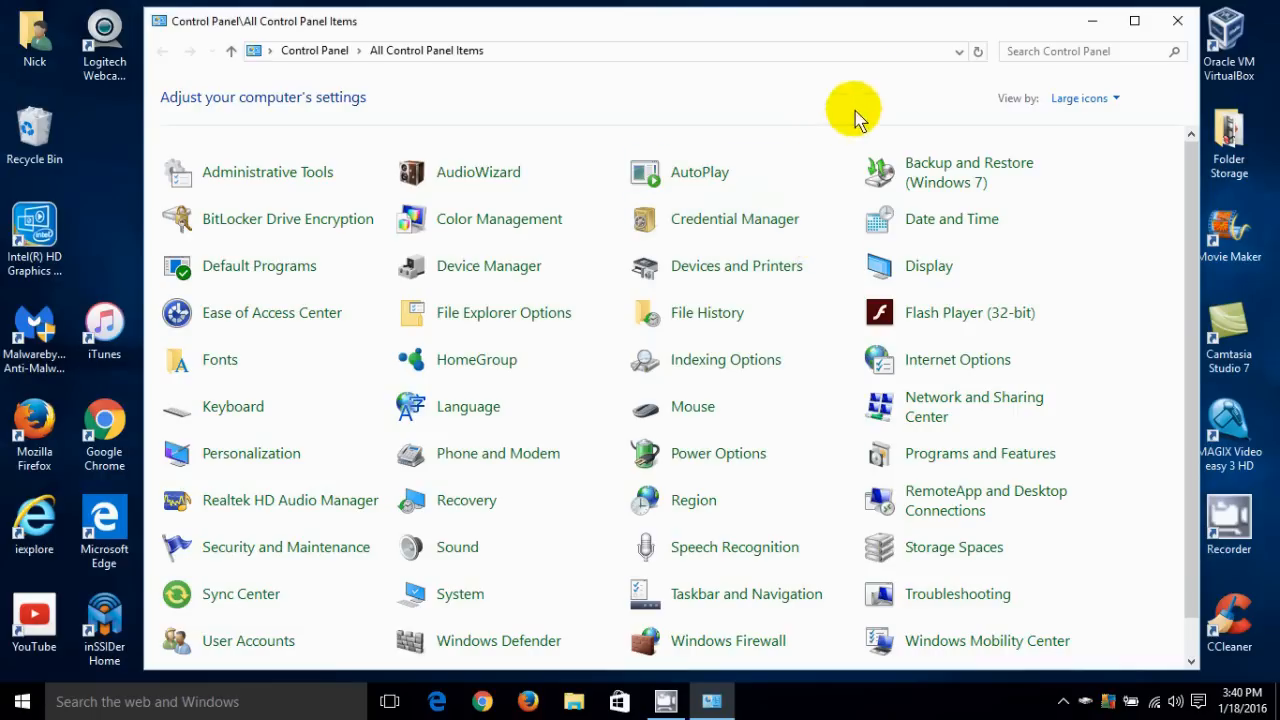
mouse_move(1178, 20)
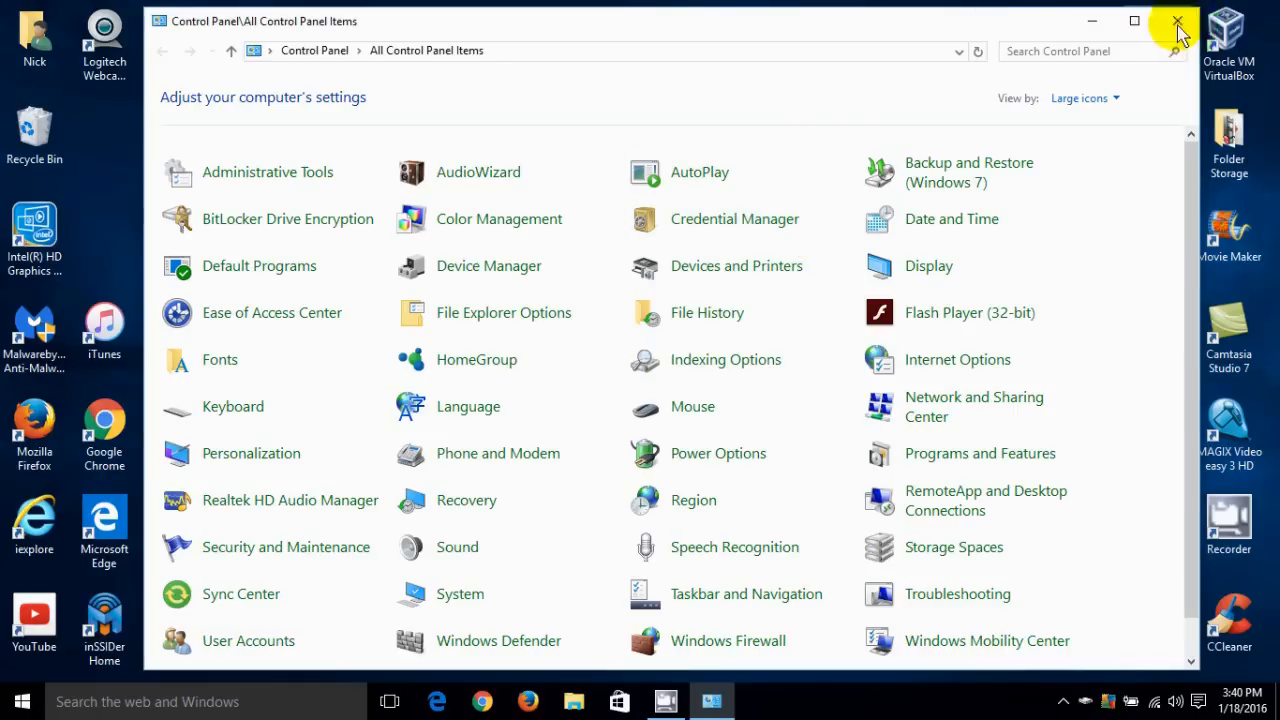
Close Control Panel and try the taskbar speaker volume at 34, 86, 96 and 37.
left_click(1176, 20)
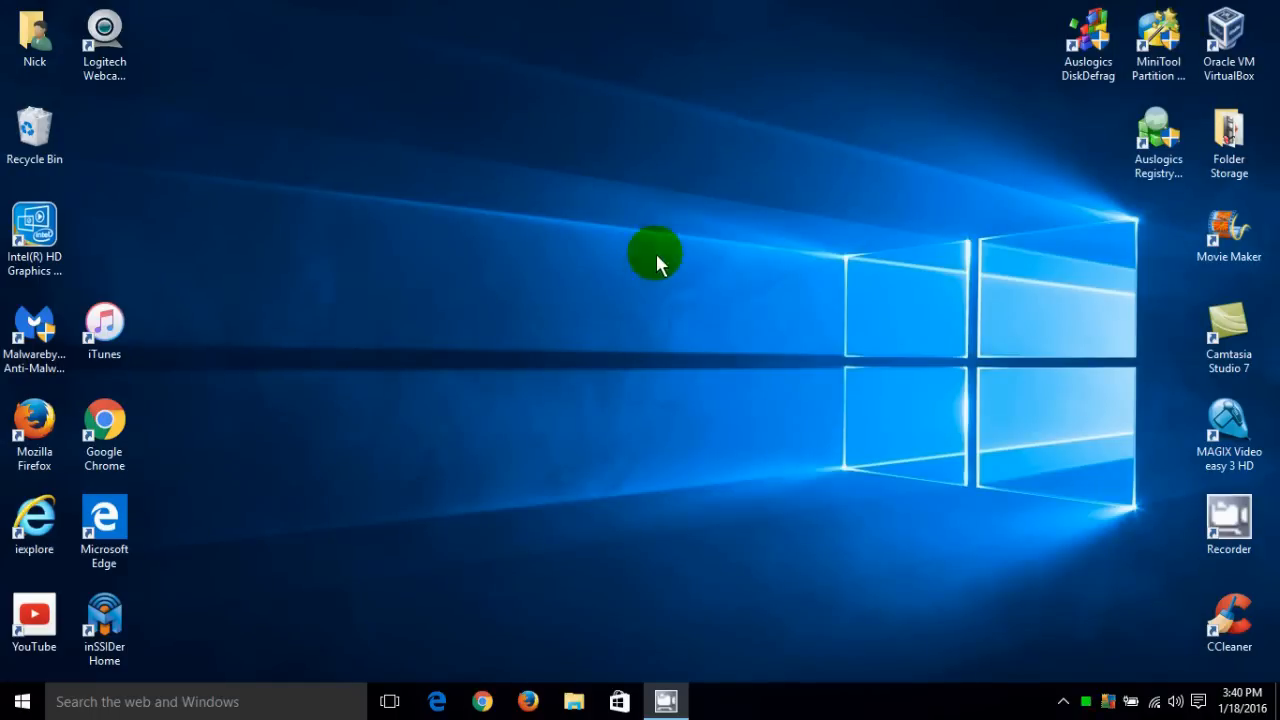
mouse_move(1112, 648)
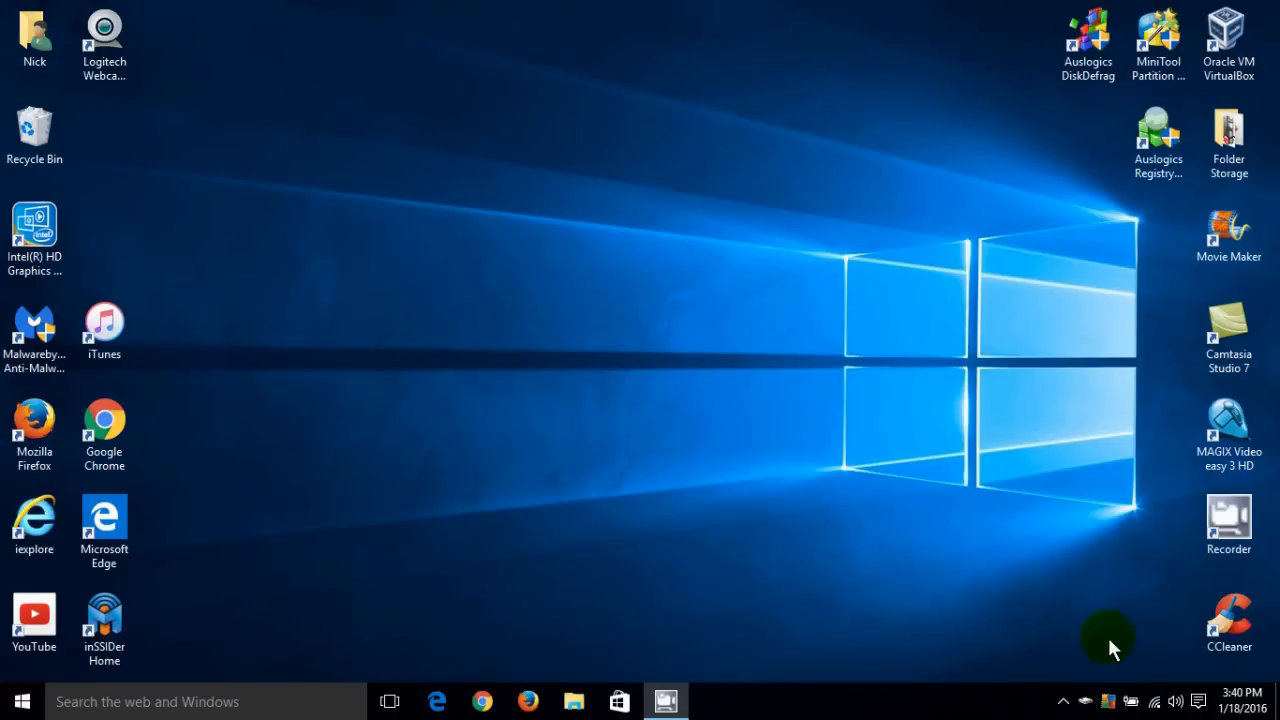
mouse_move(1176, 704)
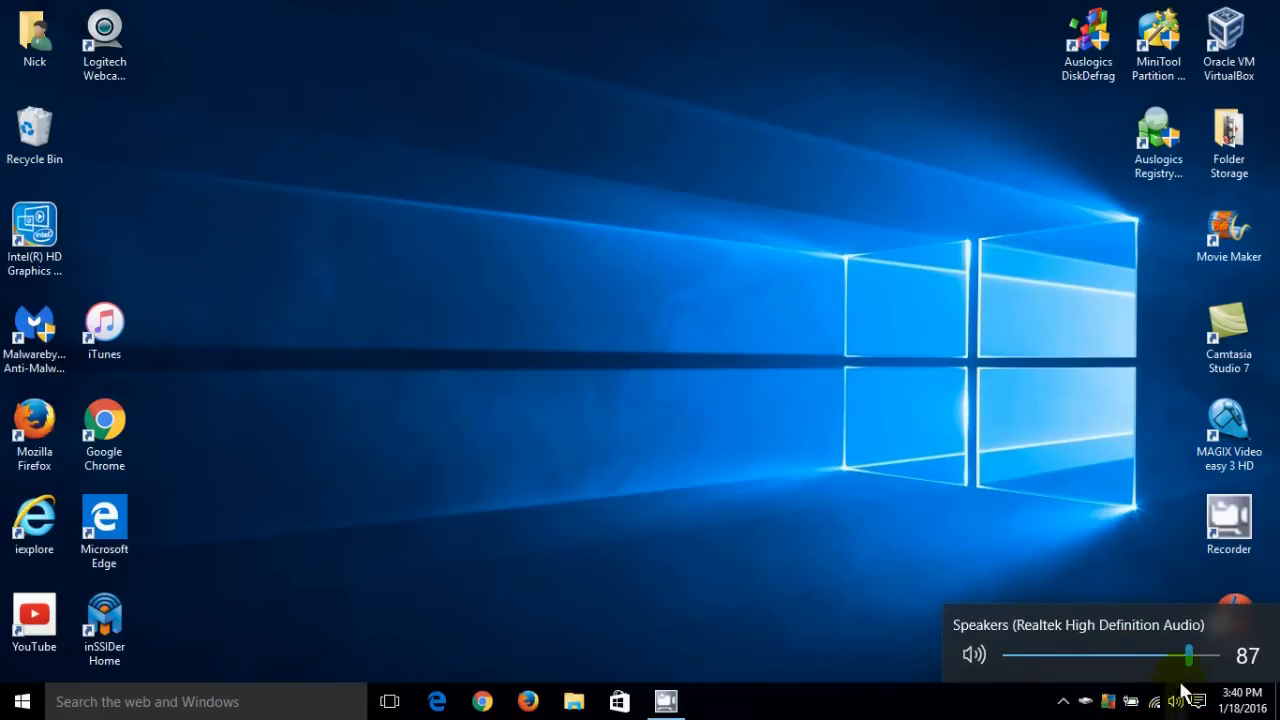
left_click_drag(1188, 656, 1076, 656)
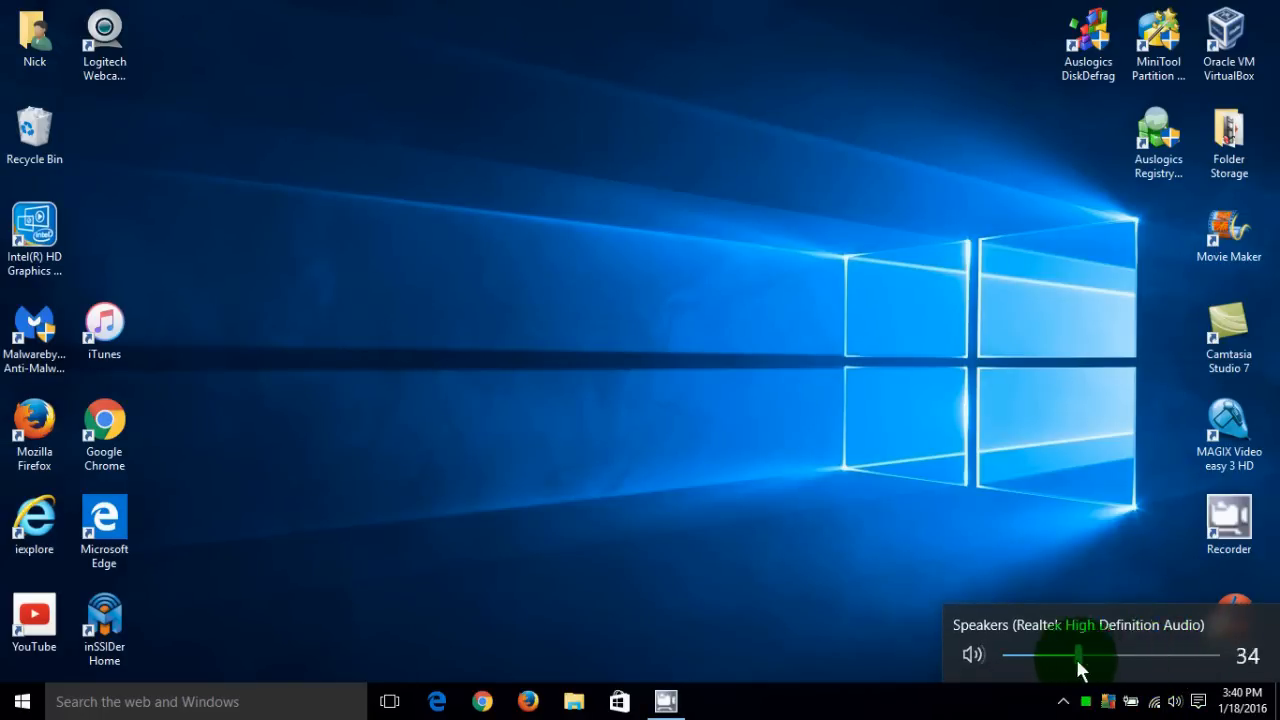
left_click_drag(1076, 656, 1184, 656)
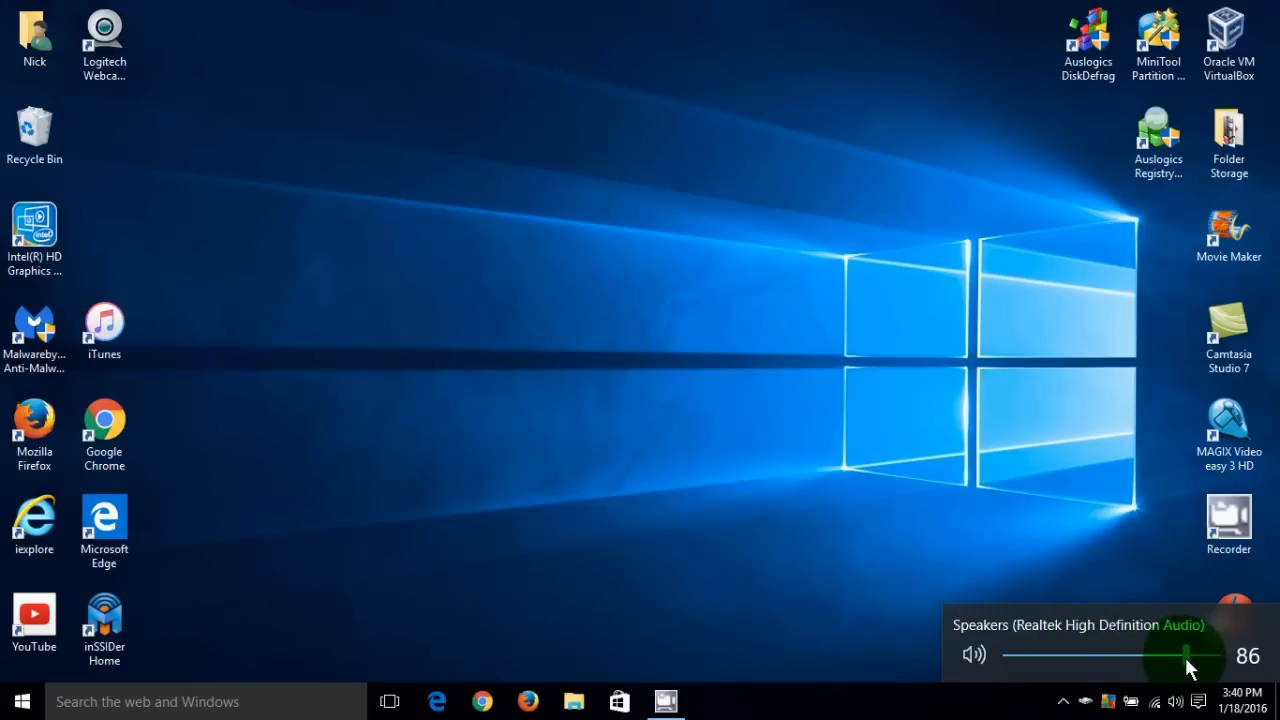
left_click_drag(1184, 656, 1210, 656)
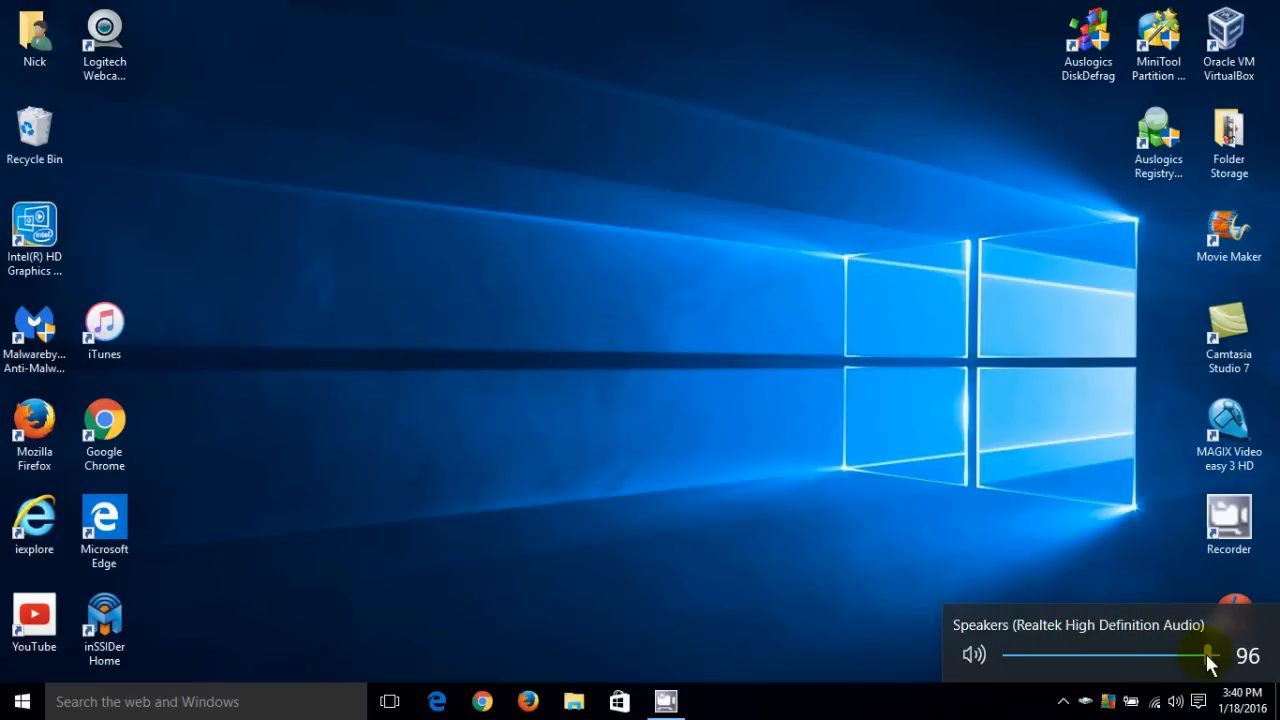
left_click_drag(1210, 656, 1084, 656)
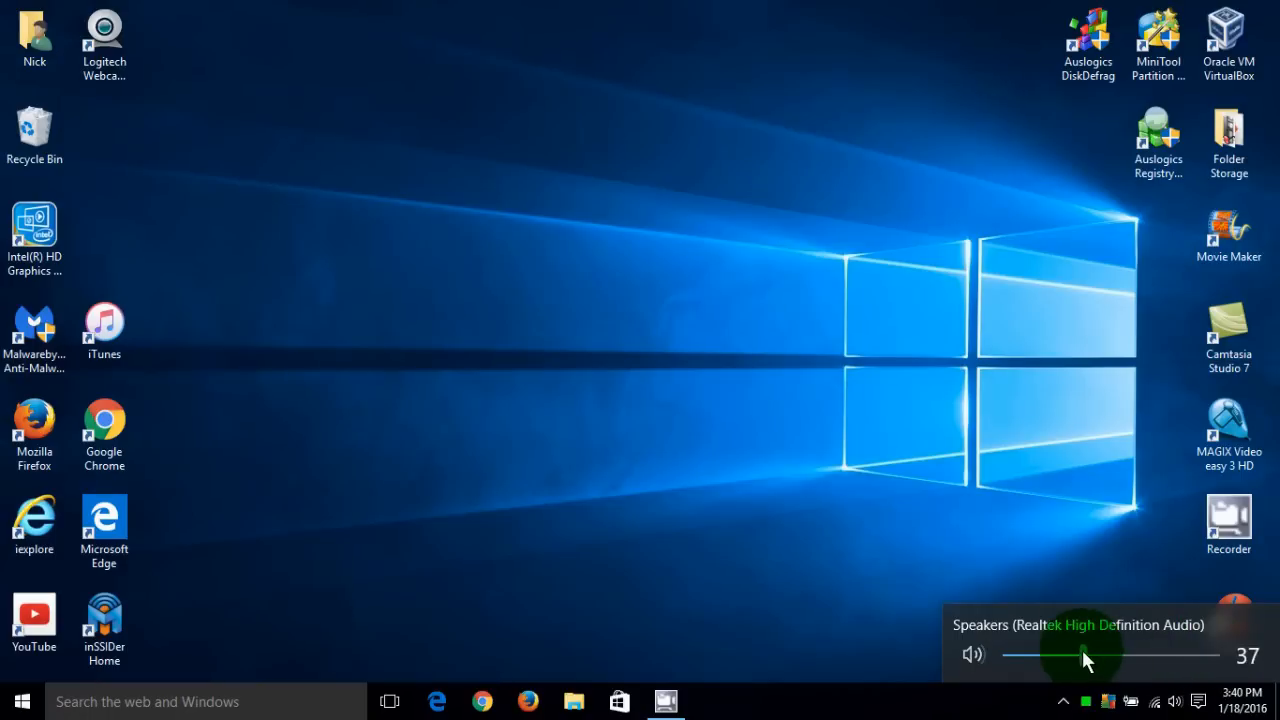
left_click_drag(1088, 656, 1058, 656)
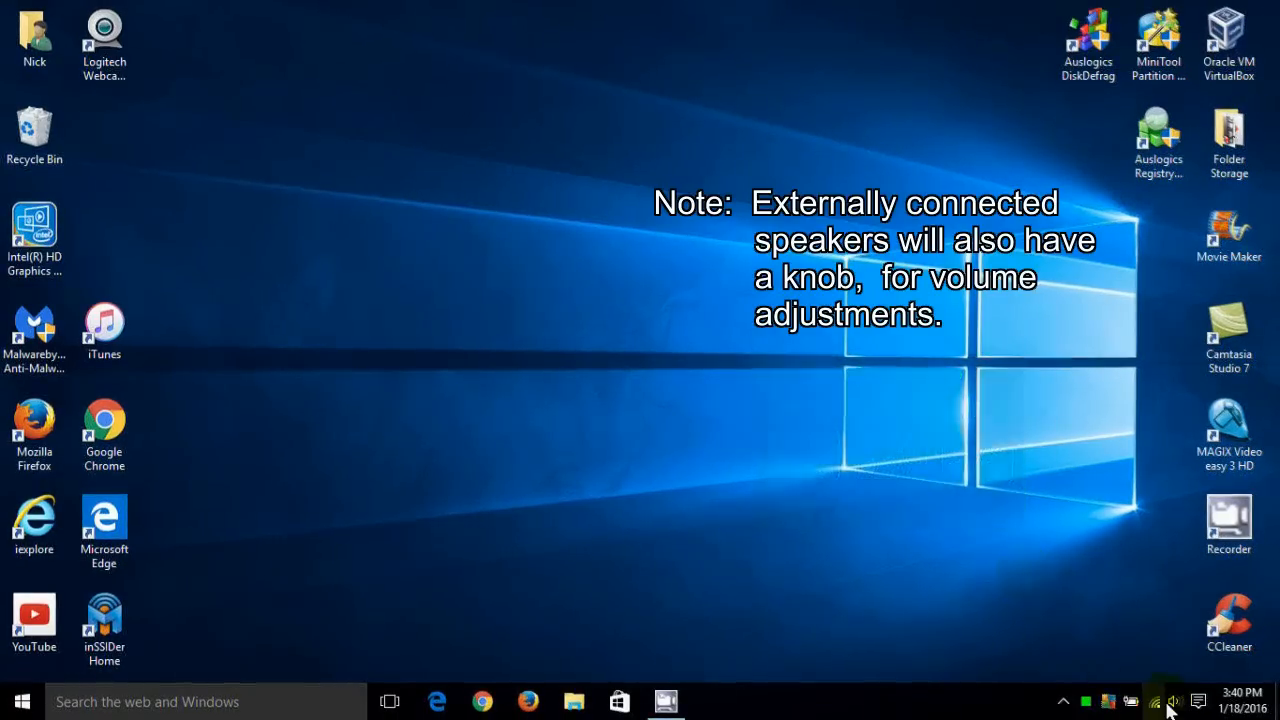
Bring up the tray speaker icon's sound shortcut menu to reach the Volume Mixer.
right_click(1172, 700)
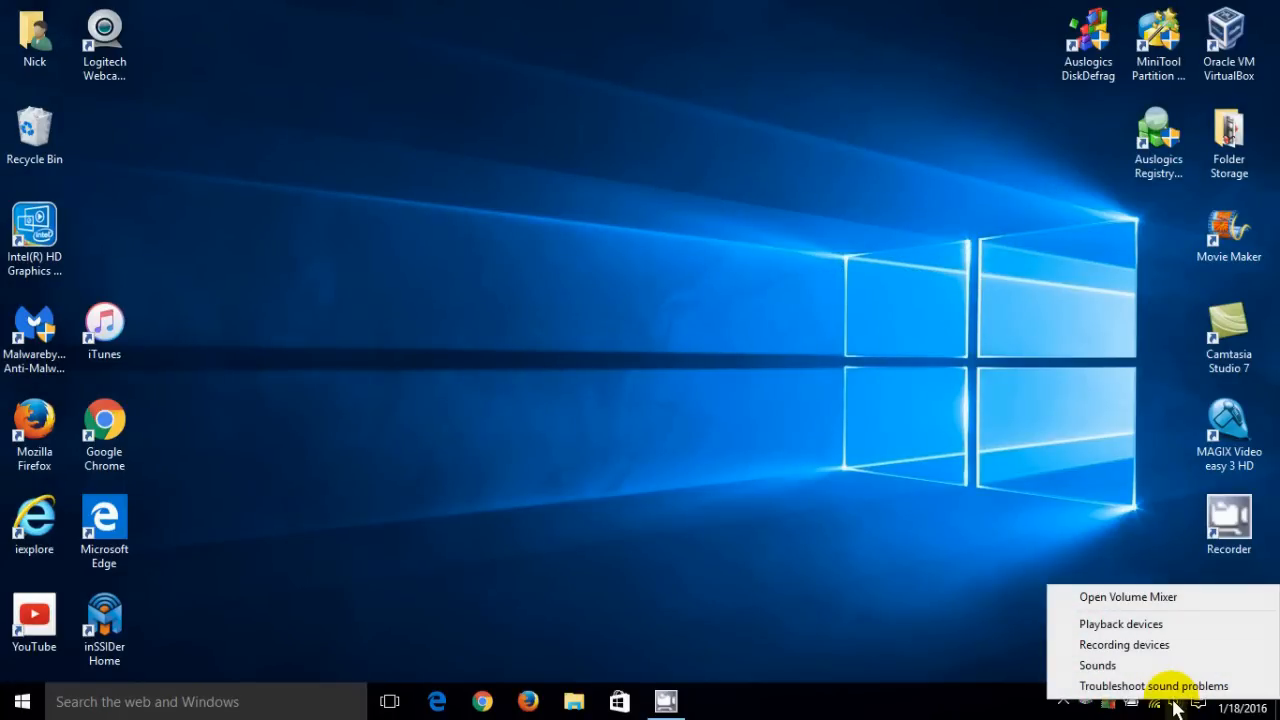
mouse_move(1120, 624)
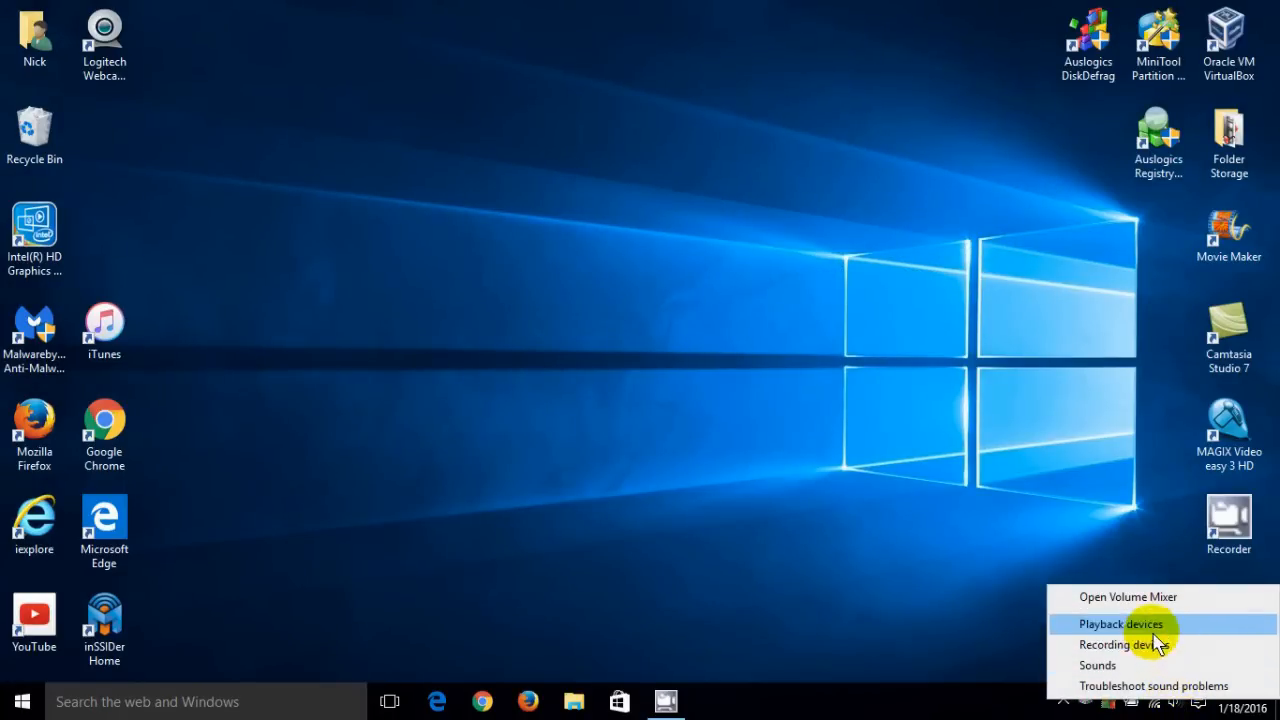
mouse_move(1144, 624)
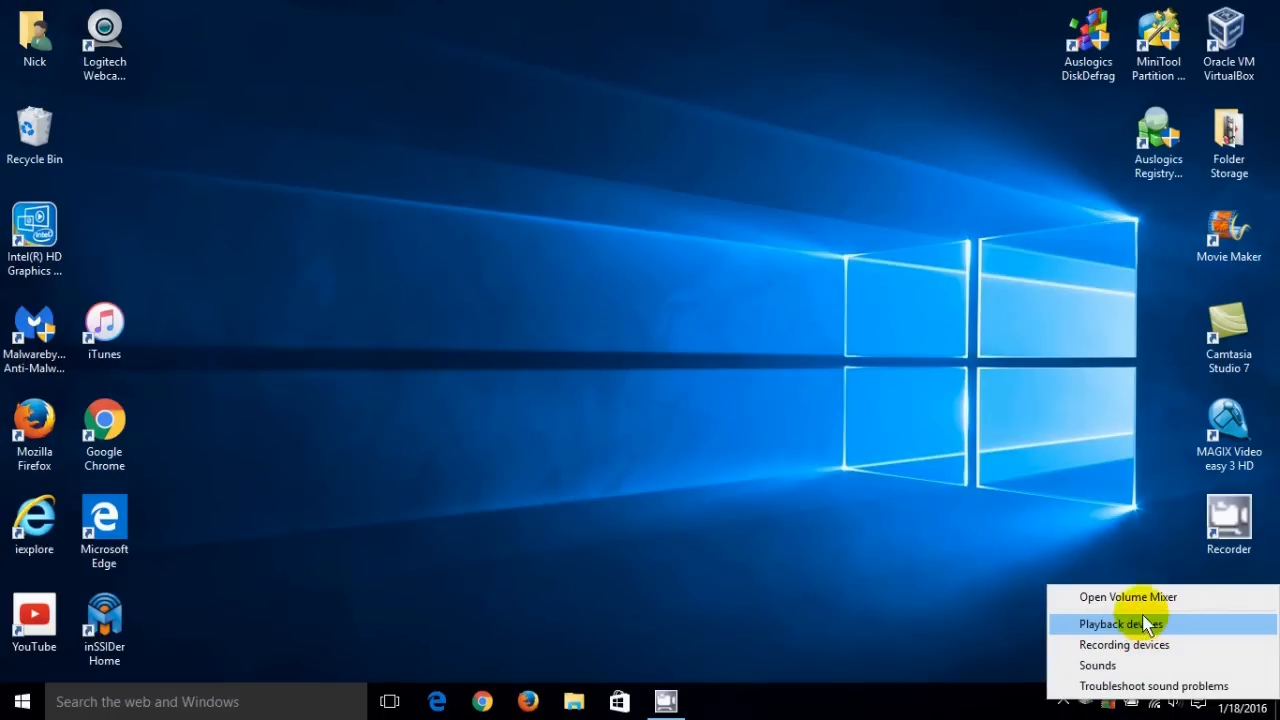
mouse_move(1124, 644)
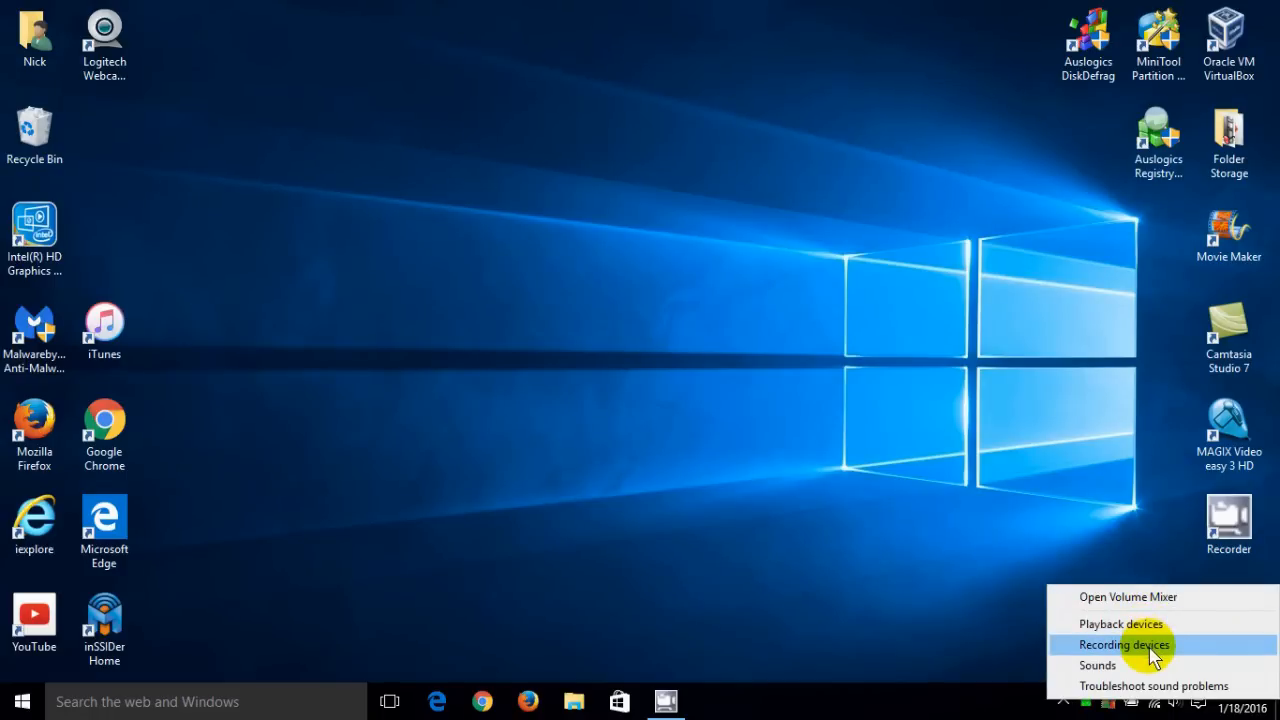
mouse_move(1160, 664)
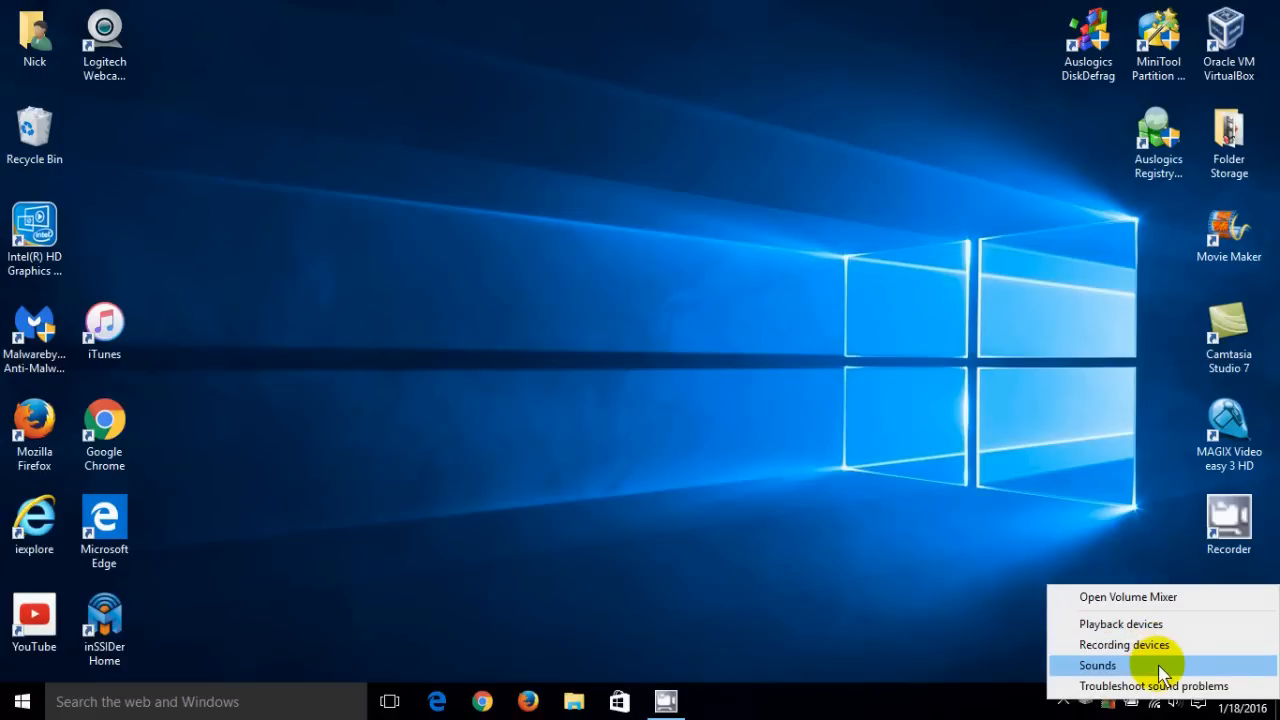
mouse_move(1128, 596)
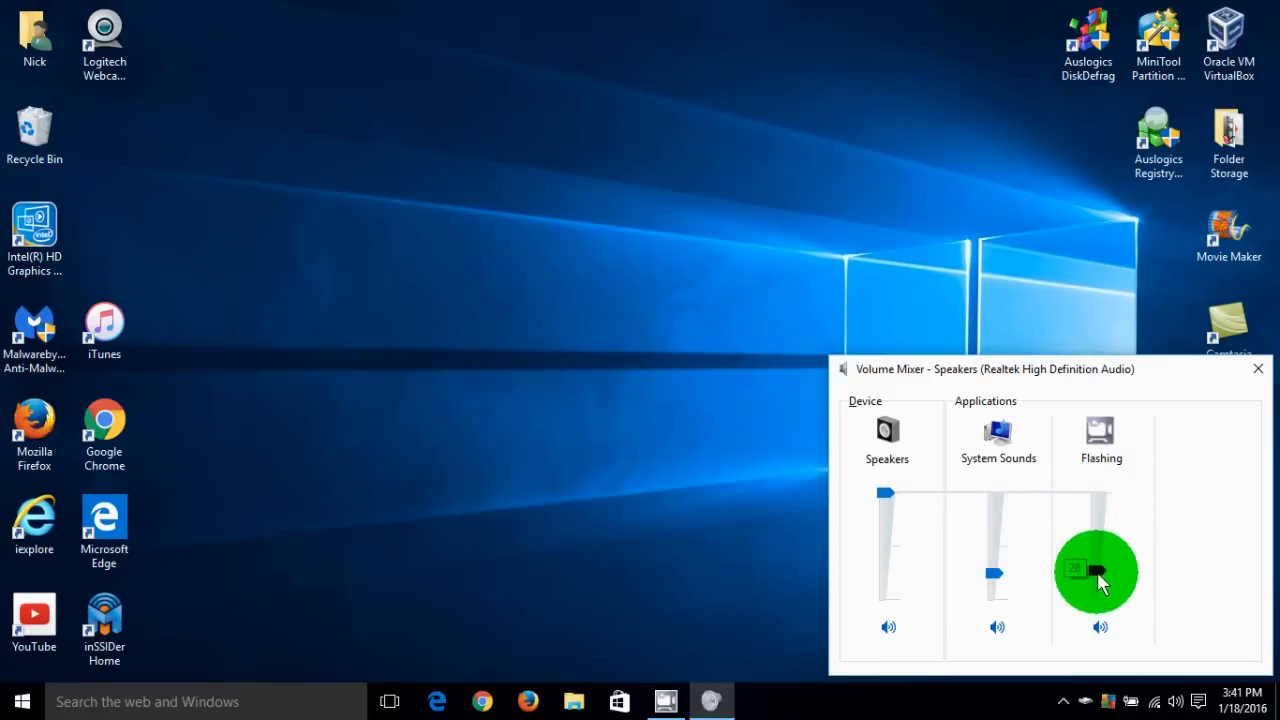
Adjust the Flashing and System Sounds sliders and settle the Speakers level at 82%.
left_click_drag(1098, 582, 1098, 560)
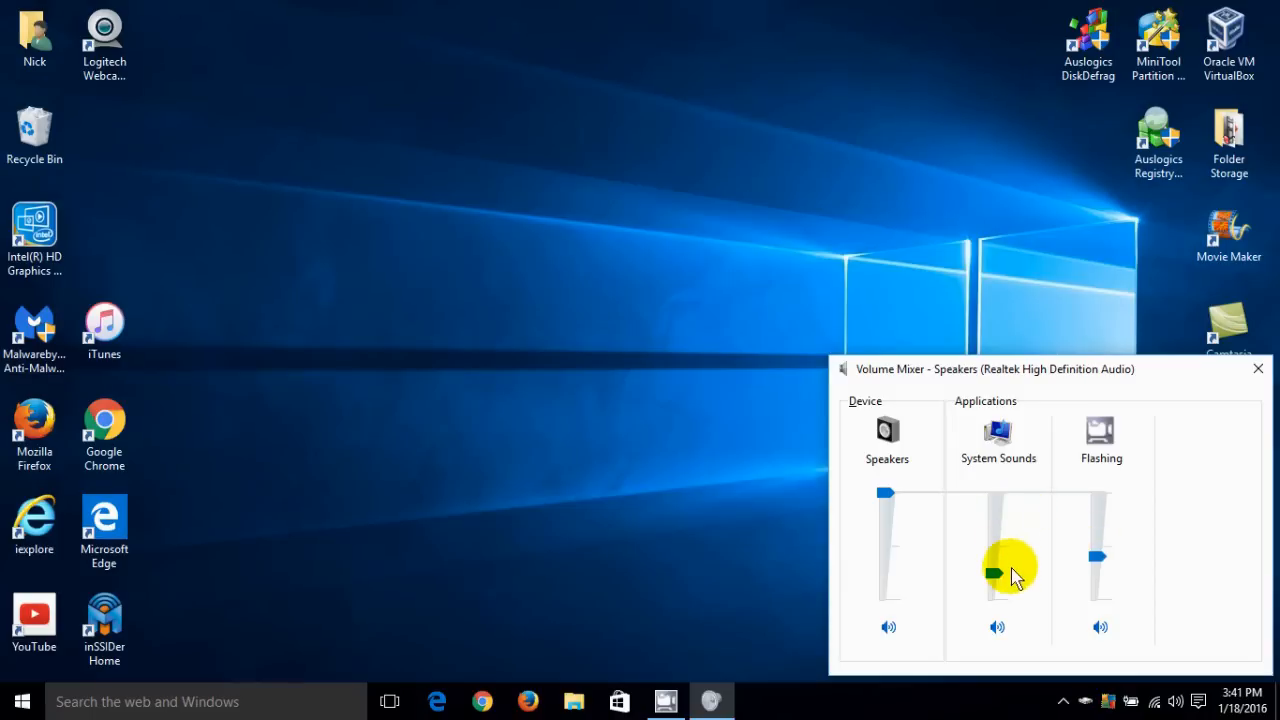
left_click_drag(996, 572, 996, 550)
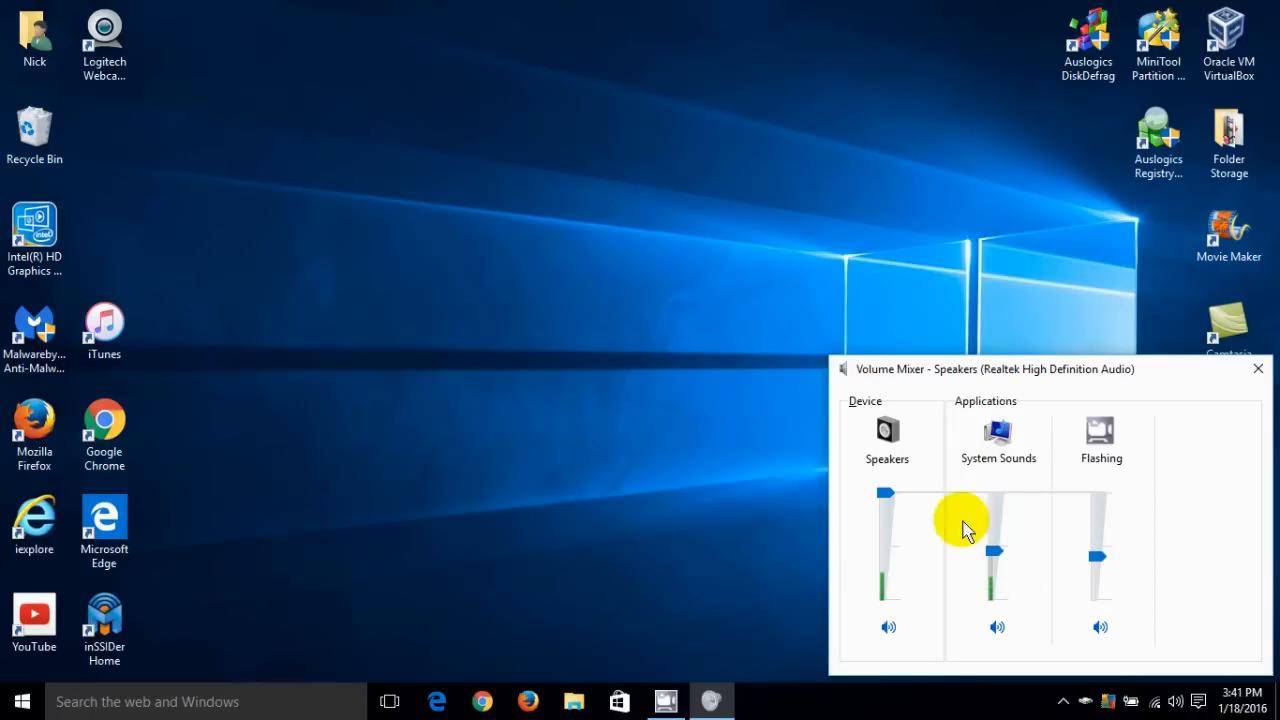
left_click_drag(888, 492, 888, 542)
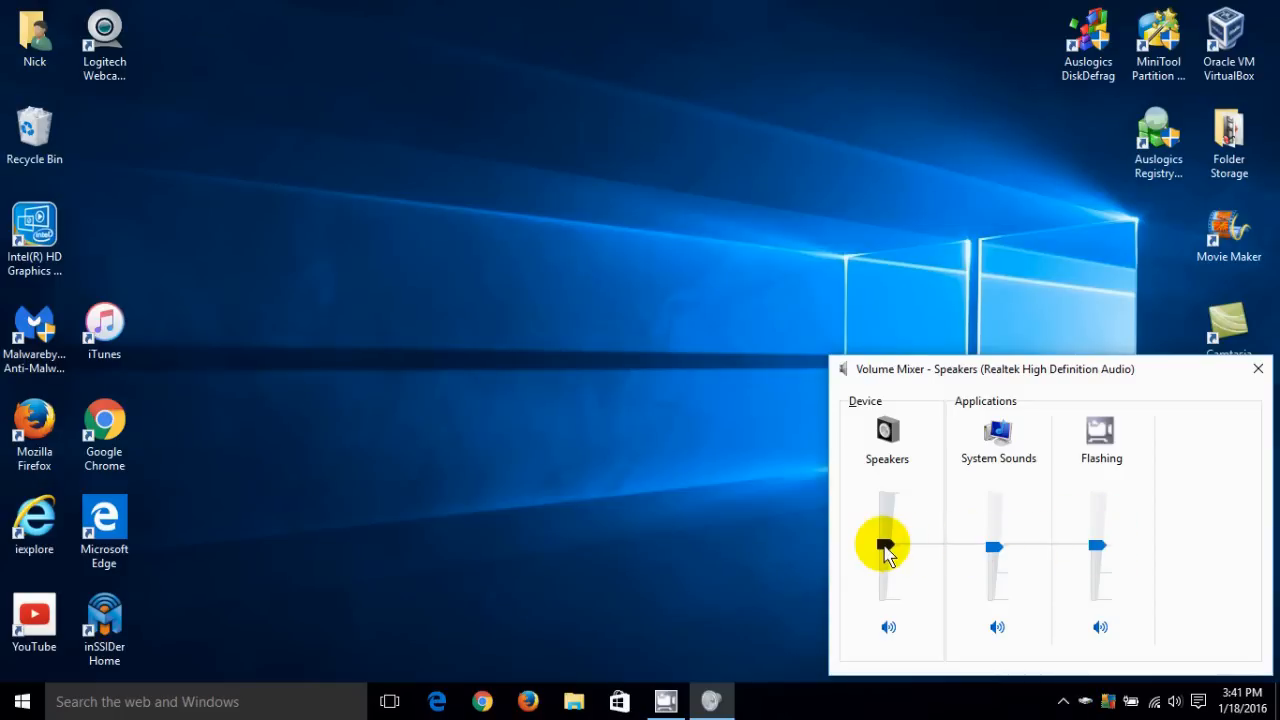
left_click_drag(888, 548, 884, 490)
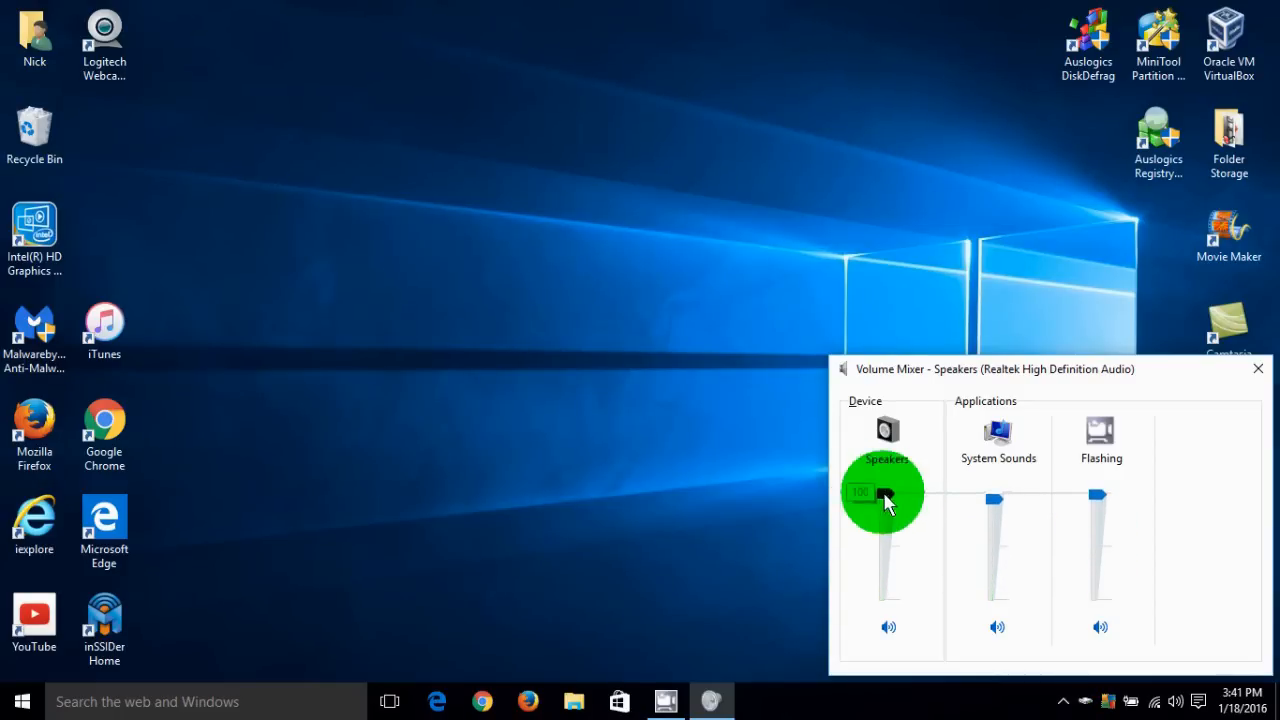
left_click_drag(888, 498, 888, 514)
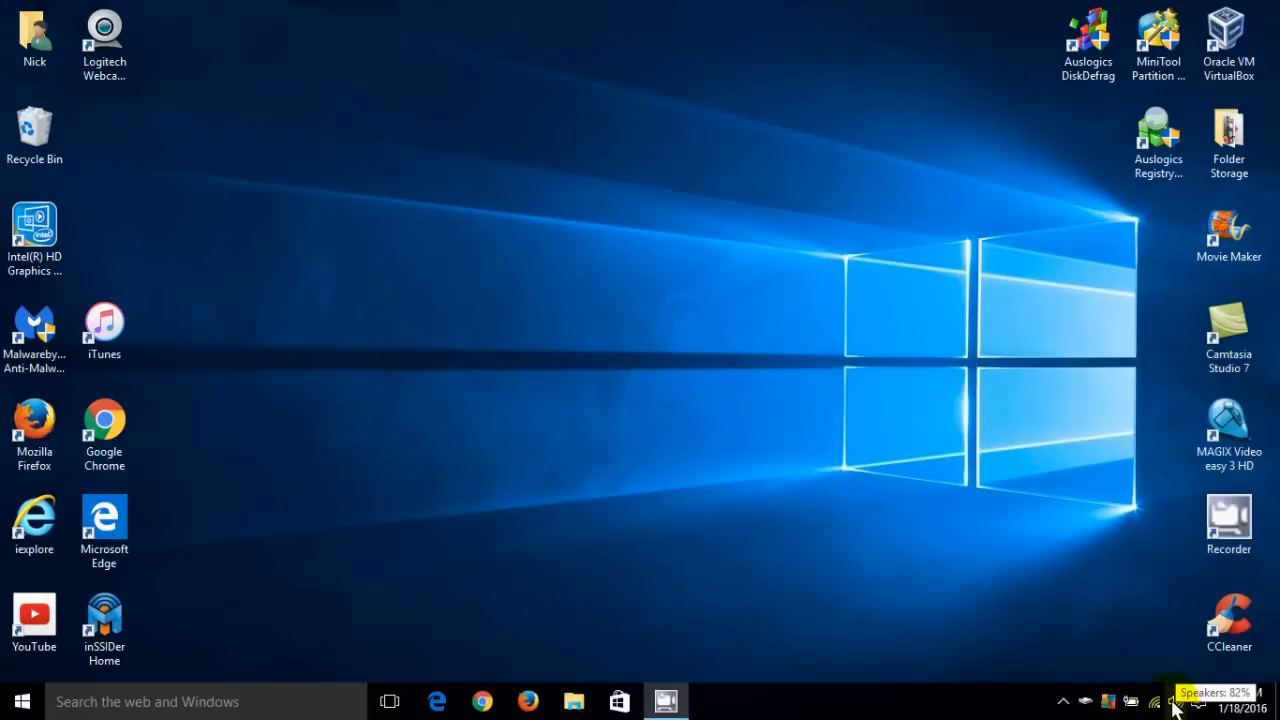
Bring up the tray speaker icon's sound shortcut menu again to reach Sounds.
right_click(1170, 700)
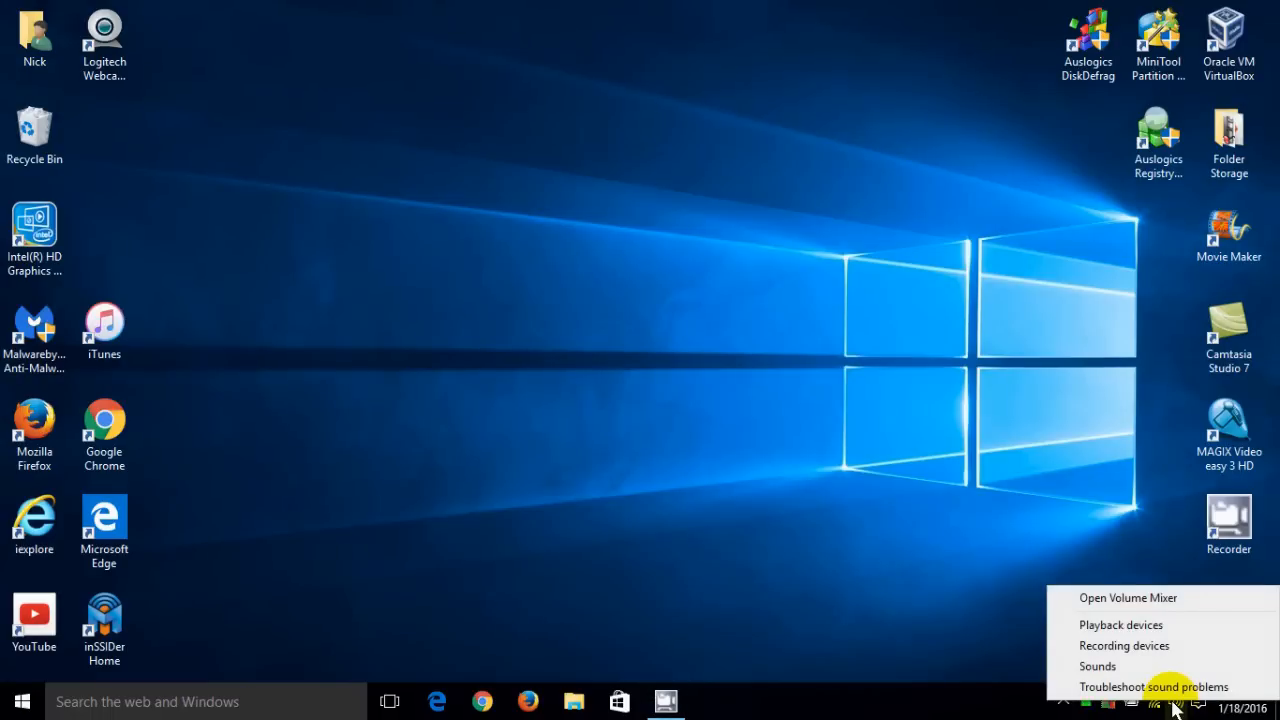
mouse_move(1136, 632)
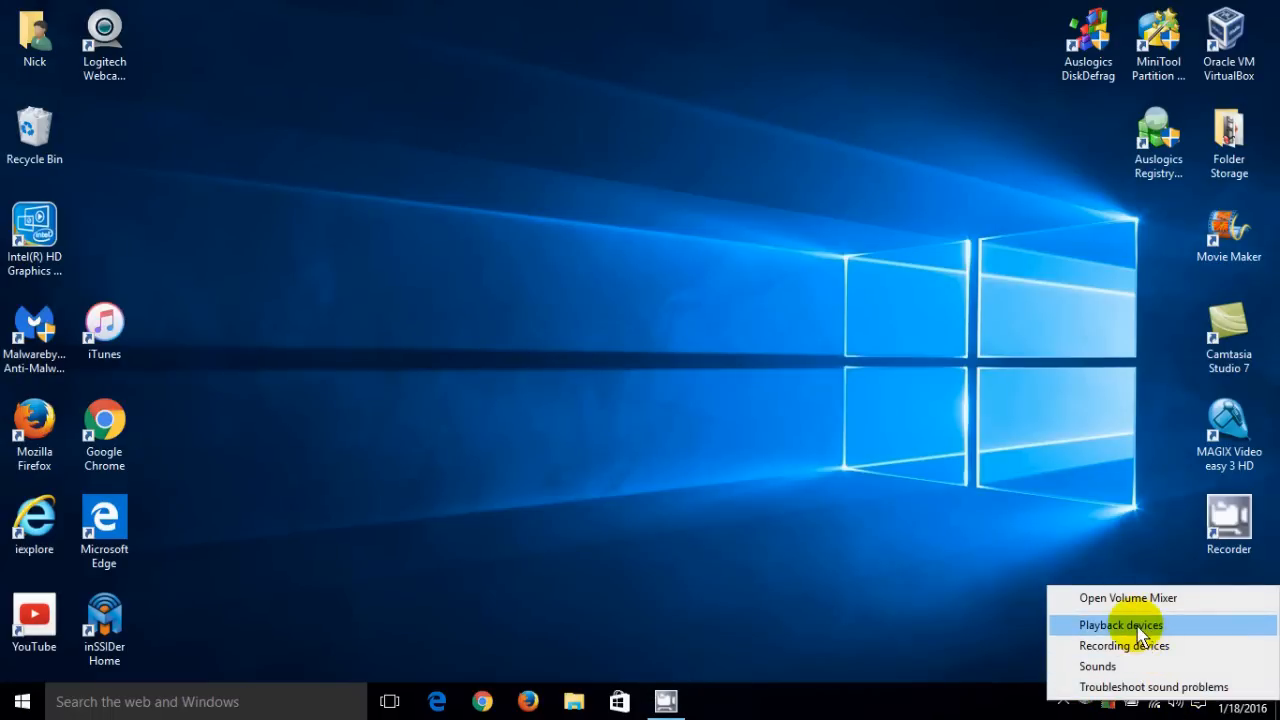
mouse_move(1136, 666)
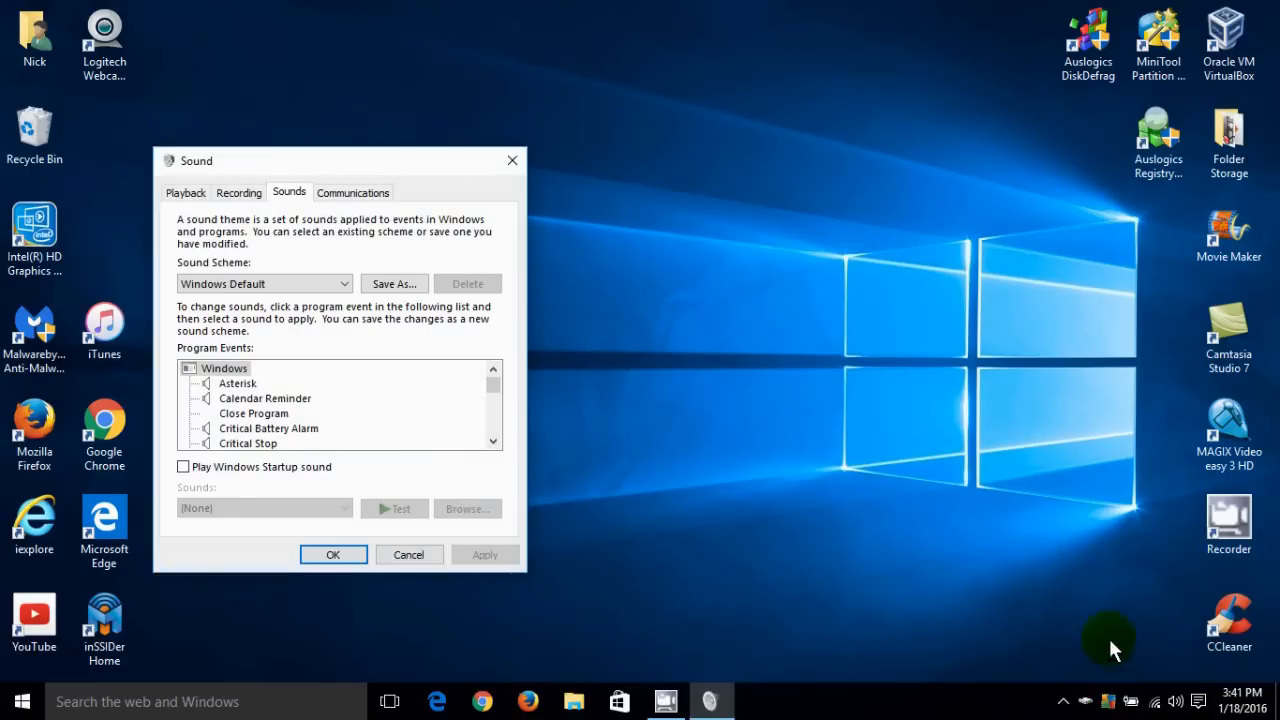
mouse_move(222, 156)
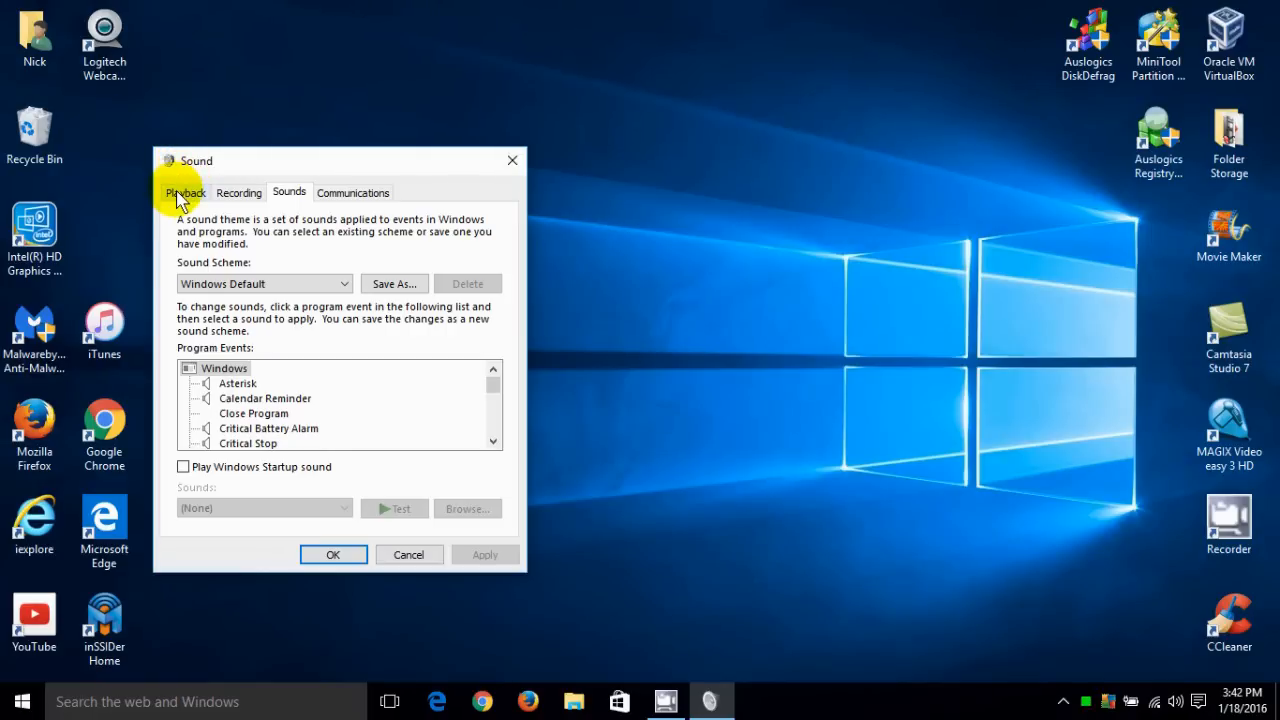
Show the Playback devices and bring up the Speakers device properties.
left_click(184, 192)
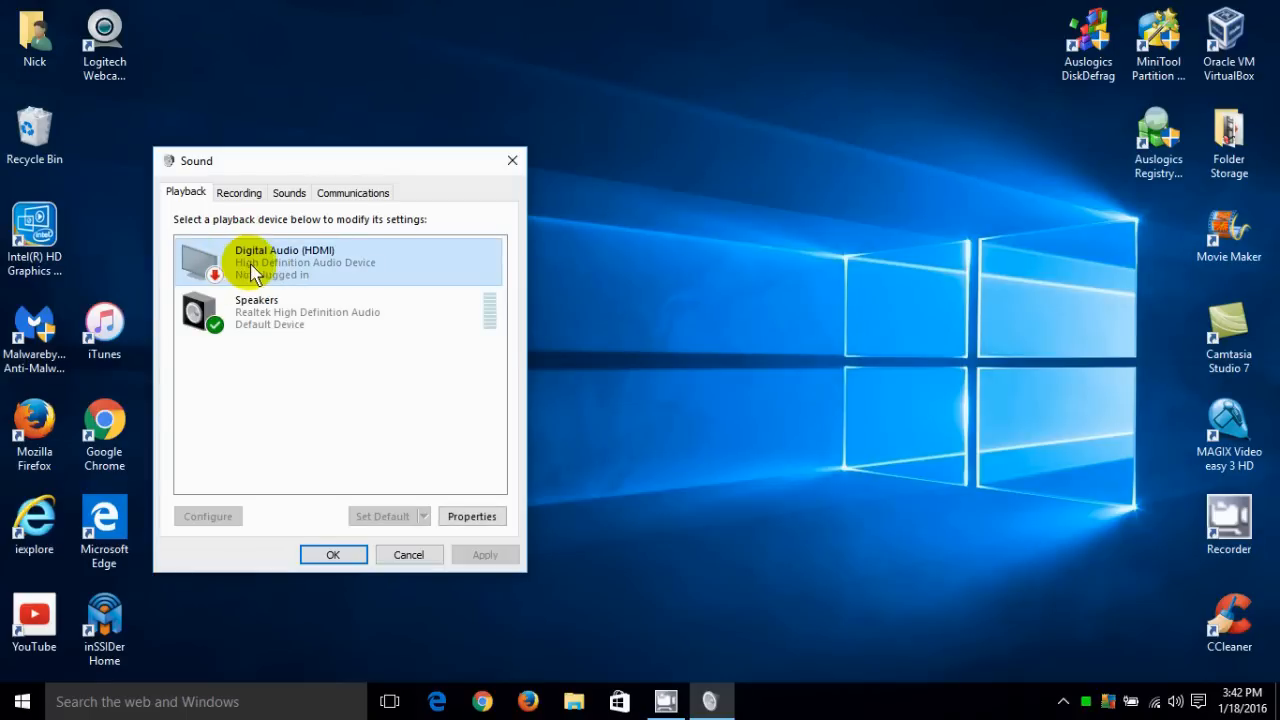
mouse_move(404, 516)
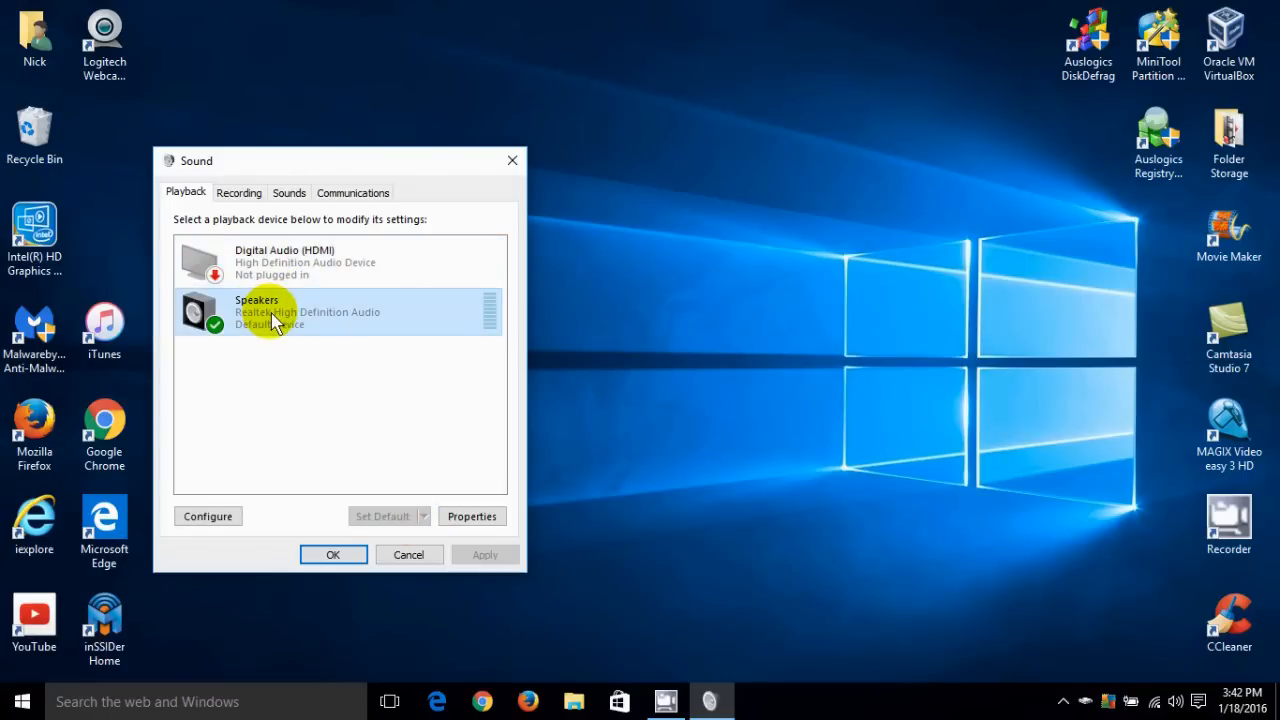
mouse_move(484, 464)
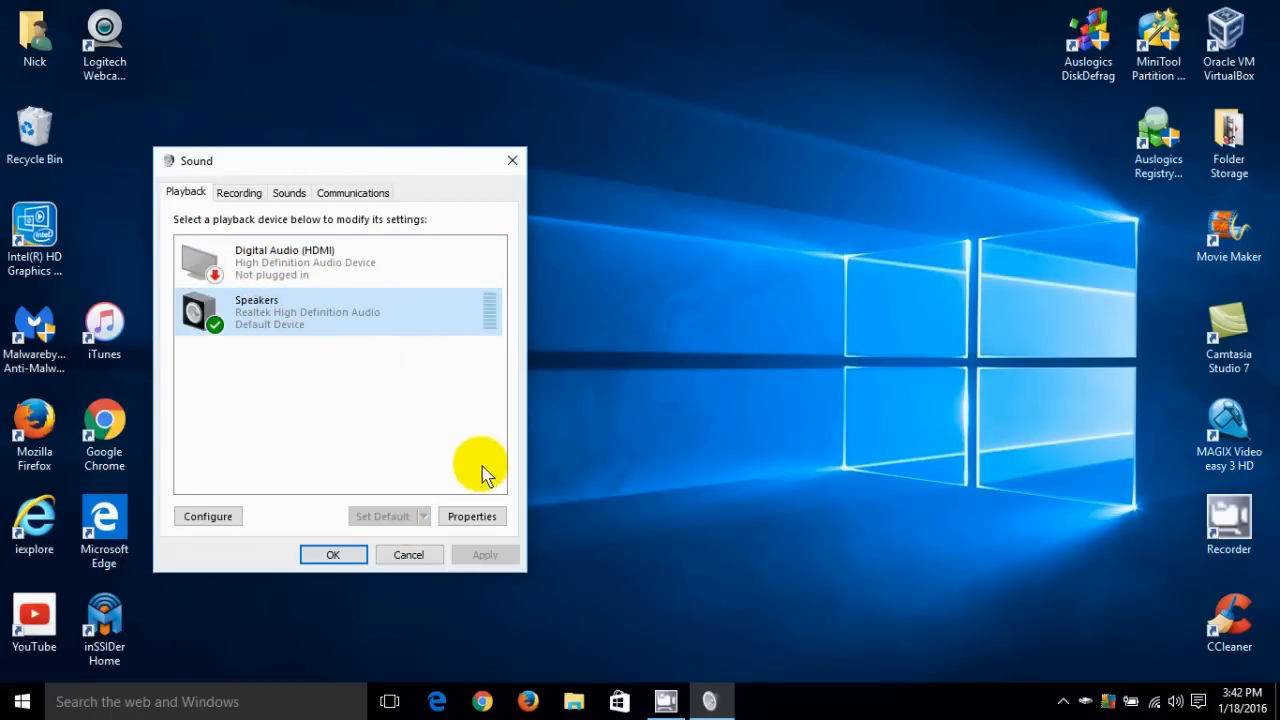
left_click(472, 516)
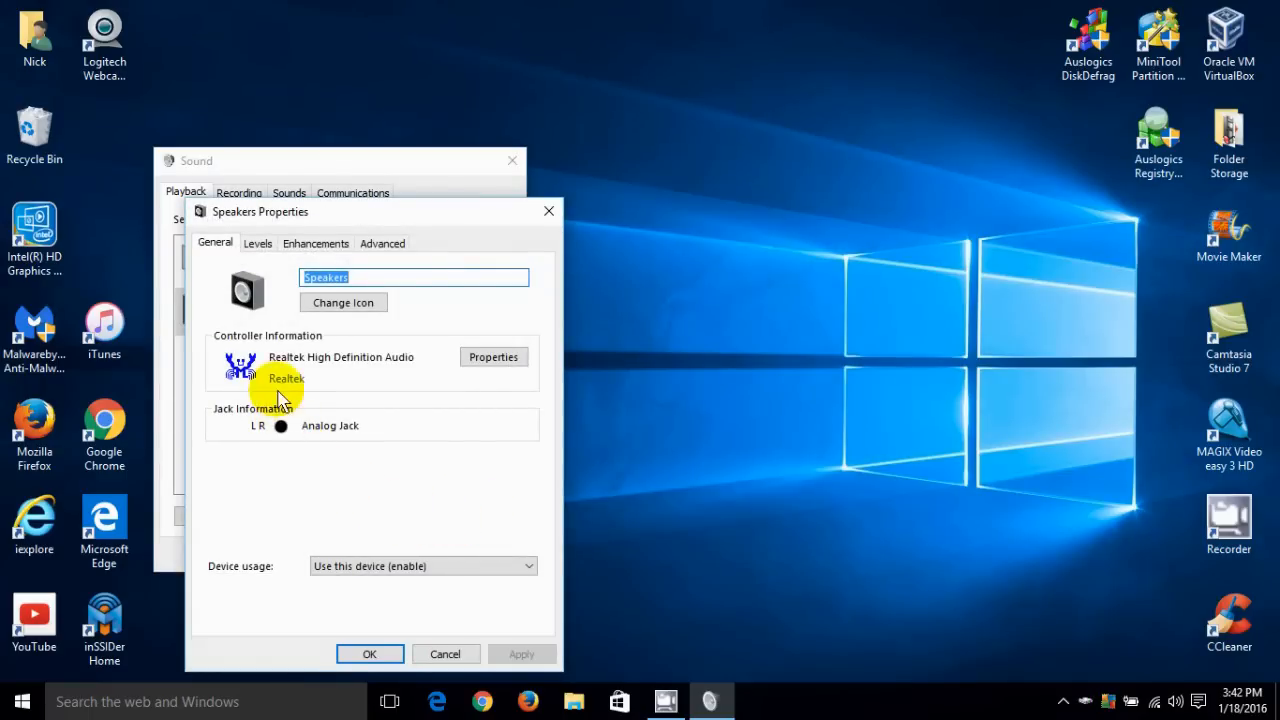
mouse_move(258, 244)
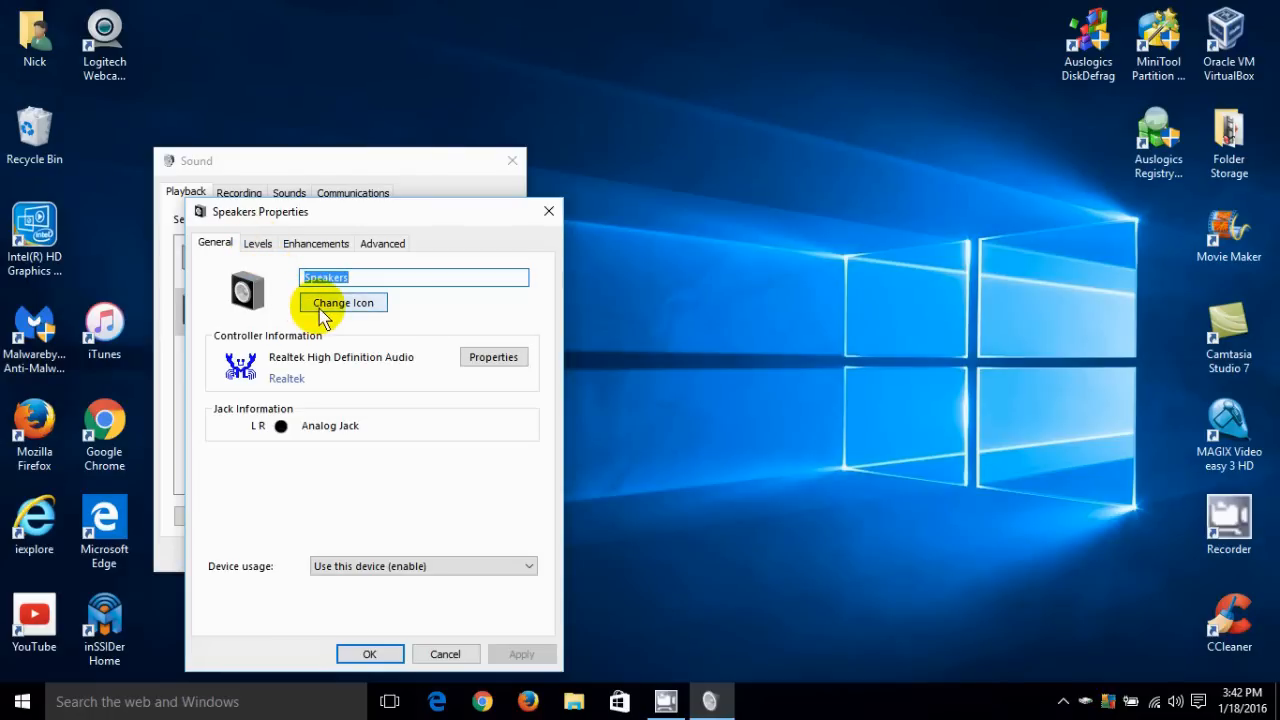
mouse_move(492, 356)
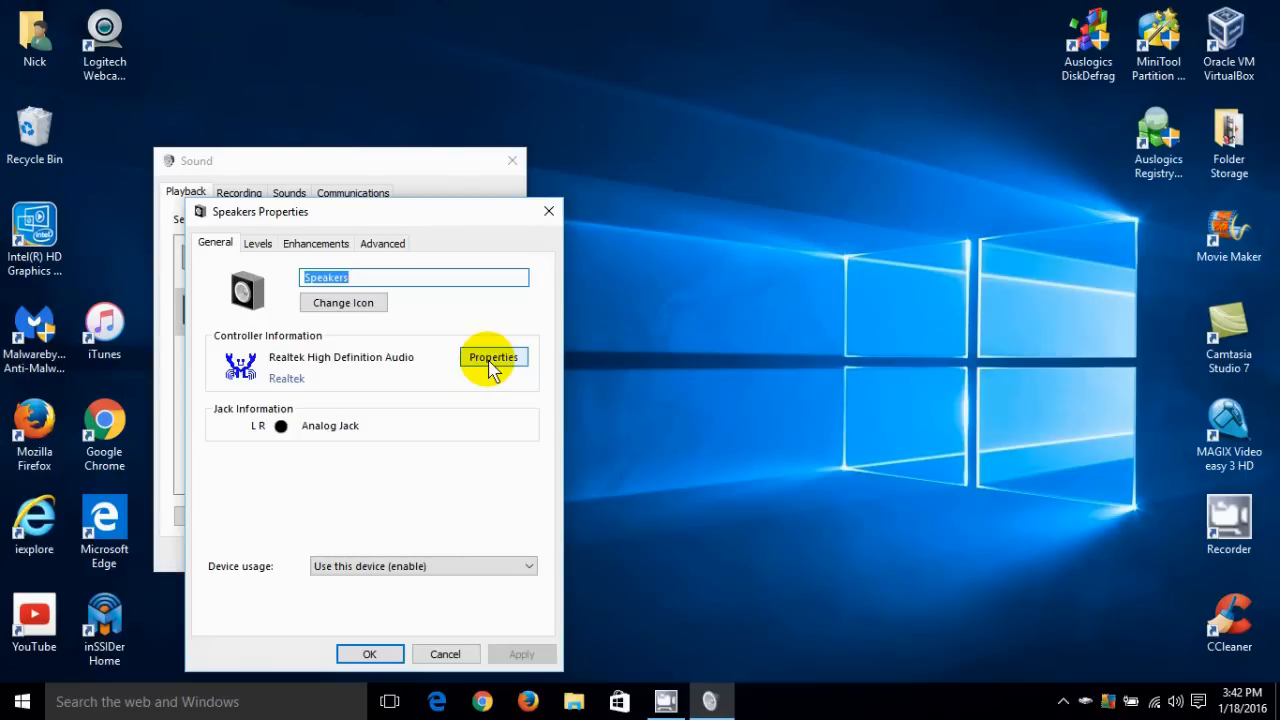
mouse_move(258, 244)
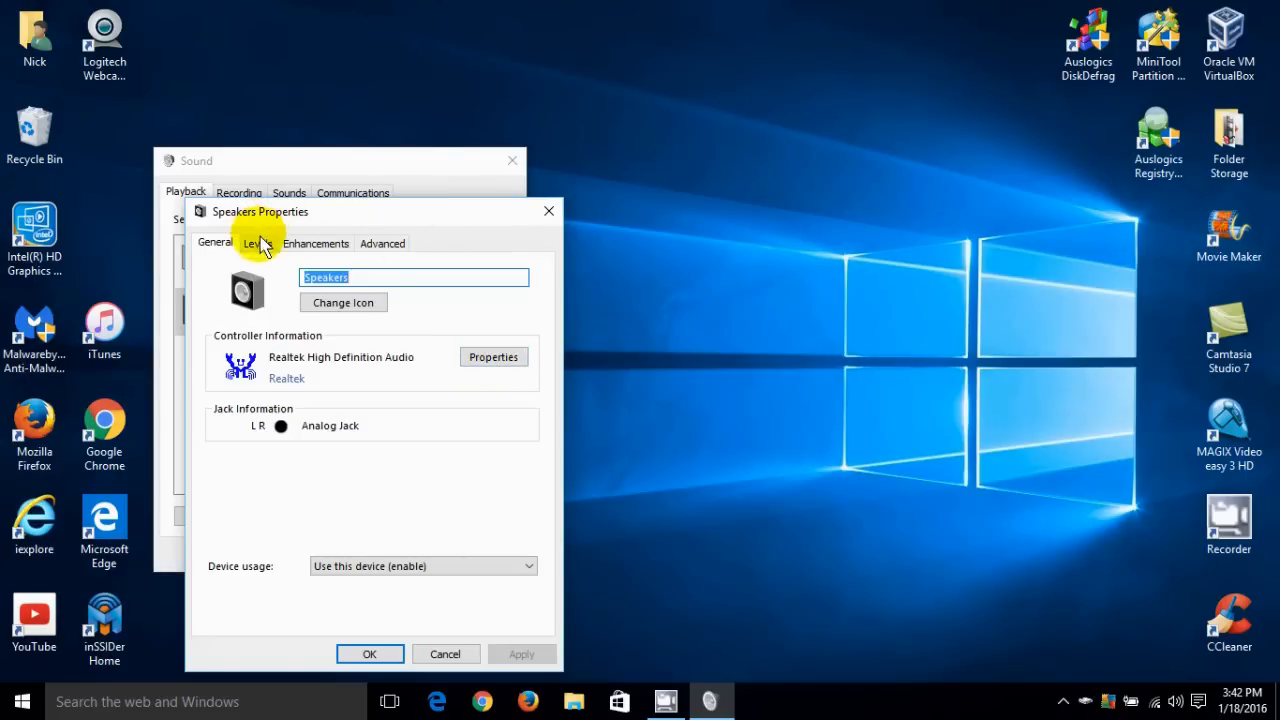
On Levels, set the Realtek HD Audio output to 88 and bring up the channel Balance.
left_click(256, 244)
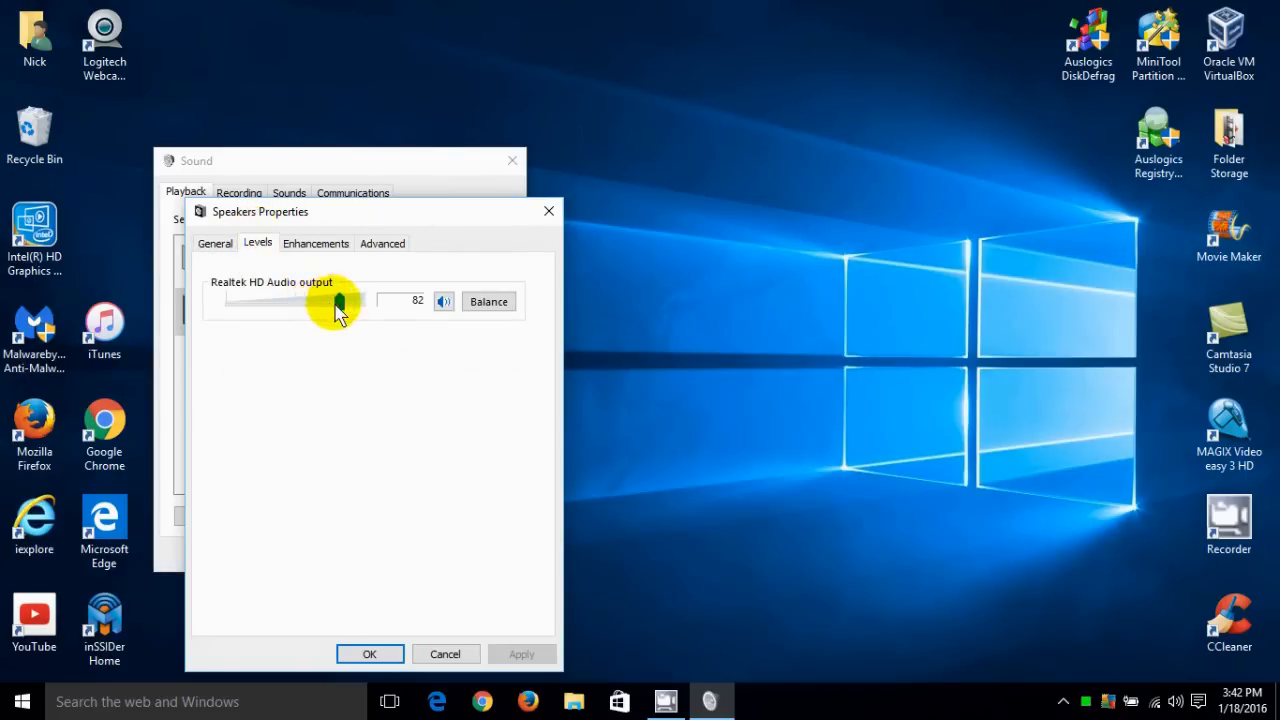
left_click_drag(340, 302, 336, 302)
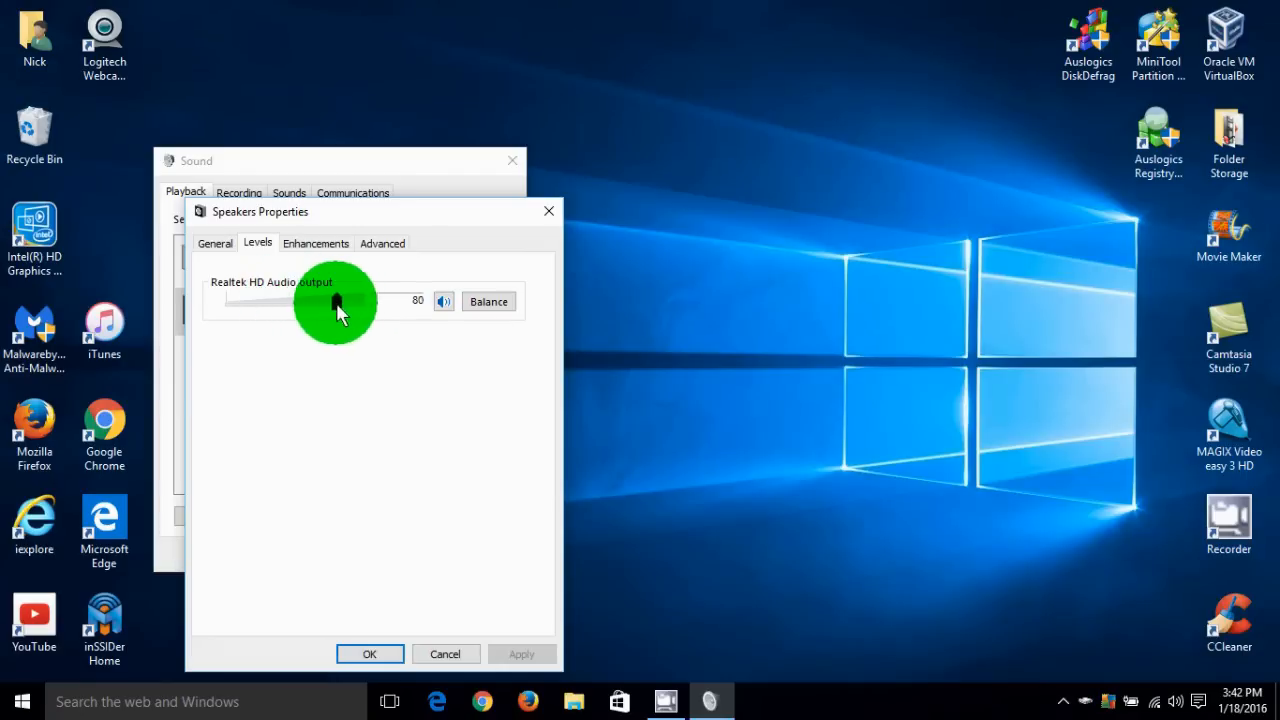
left_click_drag(336, 300, 348, 300)
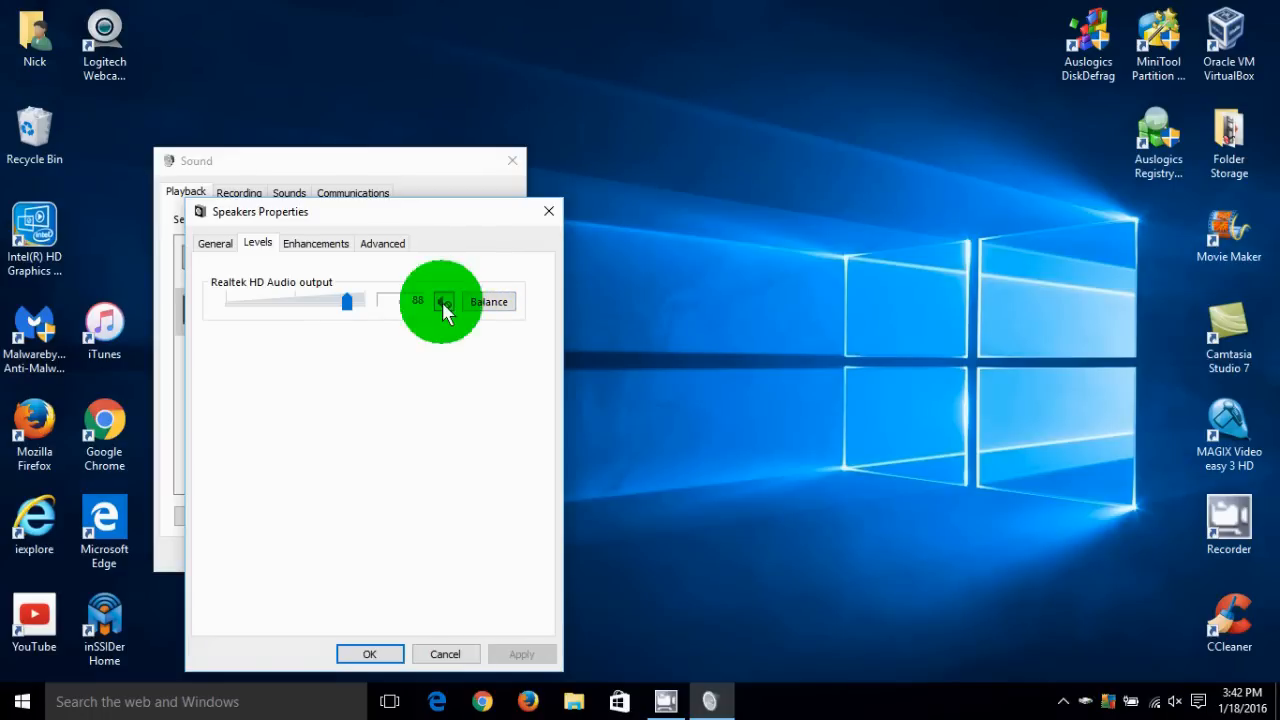
left_click(488, 300)
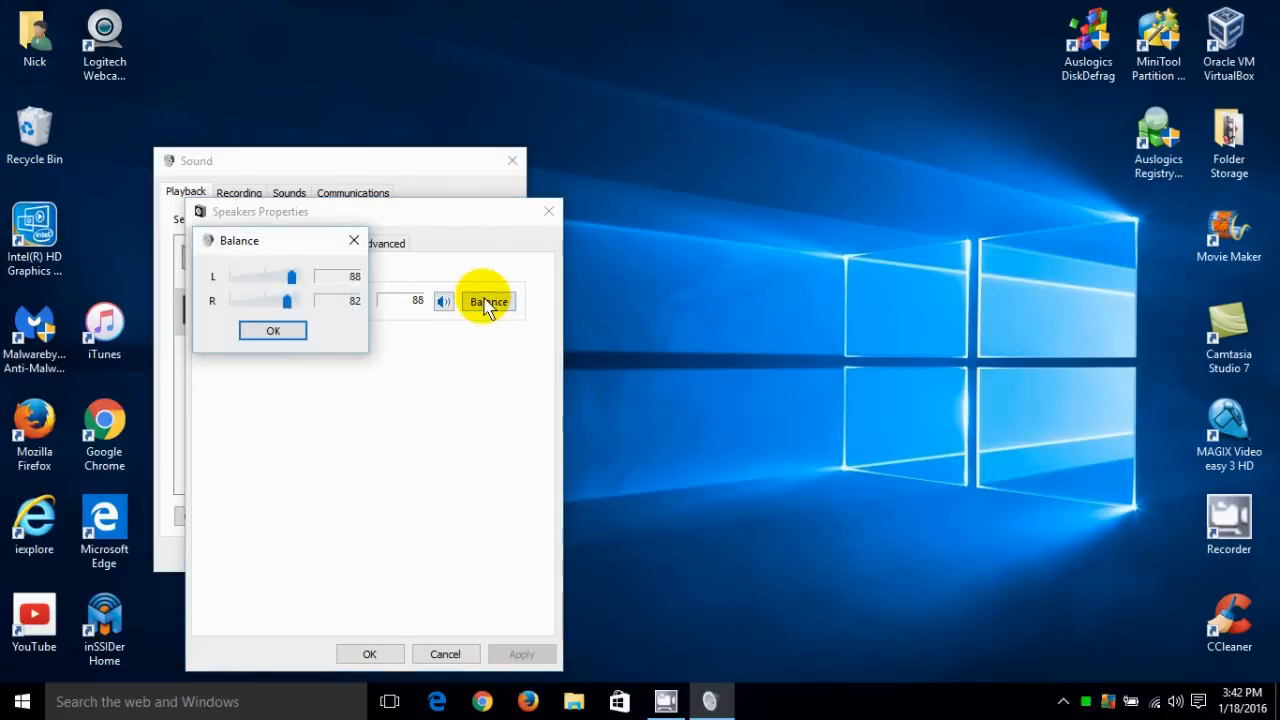
Set both left and right speaker channels to 100 and confirm the balance.
left_click_drag(288, 300, 256, 300)
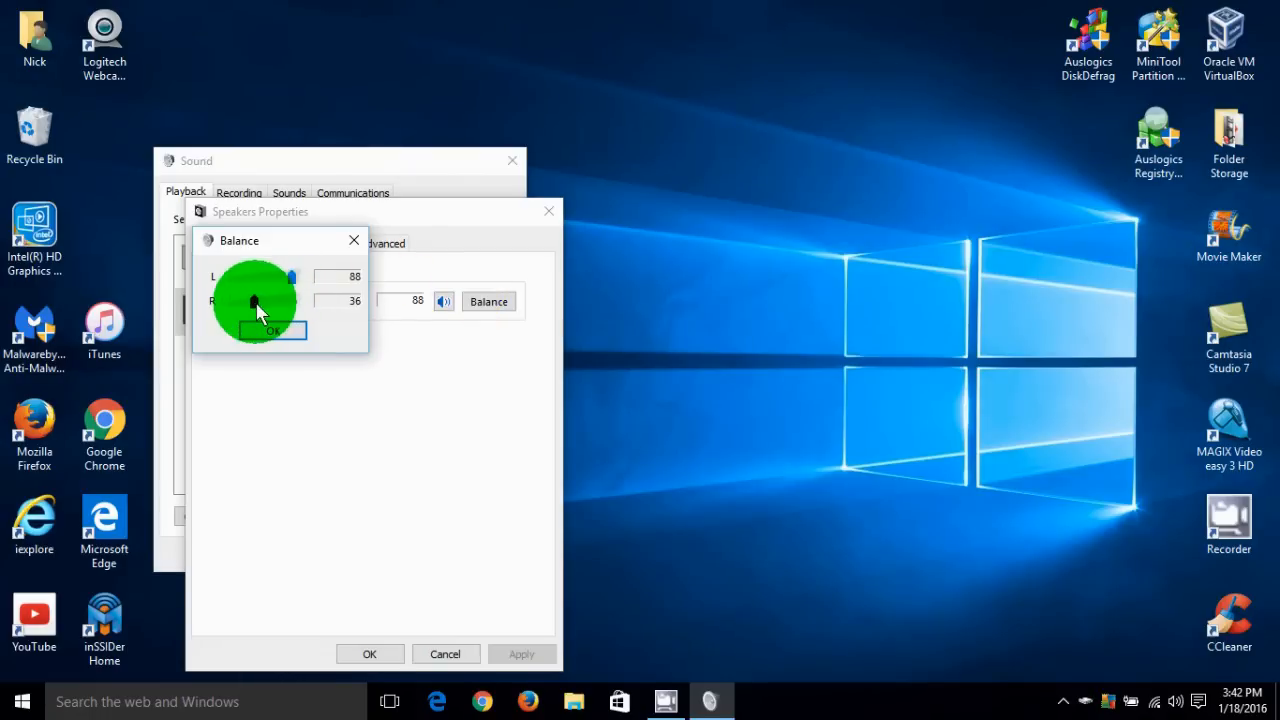
left_click_drag(258, 300, 284, 300)
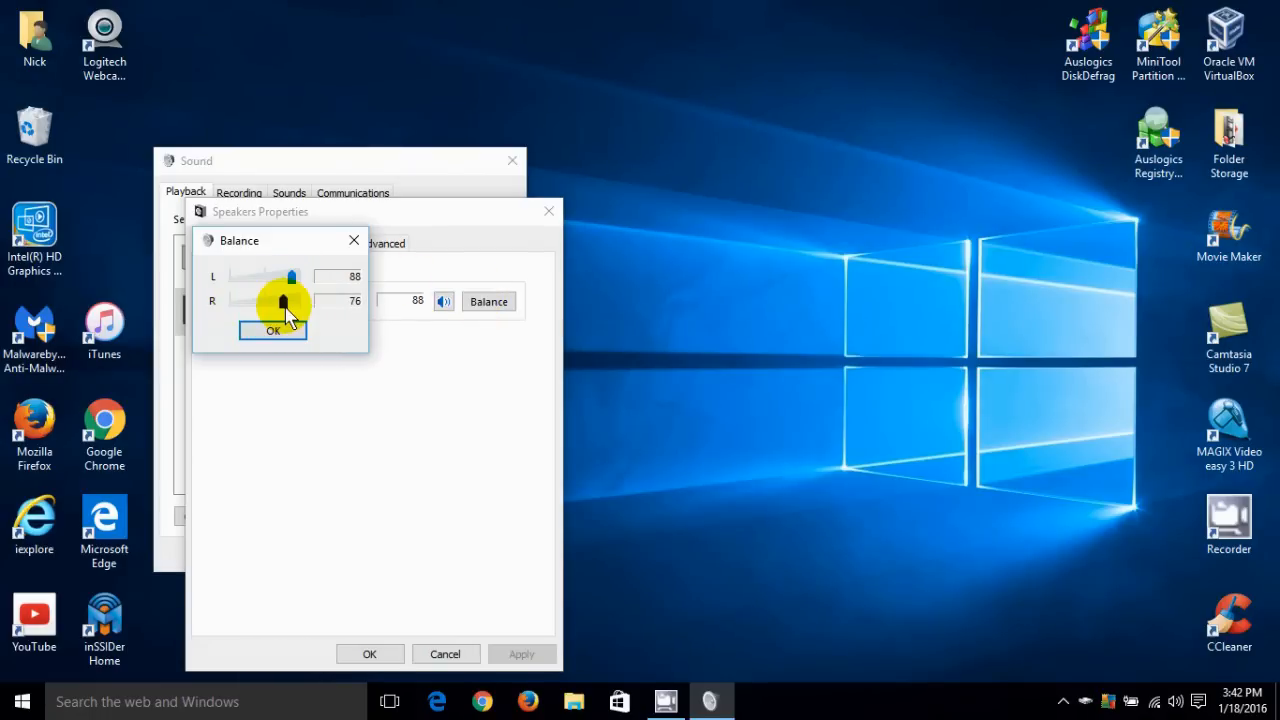
left_click_drag(284, 300, 292, 300)
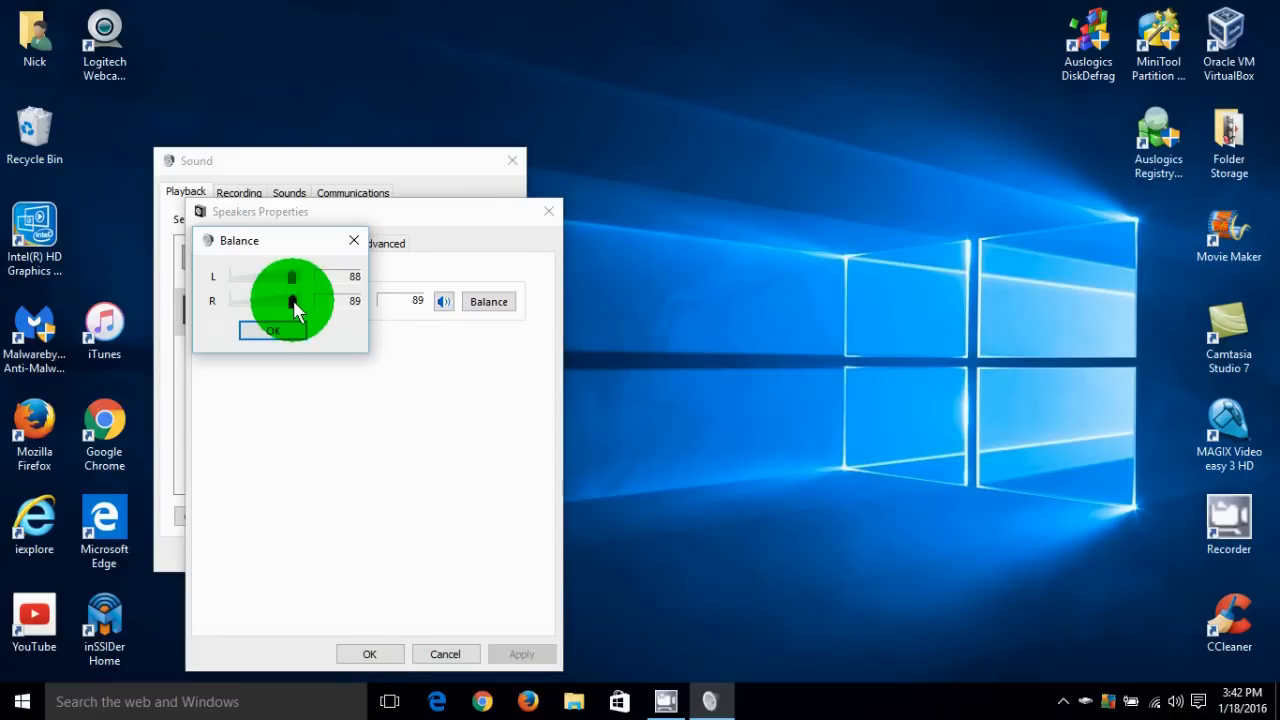
left_click_drag(294, 300, 304, 300)
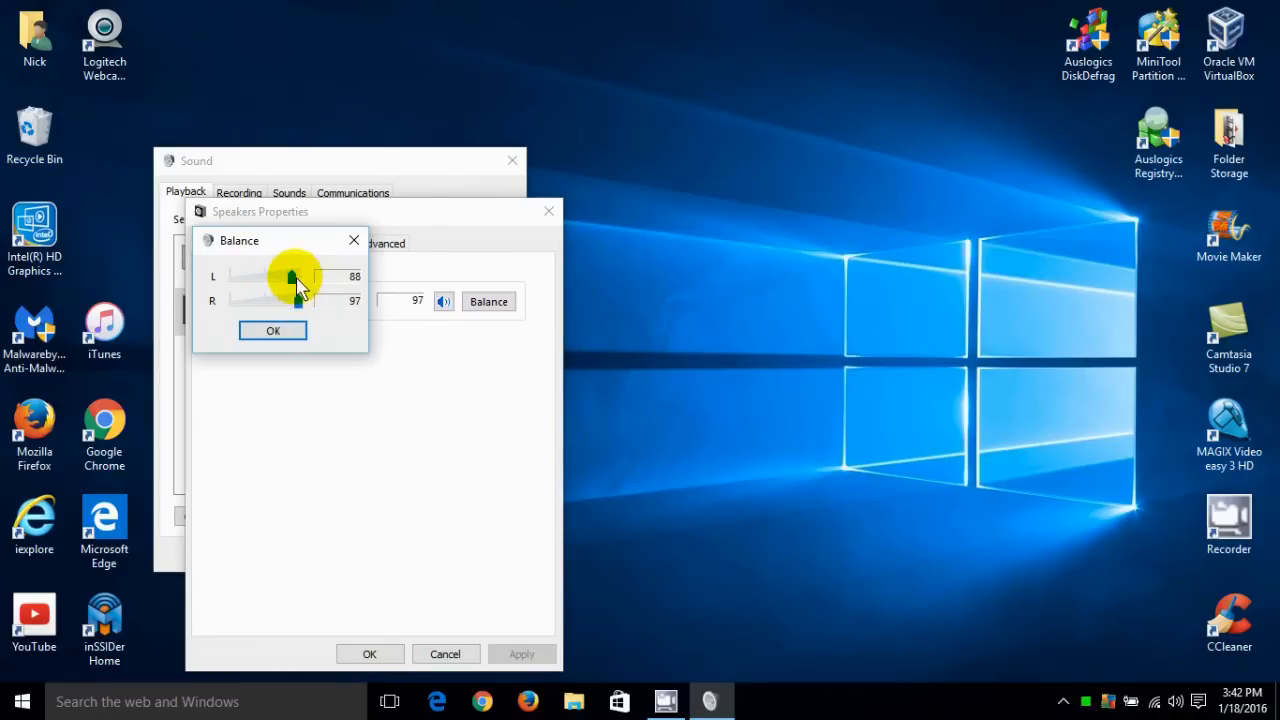
left_click_drag(288, 276, 300, 276)
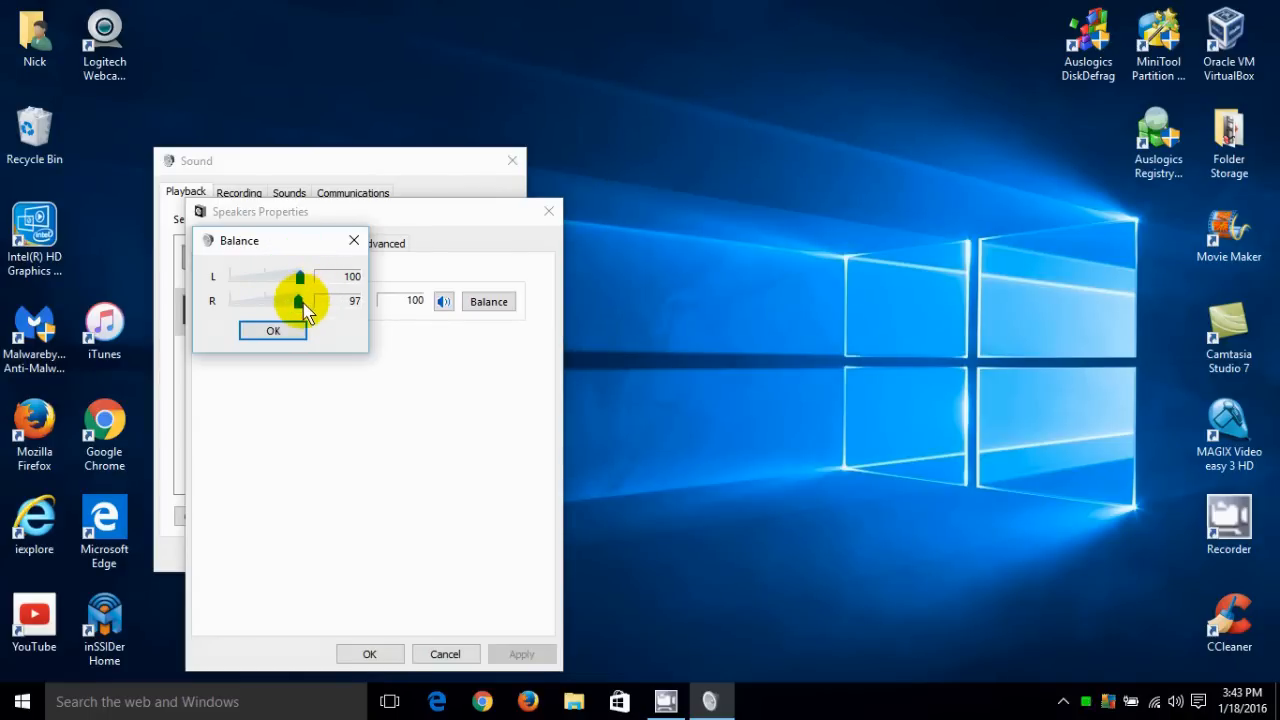
left_click_drag(298, 300, 304, 300)
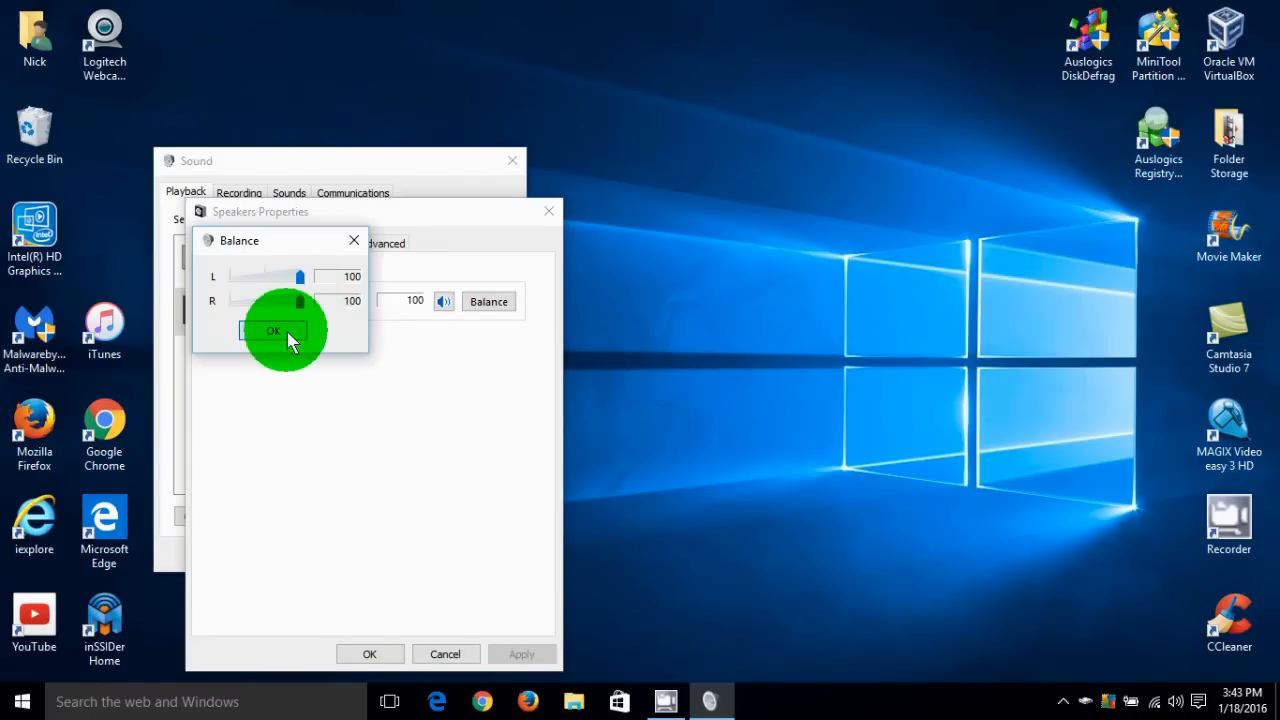
left_click(272, 332)
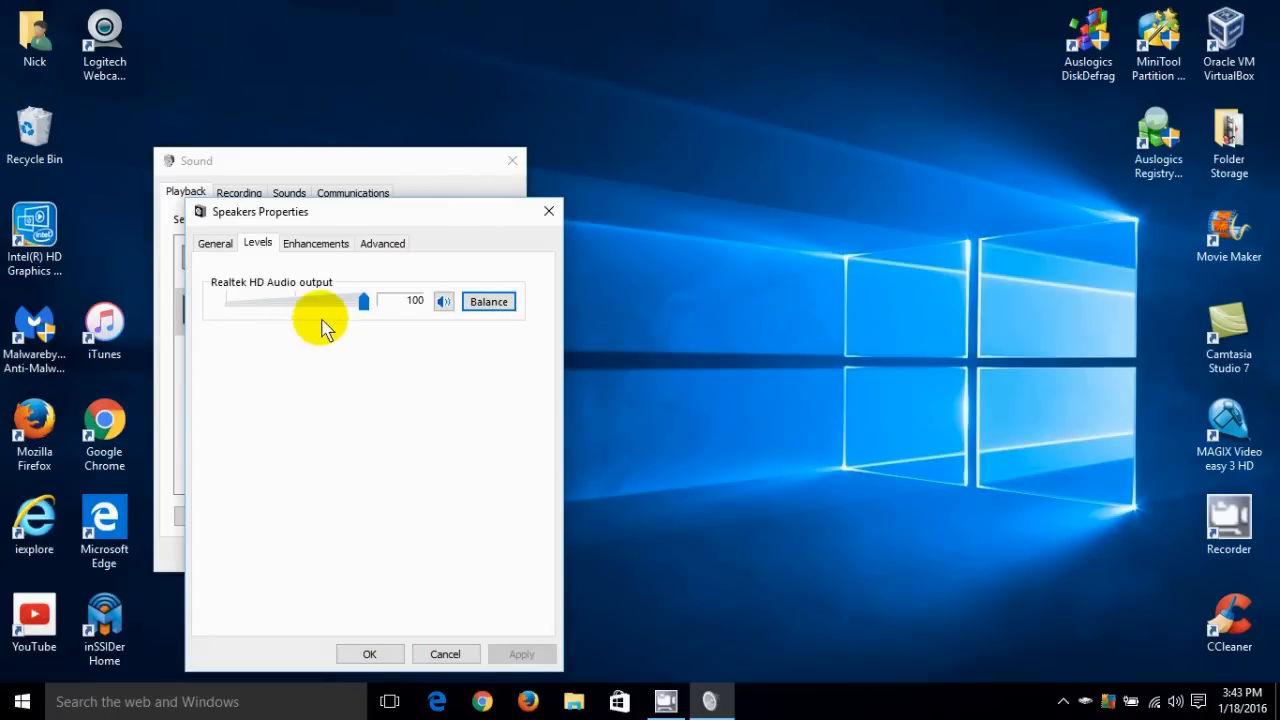
Lower the overall Realtek HD Audio output to 92 and move on to Enhancements.
left_click_drag(364, 300, 352, 300)
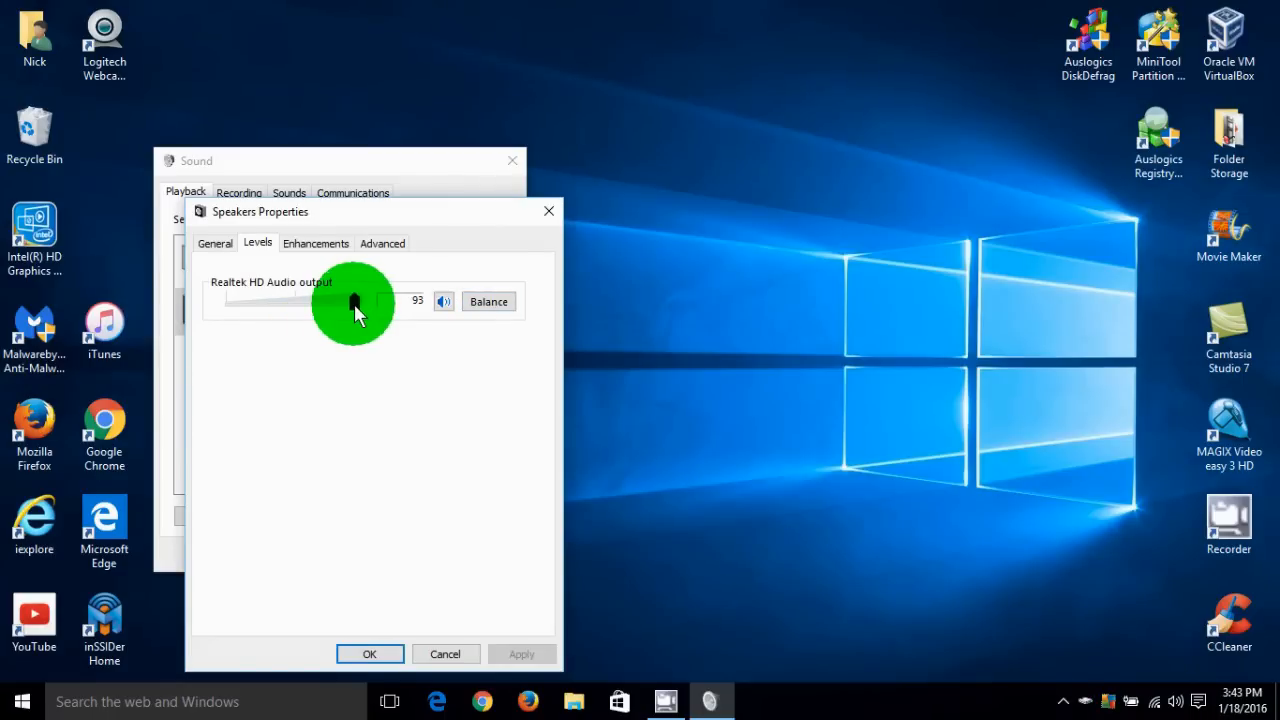
left_click_drag(356, 300, 350, 300)
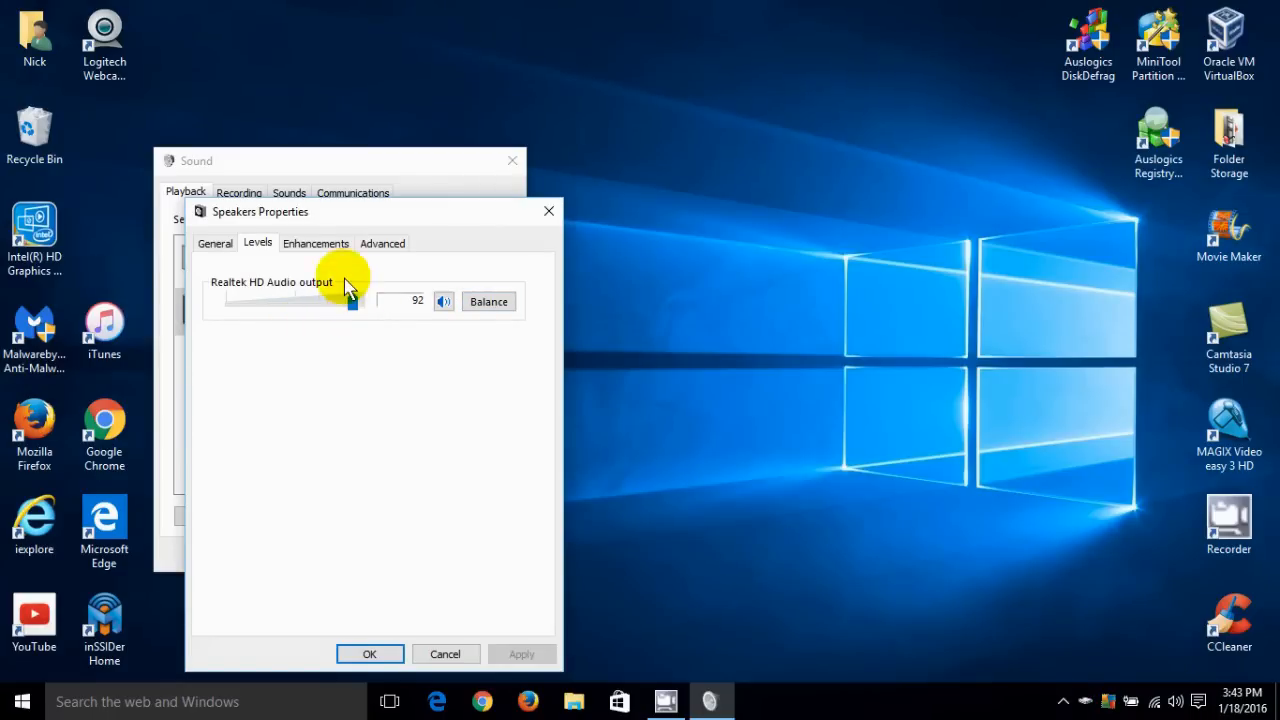
left_click(316, 244)
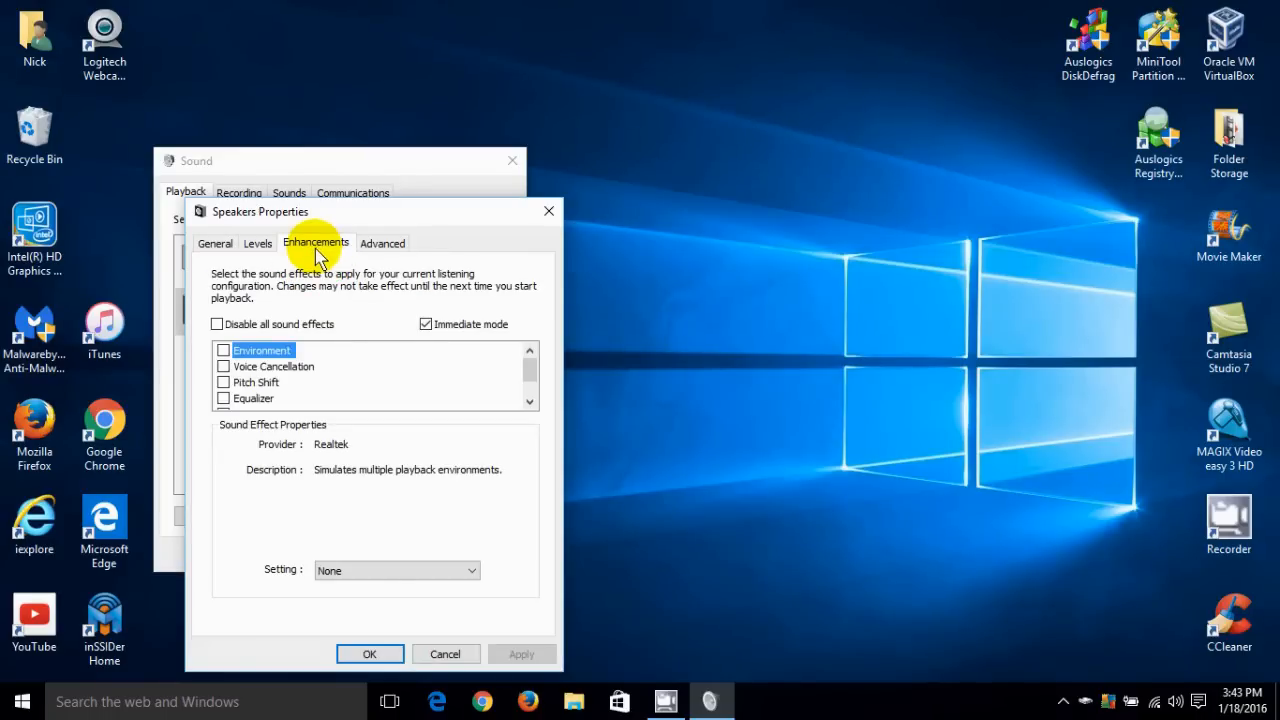
mouse_move(304, 290)
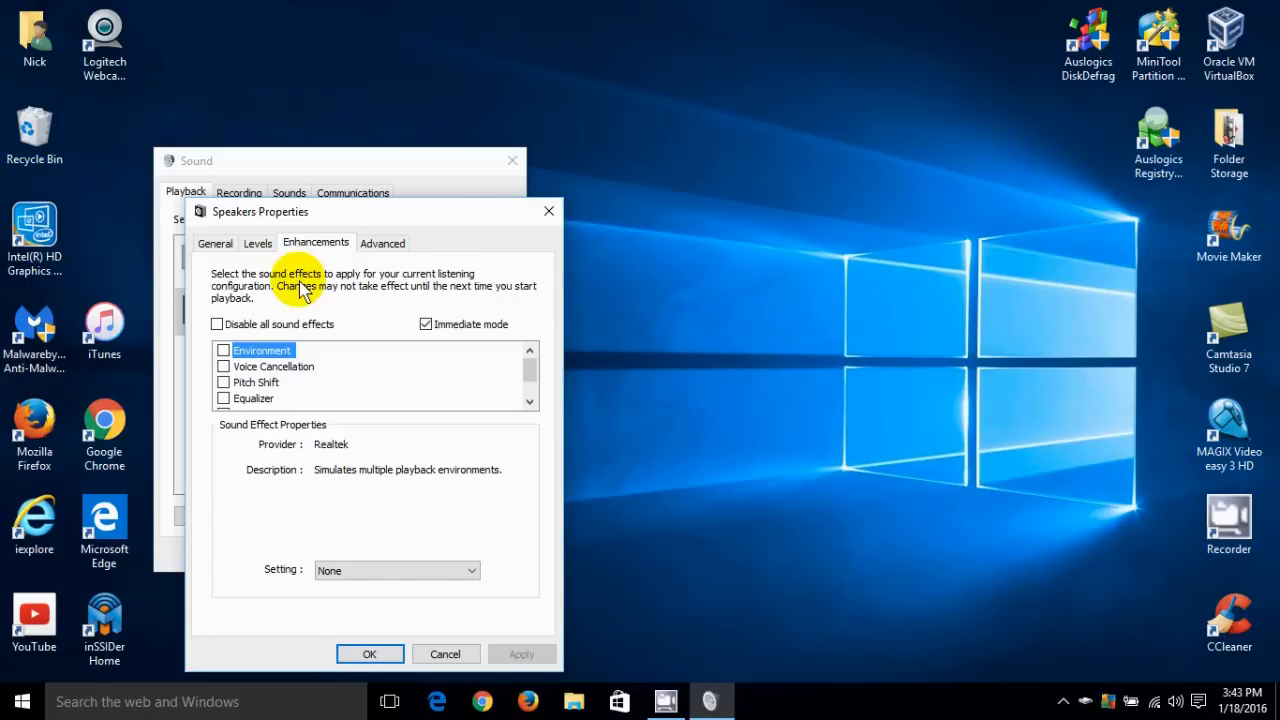
mouse_move(268, 334)
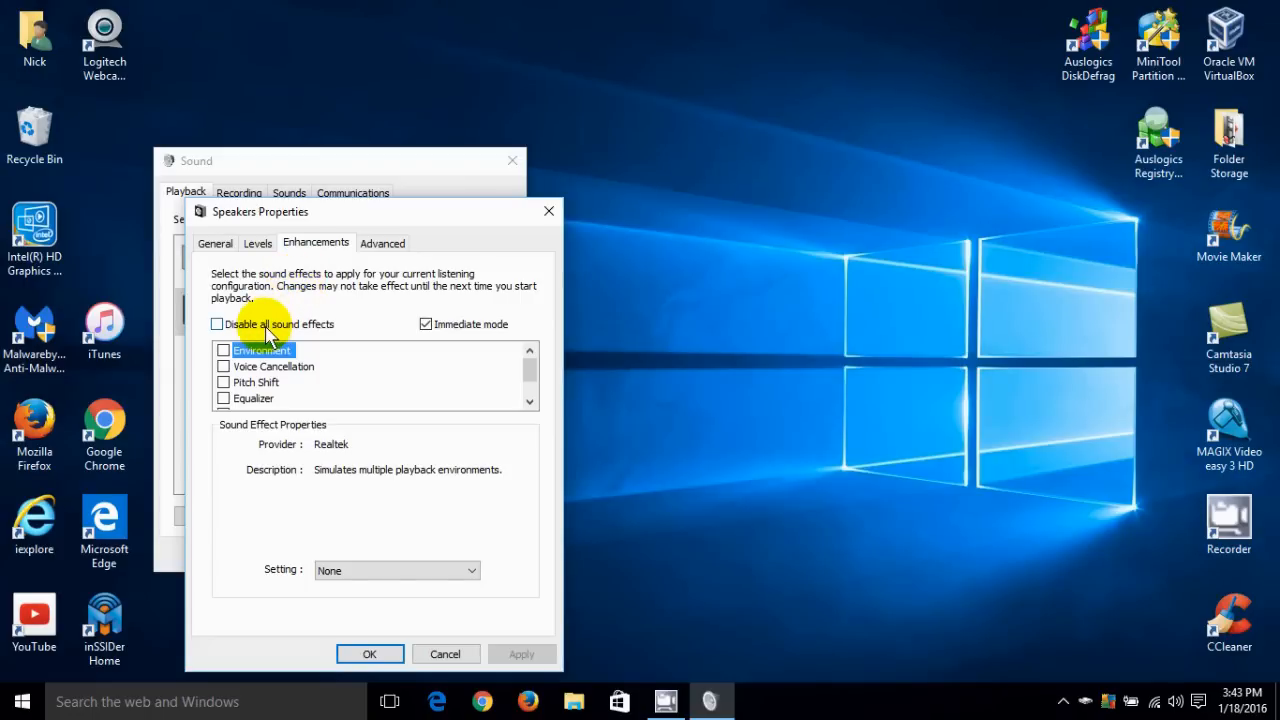
mouse_move(444, 352)
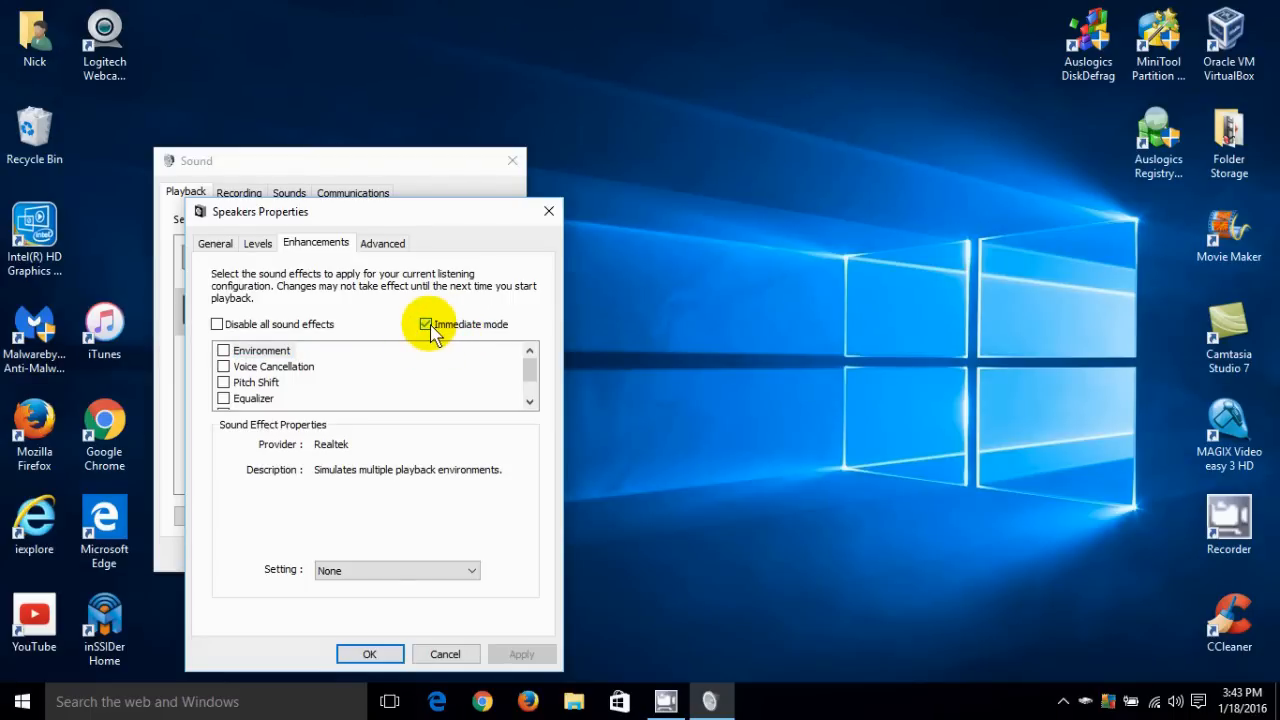
mouse_move(530, 356)
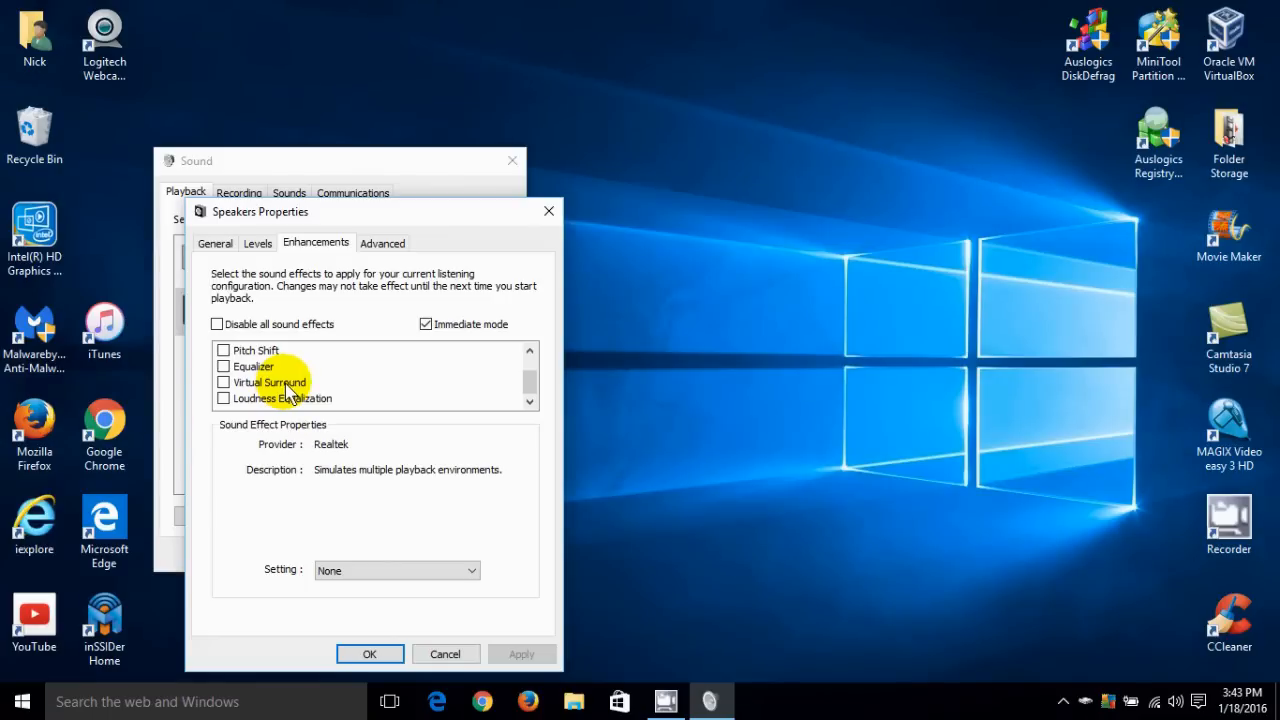
mouse_move(344, 248)
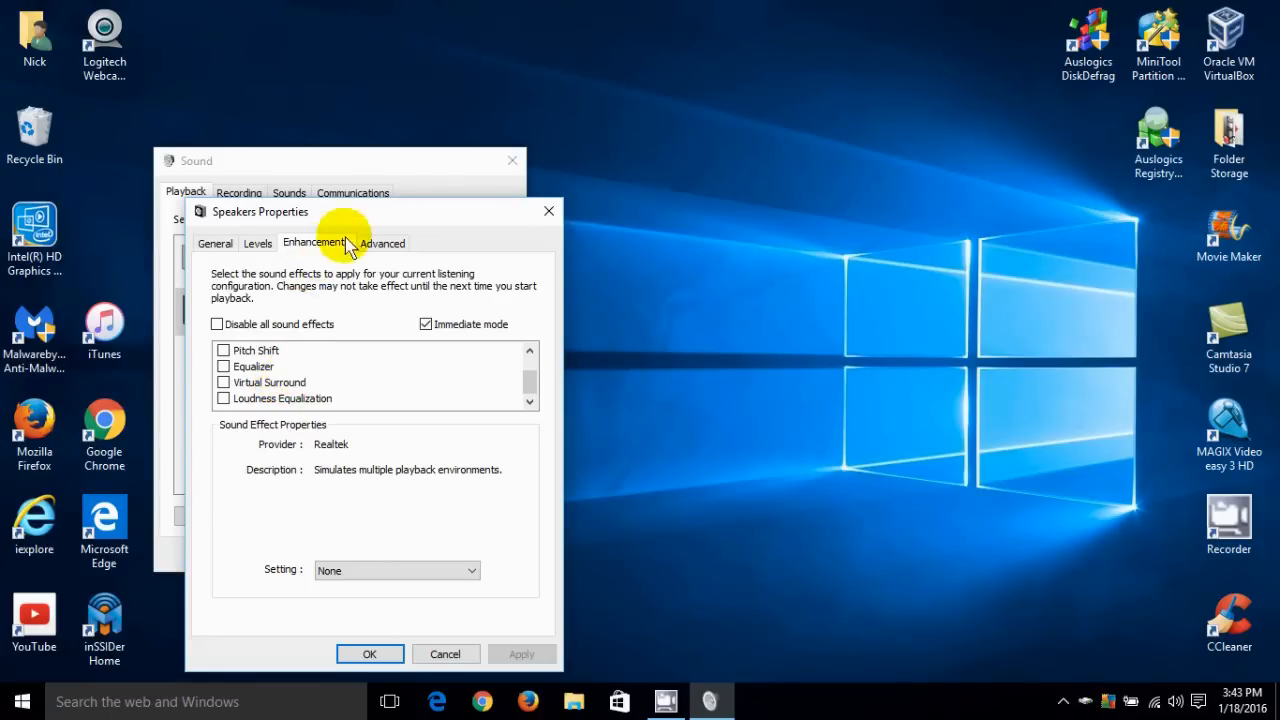
Move from the Enhancements list to the speakers' Advanced format settings.
left_click(382, 244)
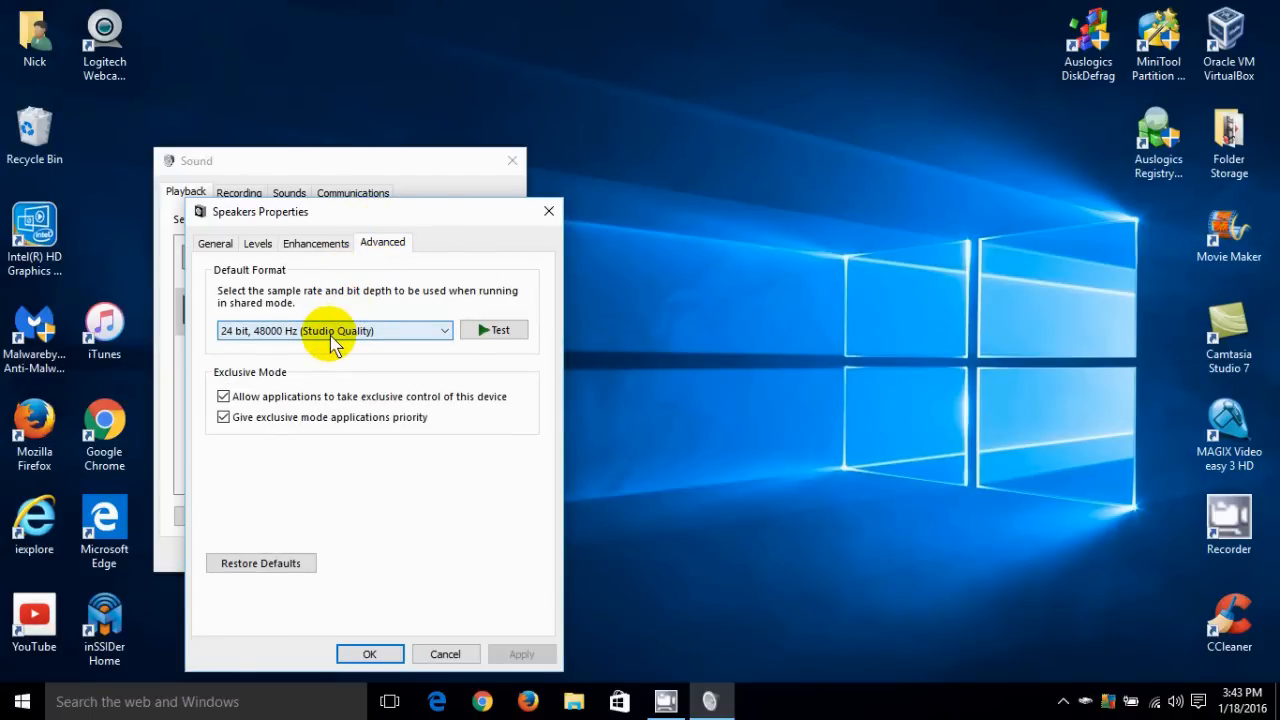
mouse_move(376, 360)
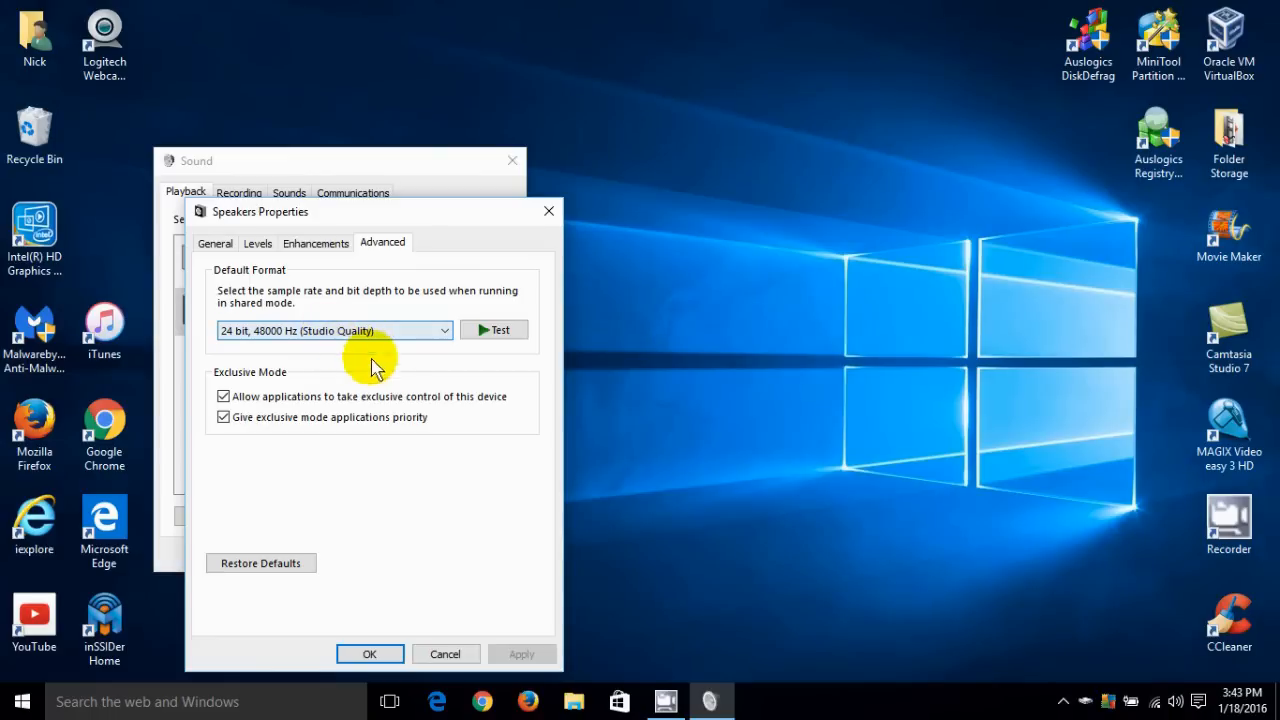
Browse the Default Format choices and keep 24 bit, 48000 Hz (Studio Quality).
left_click(444, 330)
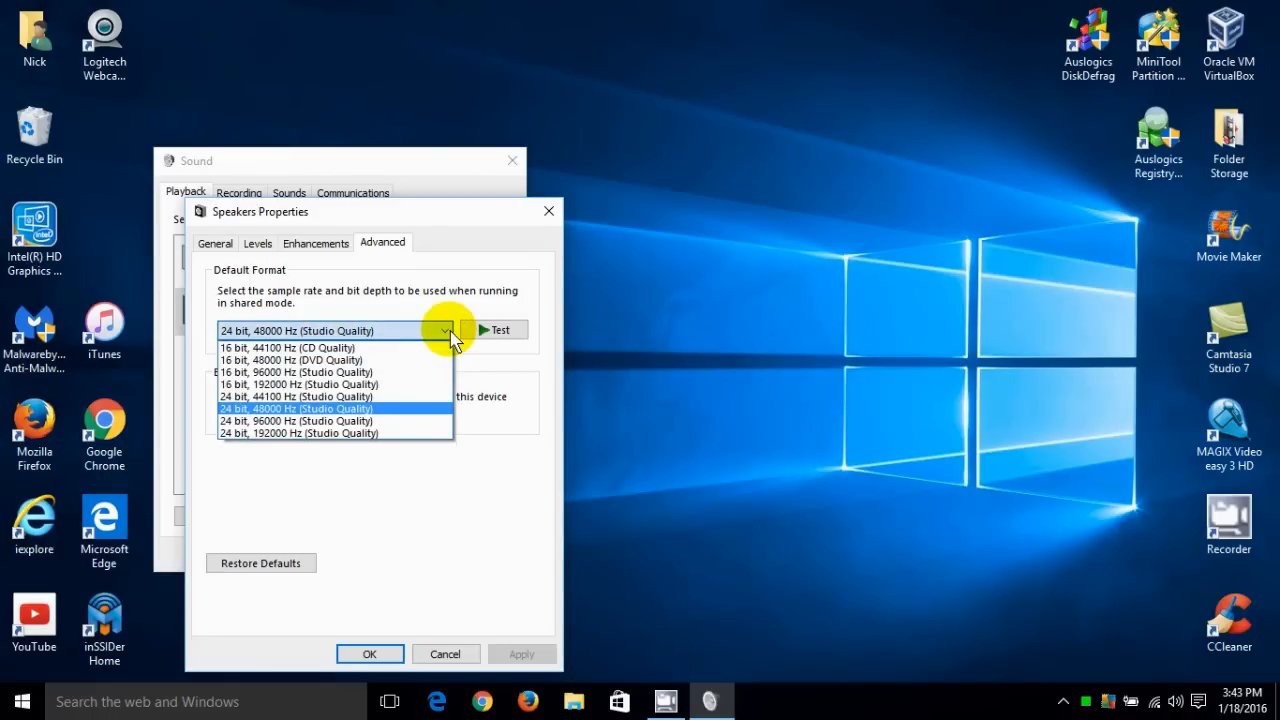
mouse_move(350, 420)
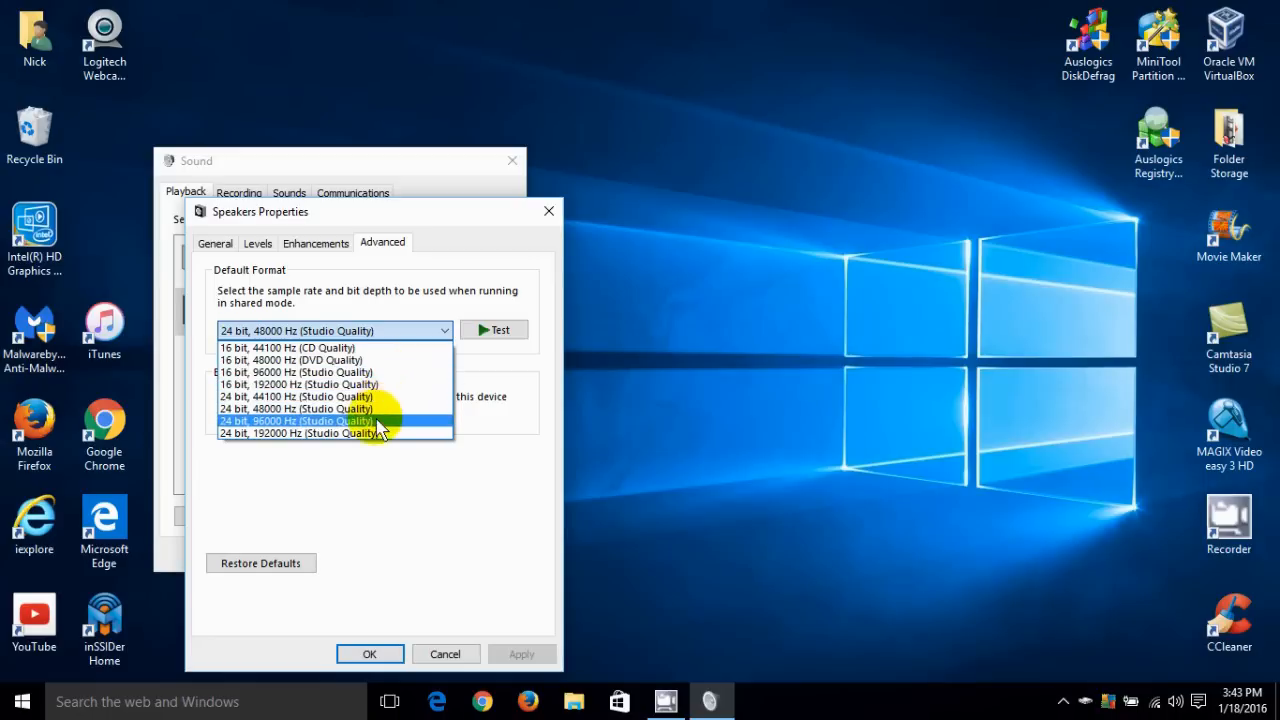
mouse_move(350, 372)
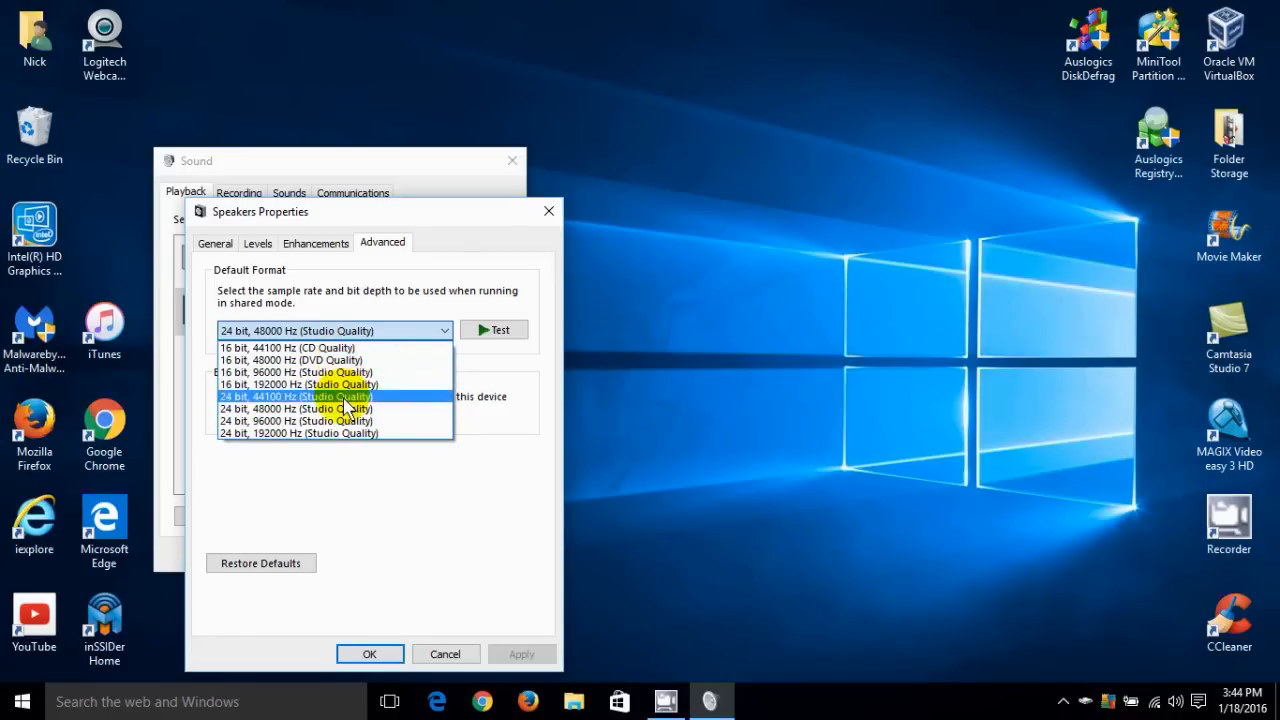
mouse_move(344, 408)
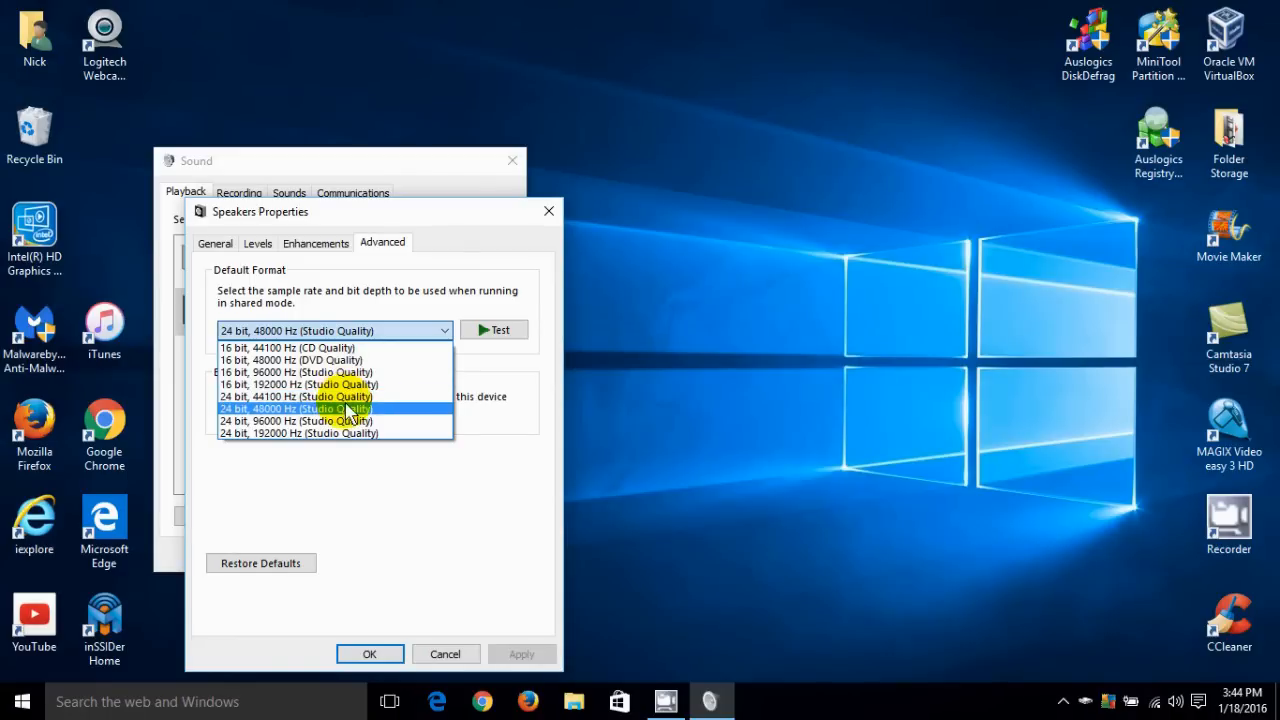
left_click(296, 408)
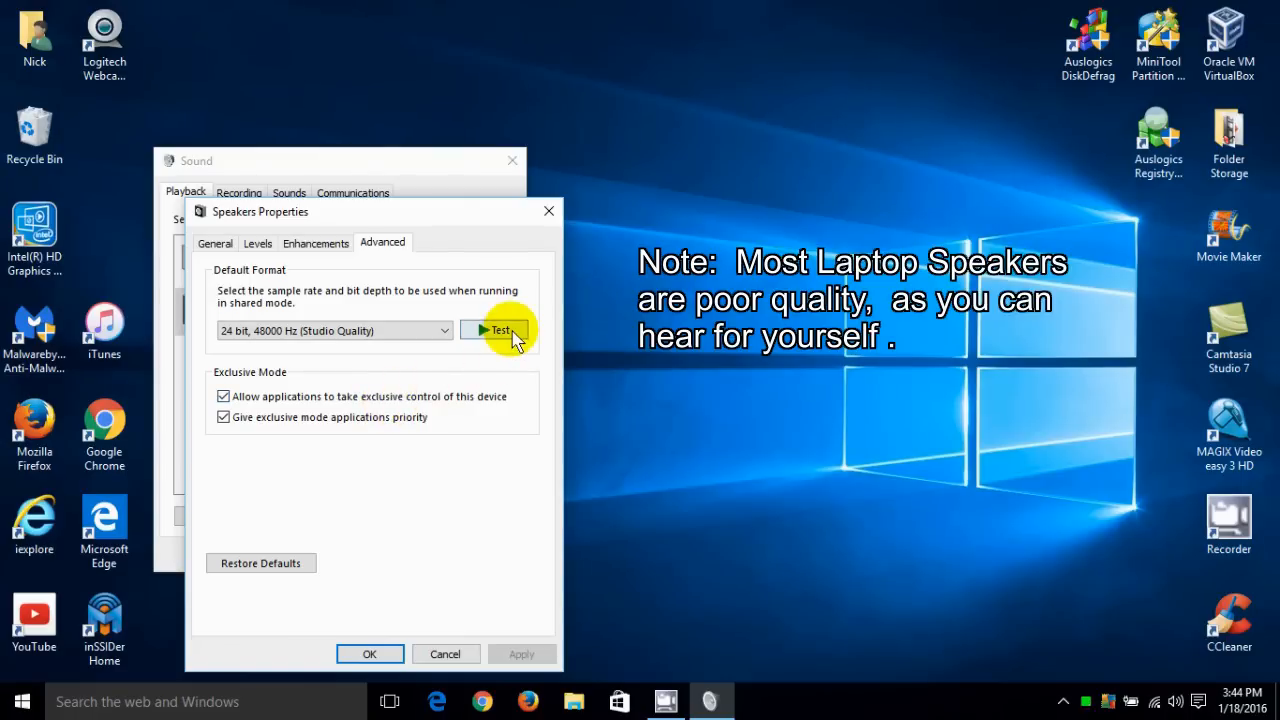
Try 16 bit, 96000 Hz as the speakers' format, test it, then restore the defaults.
left_click(498, 330)
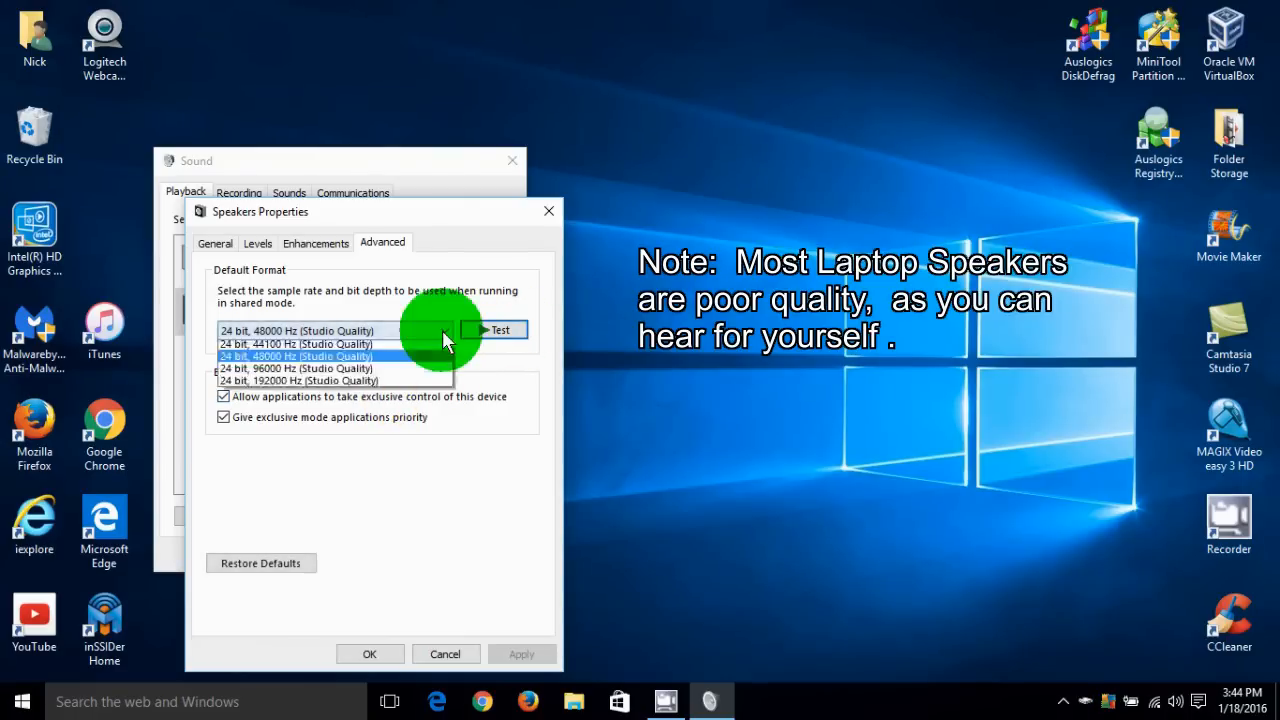
left_click(296, 368)
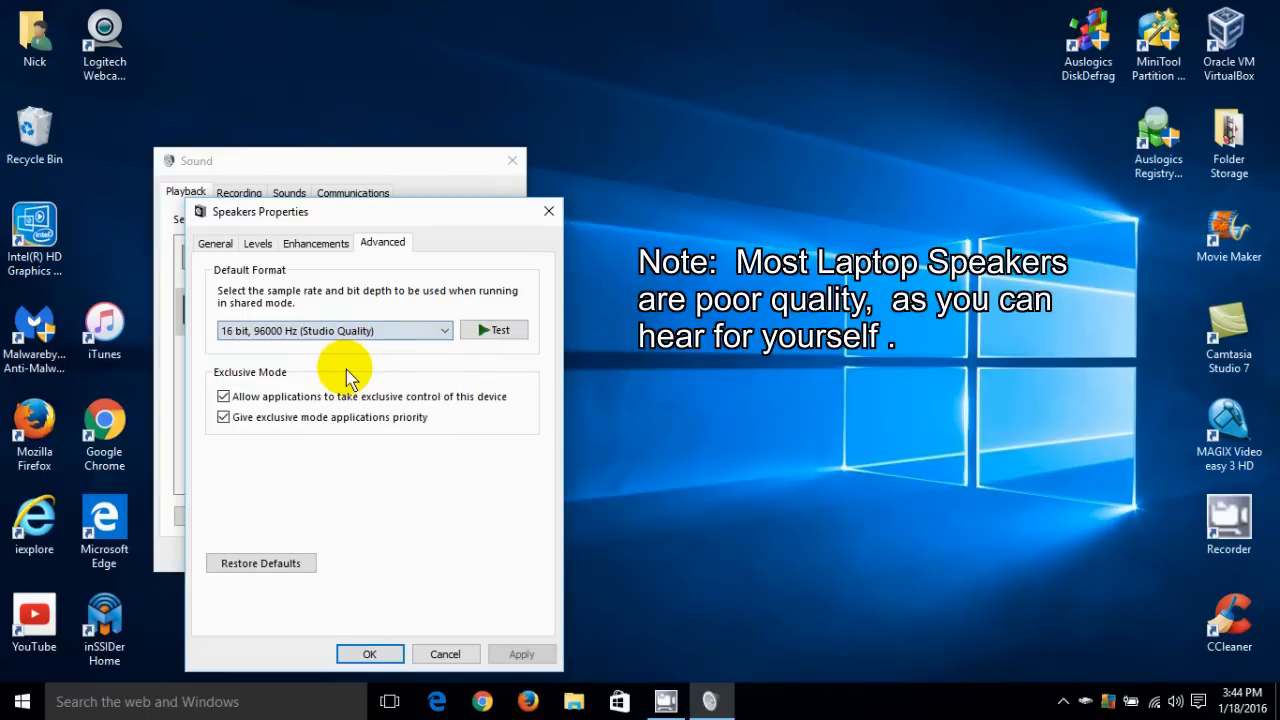
left_click(492, 330)
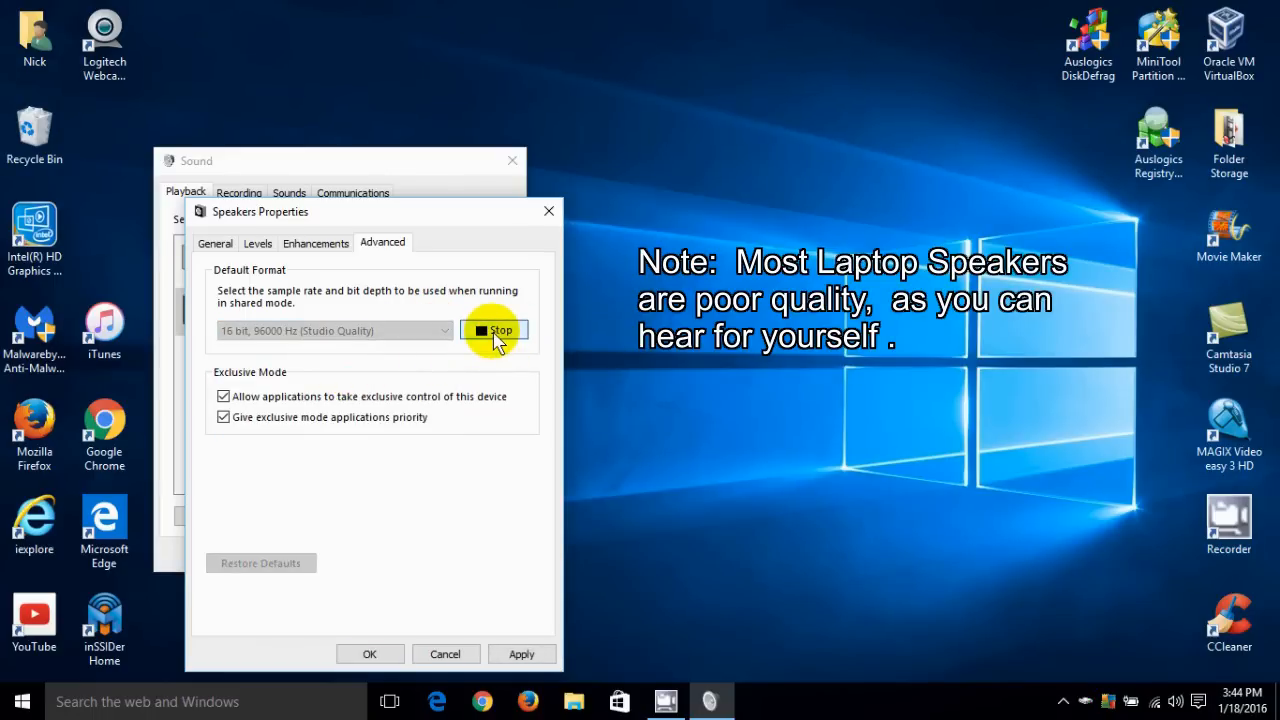
mouse_move(456, 336)
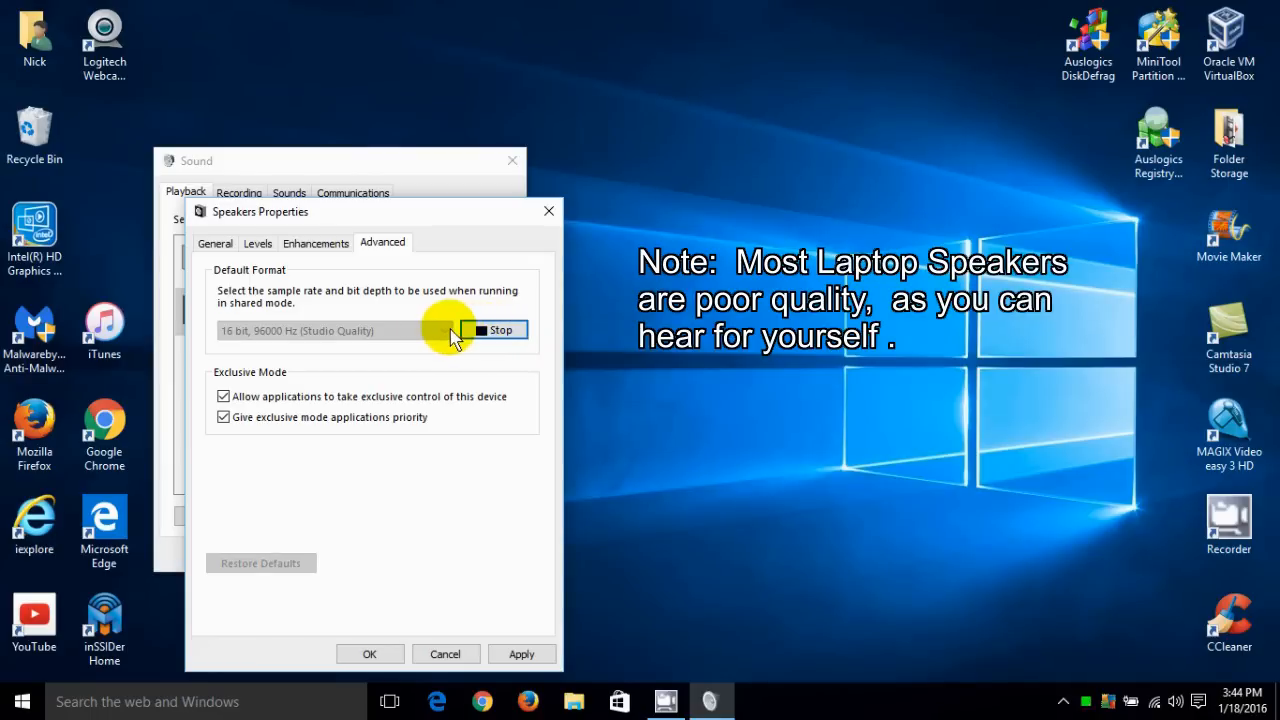
left_click(440, 330)
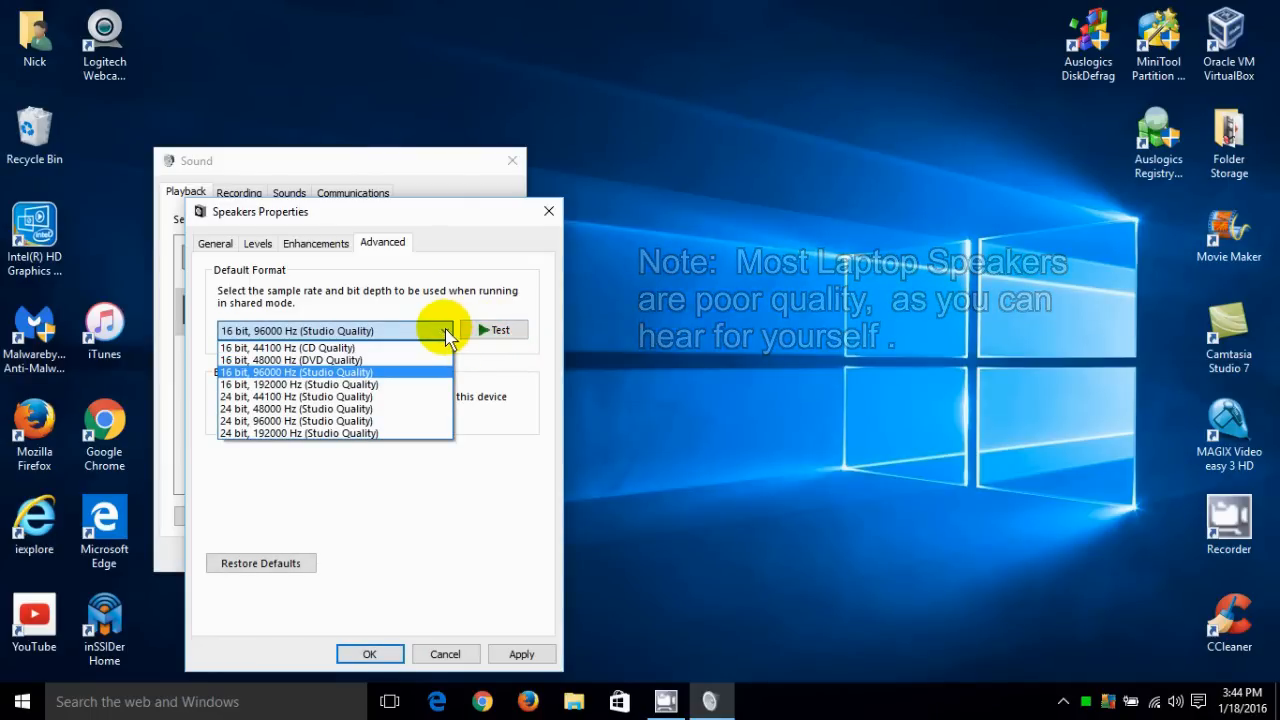
left_click(296, 372)
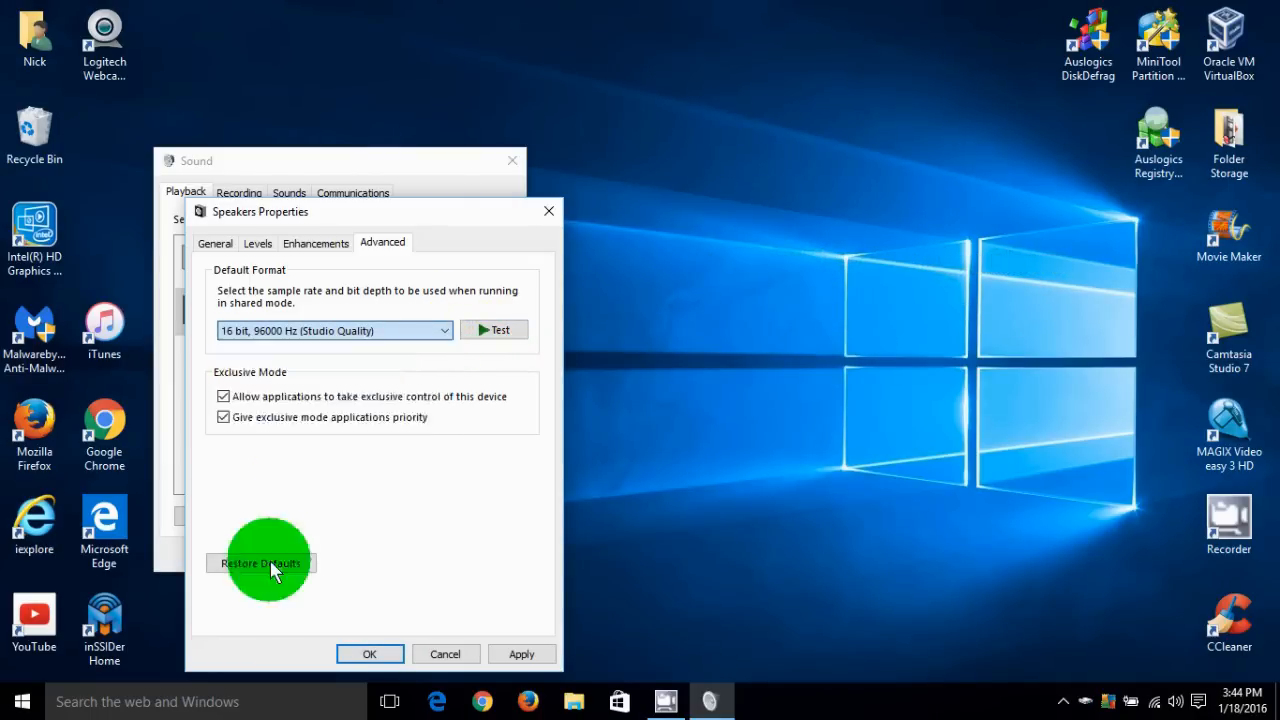
left_click(260, 564)
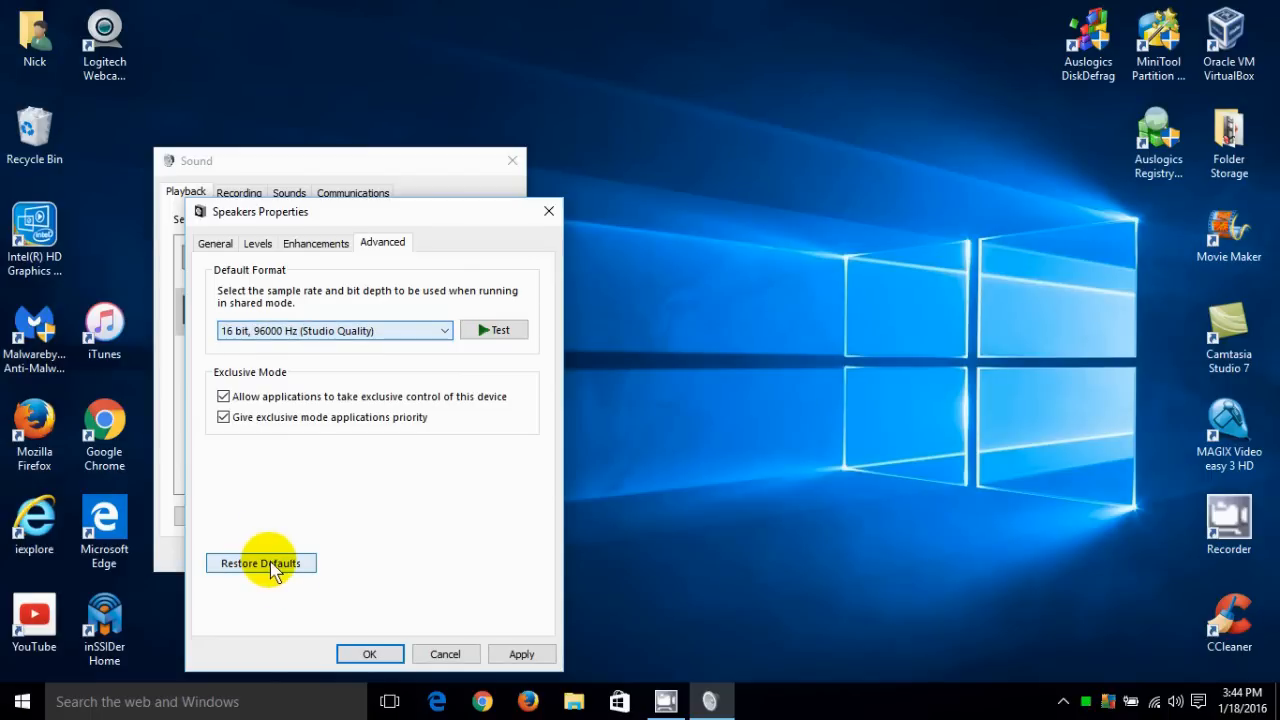
mouse_move(340, 344)
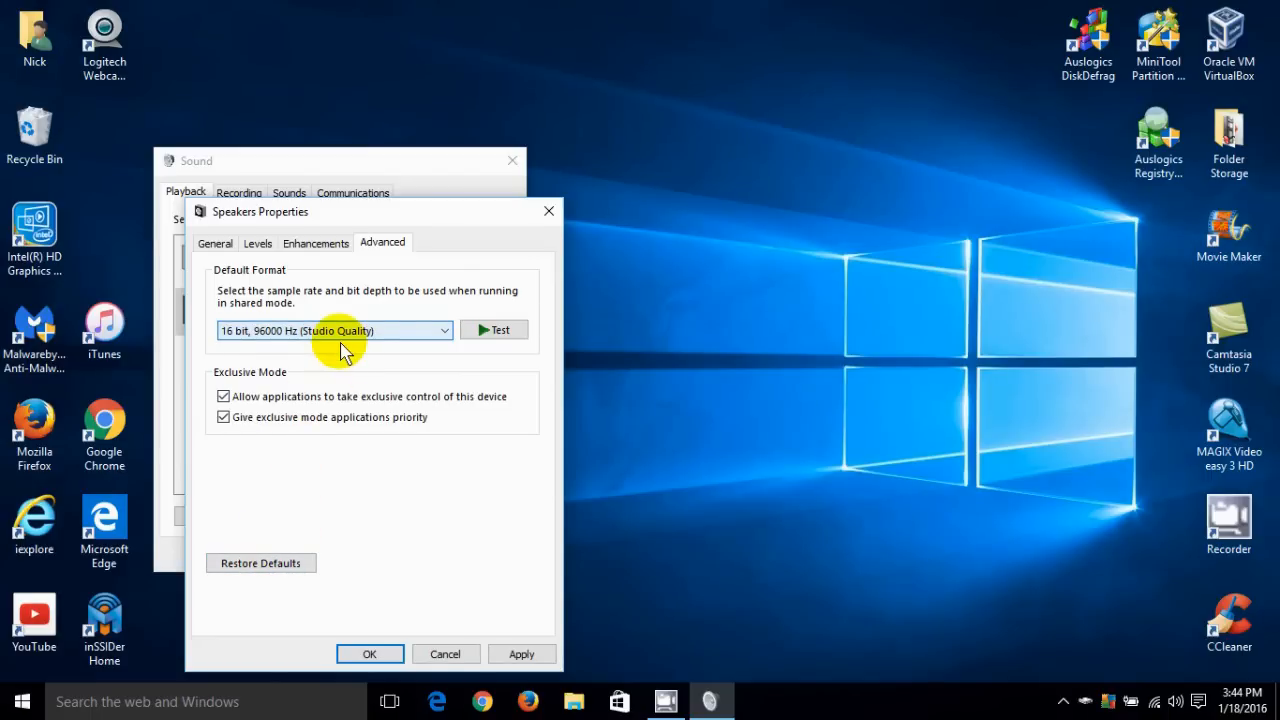
Choose 24 bit, 48000 Hz (Studio Quality) as the speakers' default format.
left_click(444, 330)
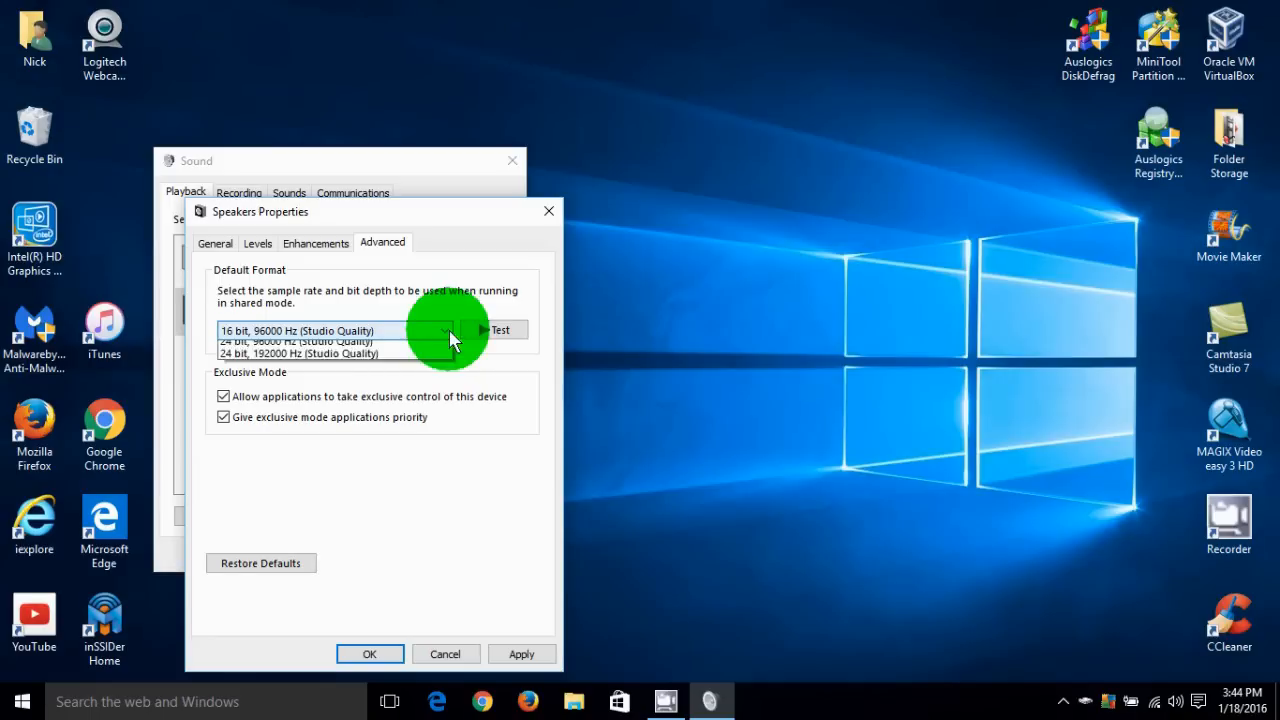
left_click(444, 330)
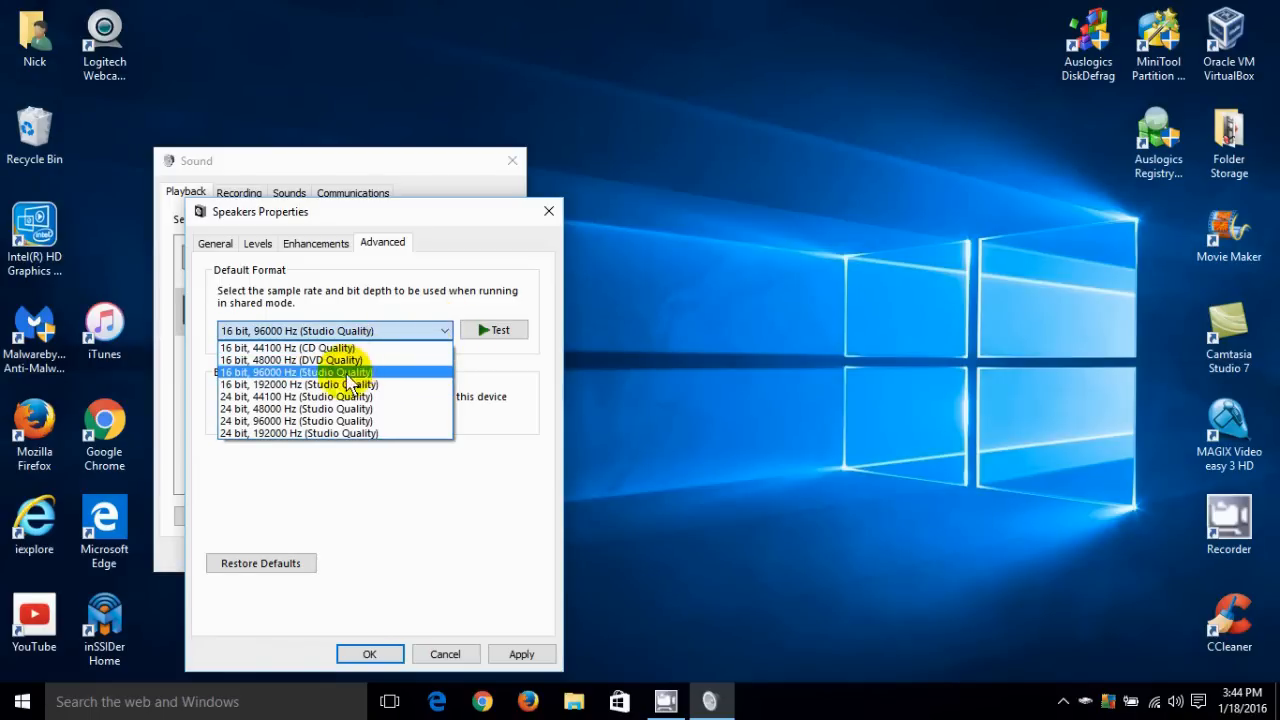
left_click(296, 408)
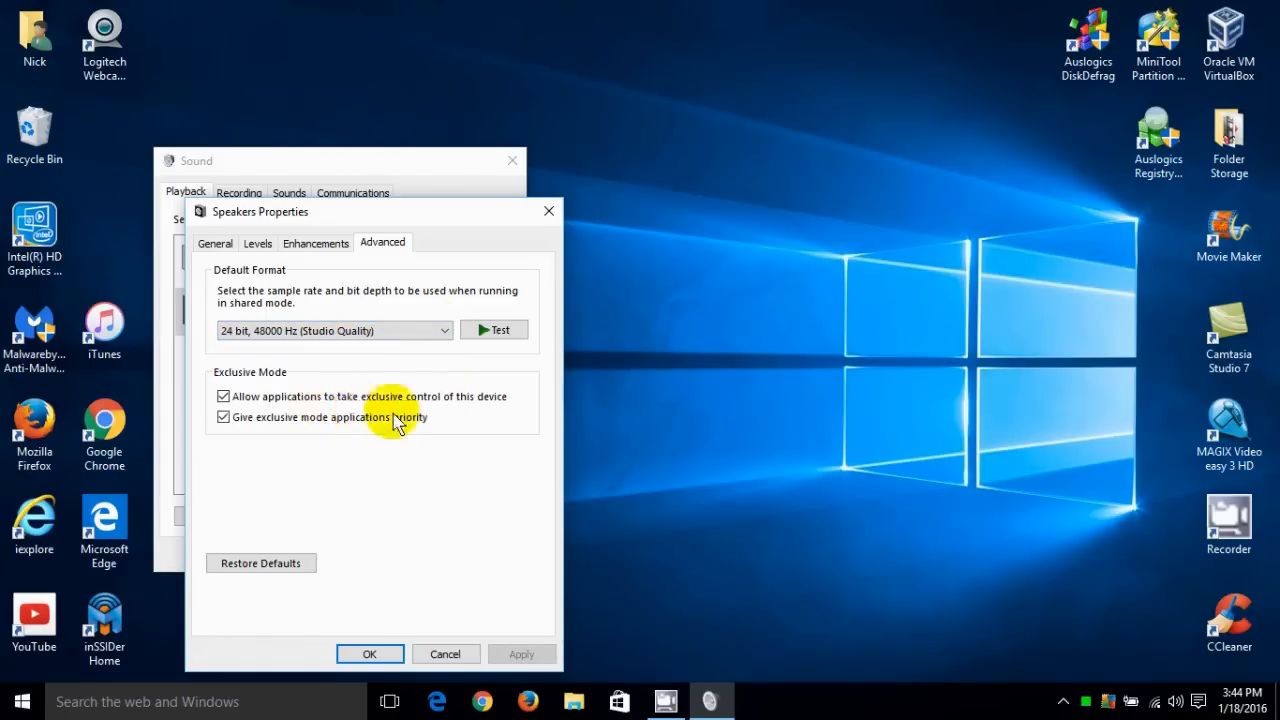
left_click(494, 330)
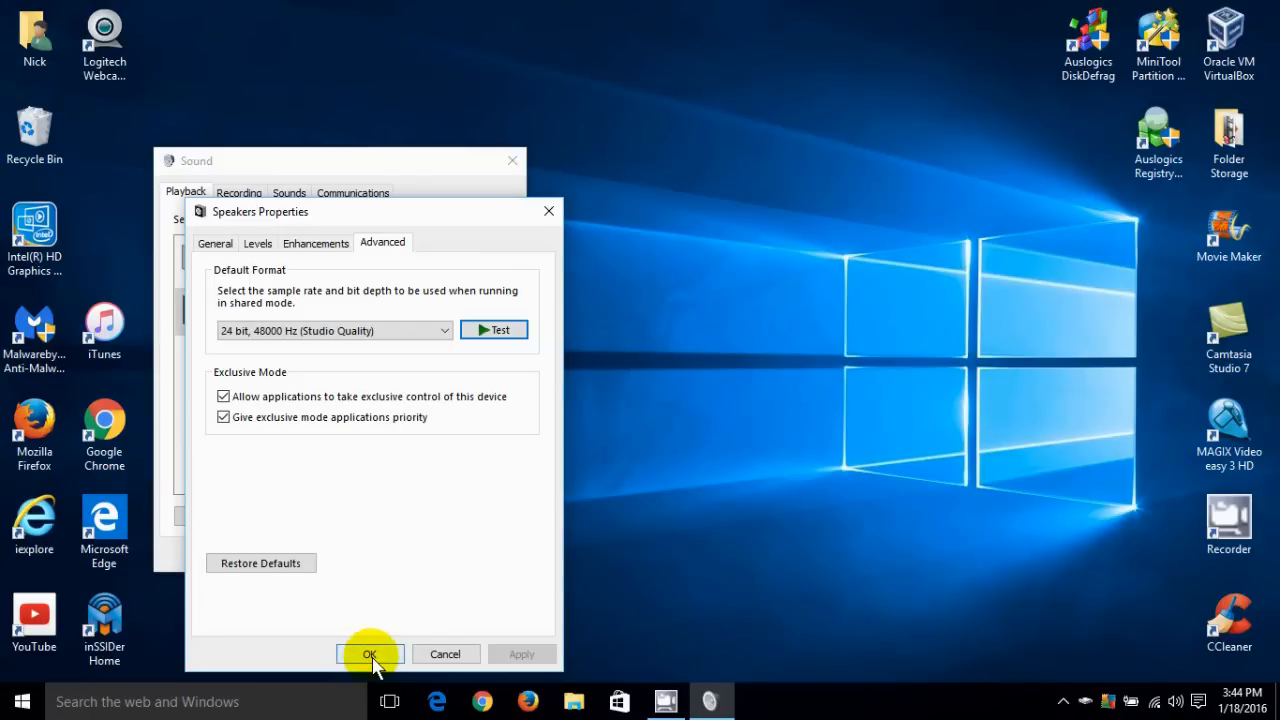
Confirm the speaker format, then bring up Microphone Properties from Recording devices, keeping it enabled.
left_click(368, 654)
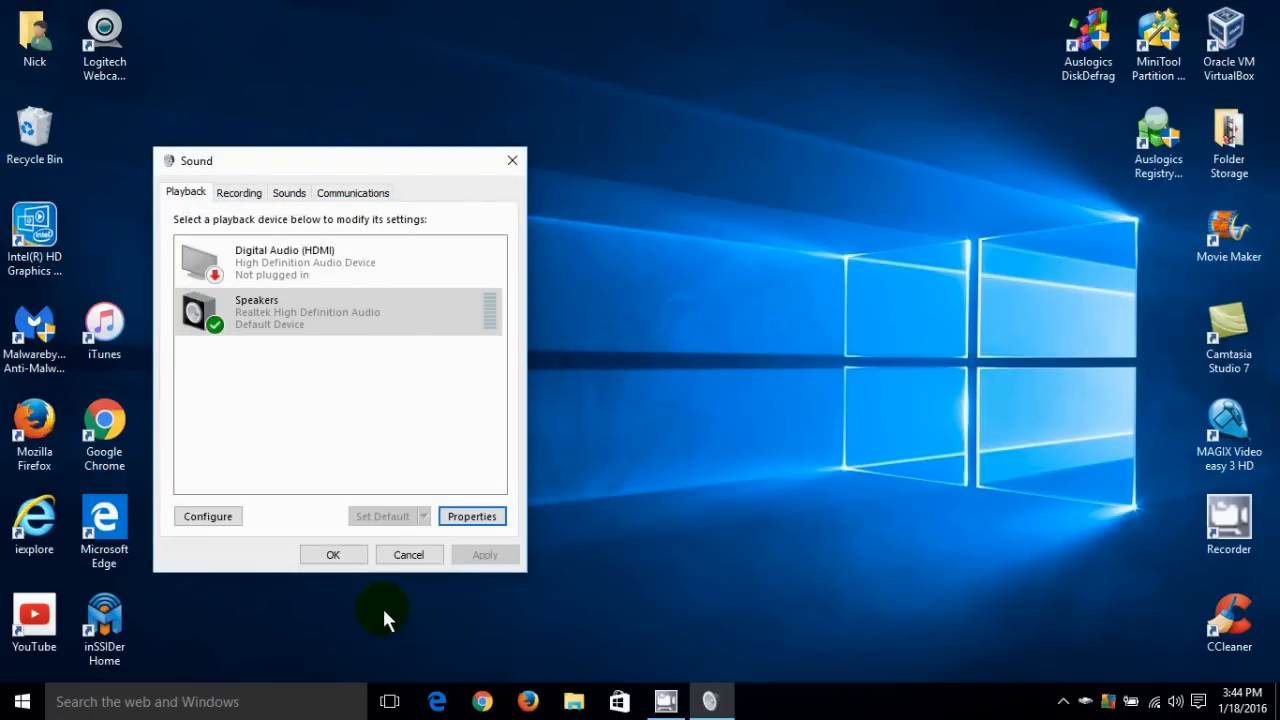
left_click(238, 192)
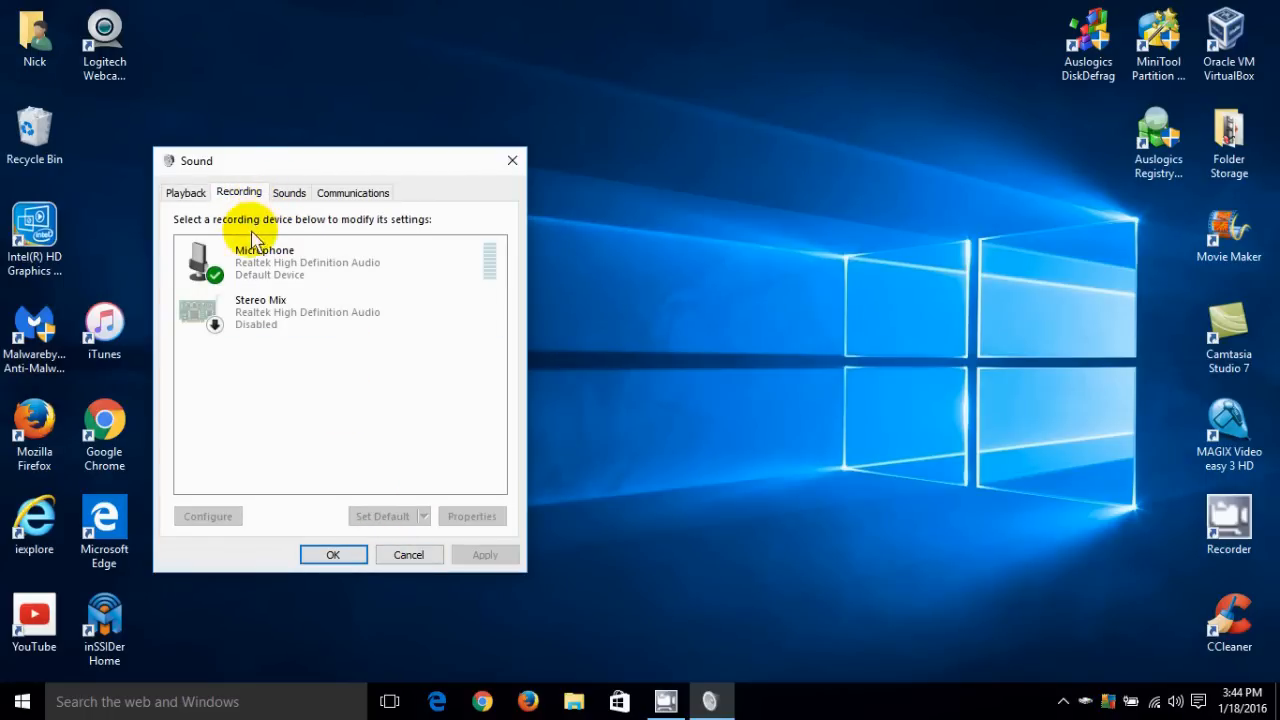
left_click(330, 260)
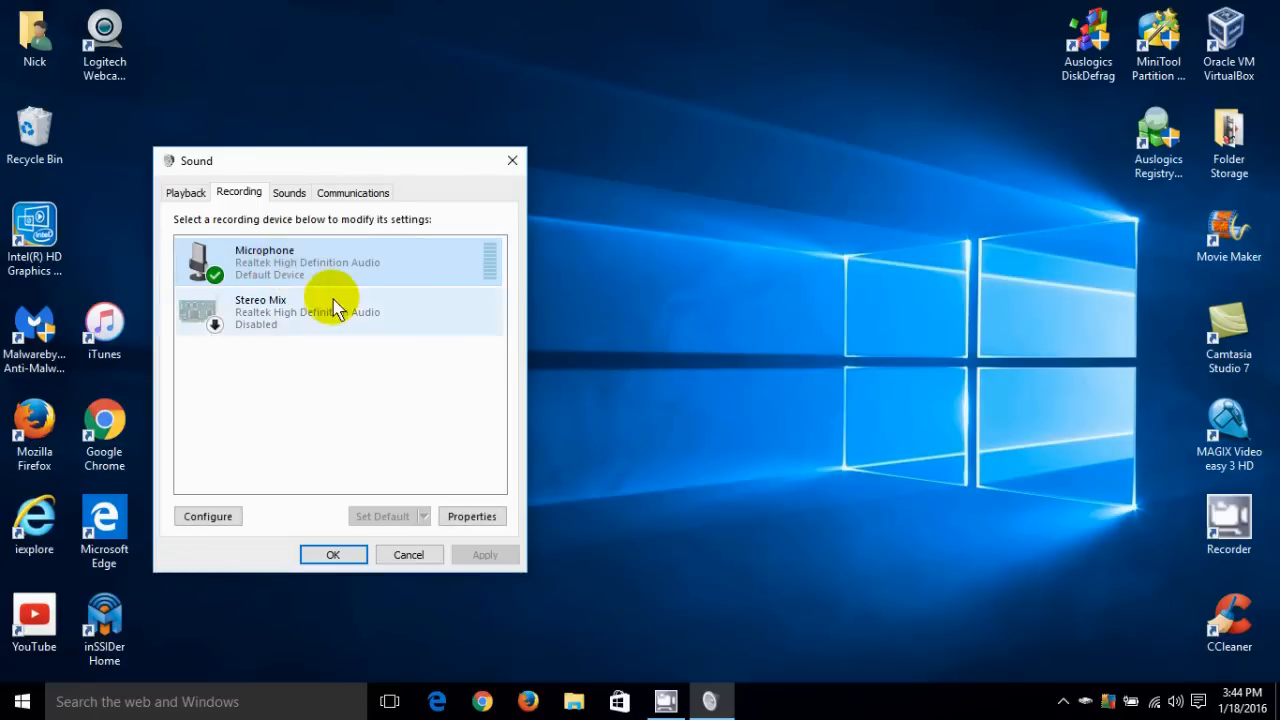
left_click(472, 516)
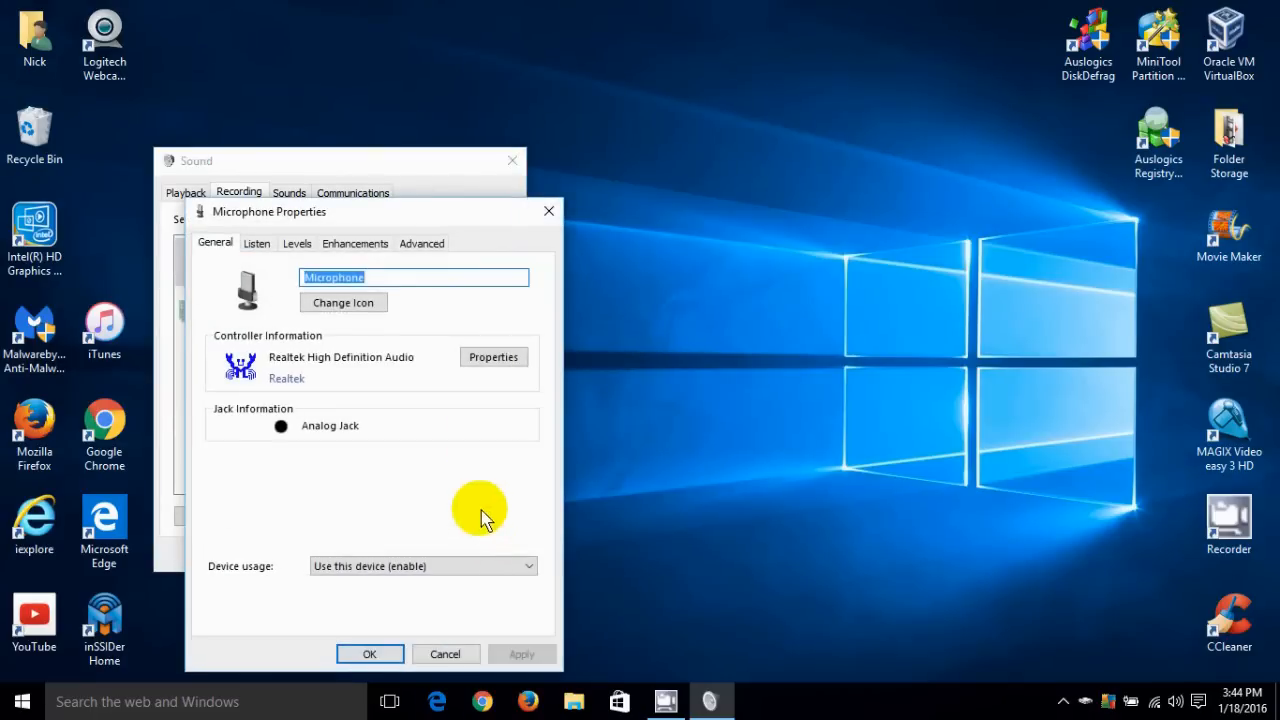
mouse_move(344, 302)
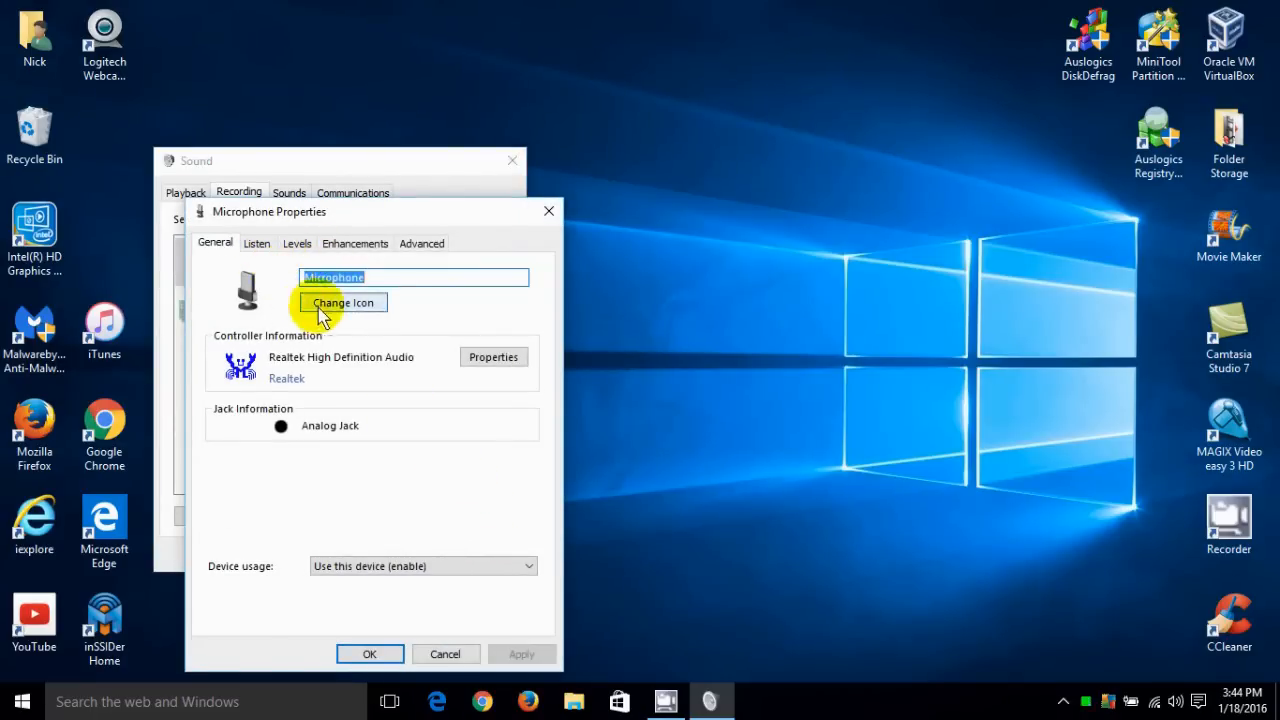
mouse_move(480, 516)
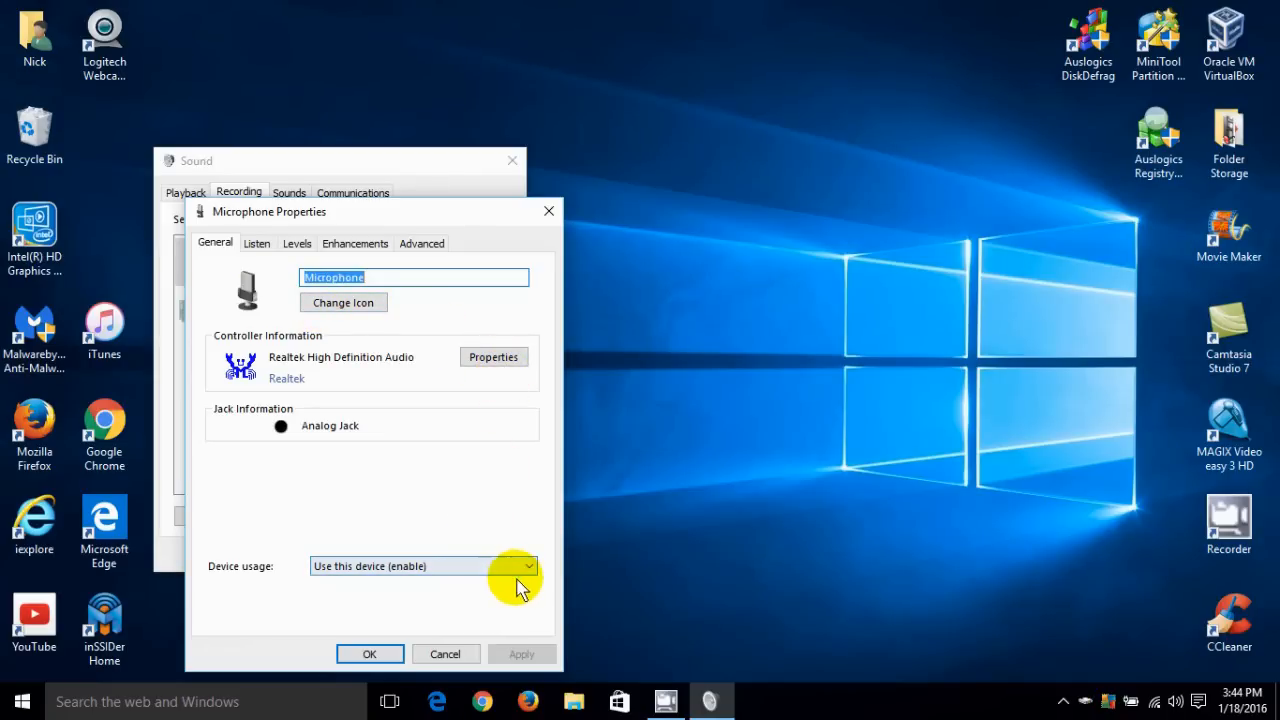
left_click(528, 566)
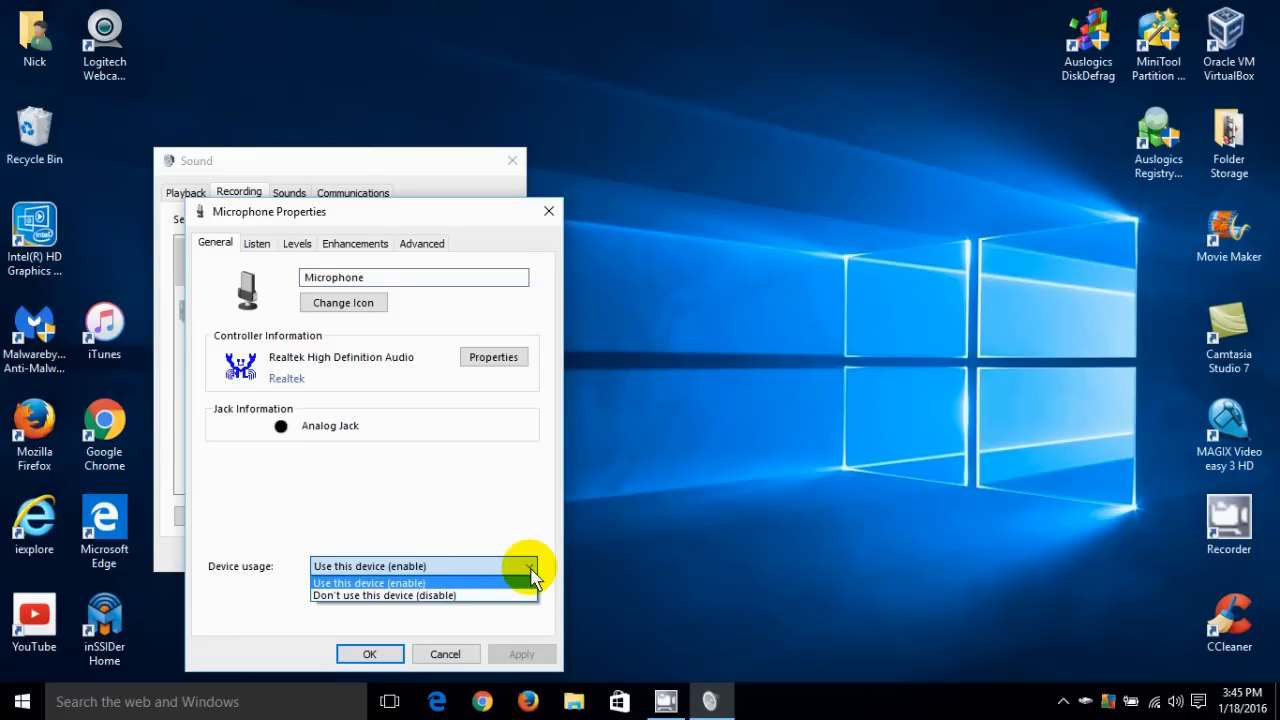
left_click(368, 566)
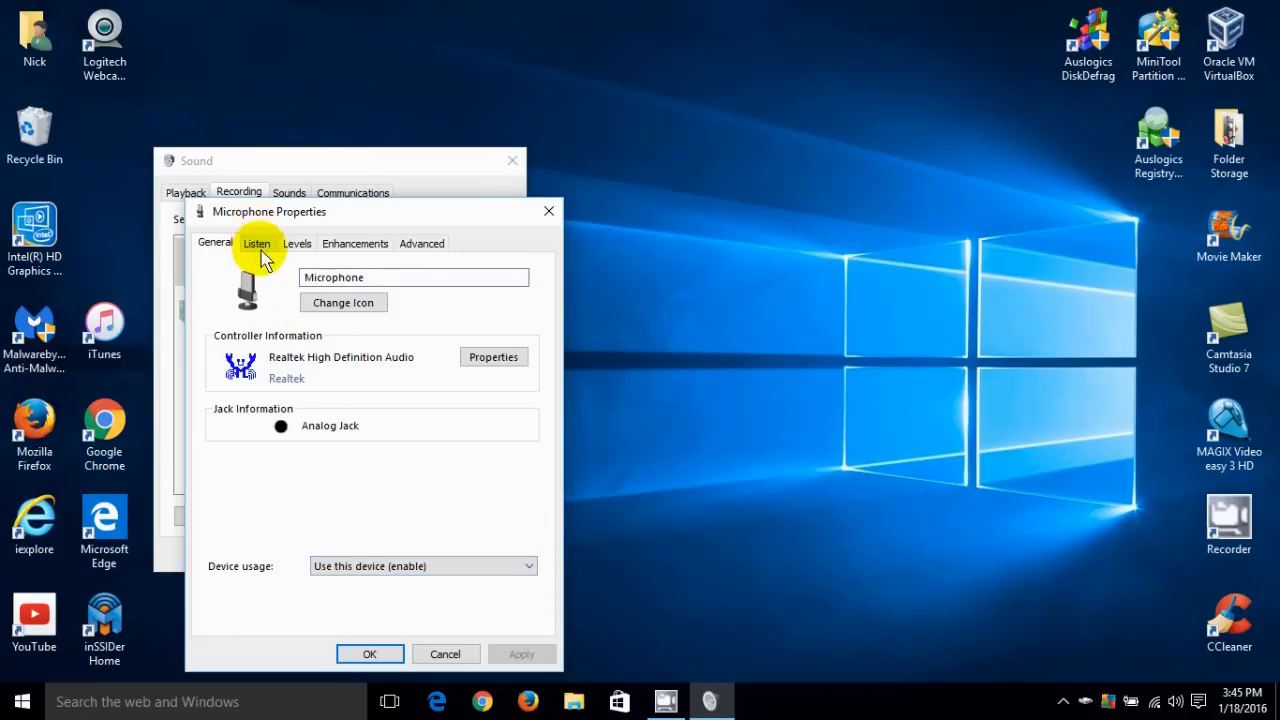
Show the microphone's Listen settings and its playback-through-device choices.
left_click(256, 244)
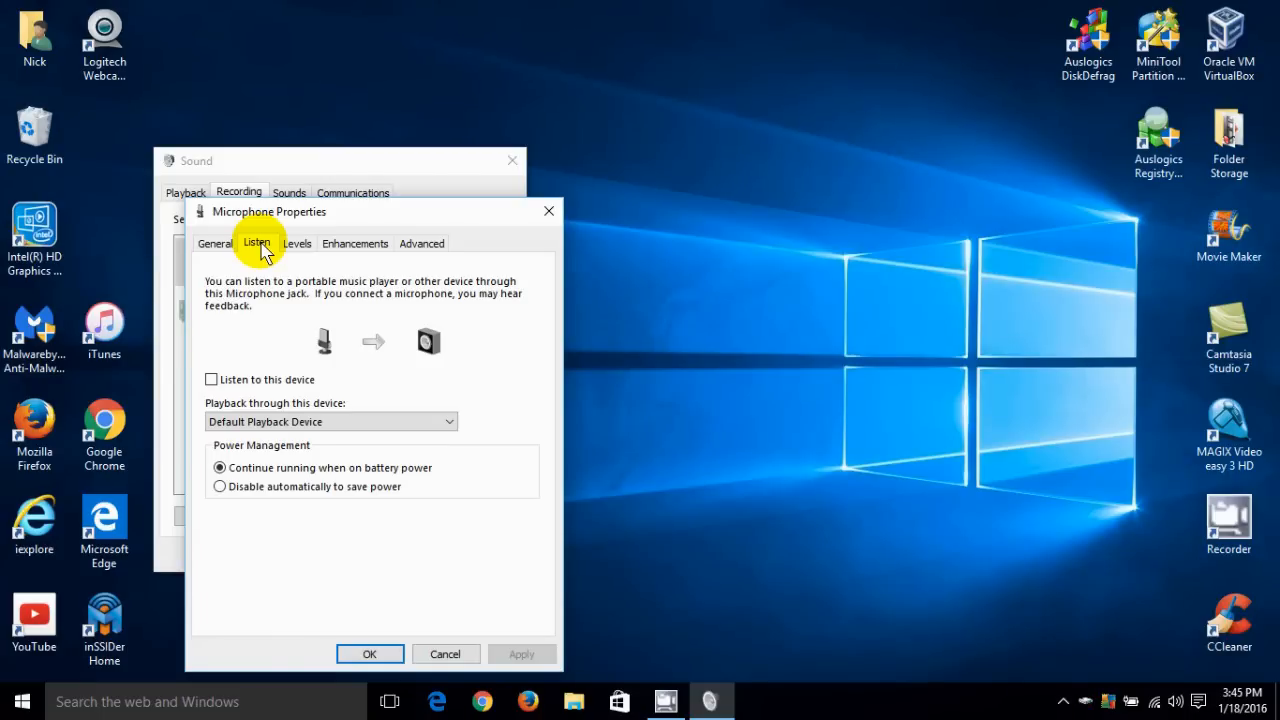
left_click(448, 420)
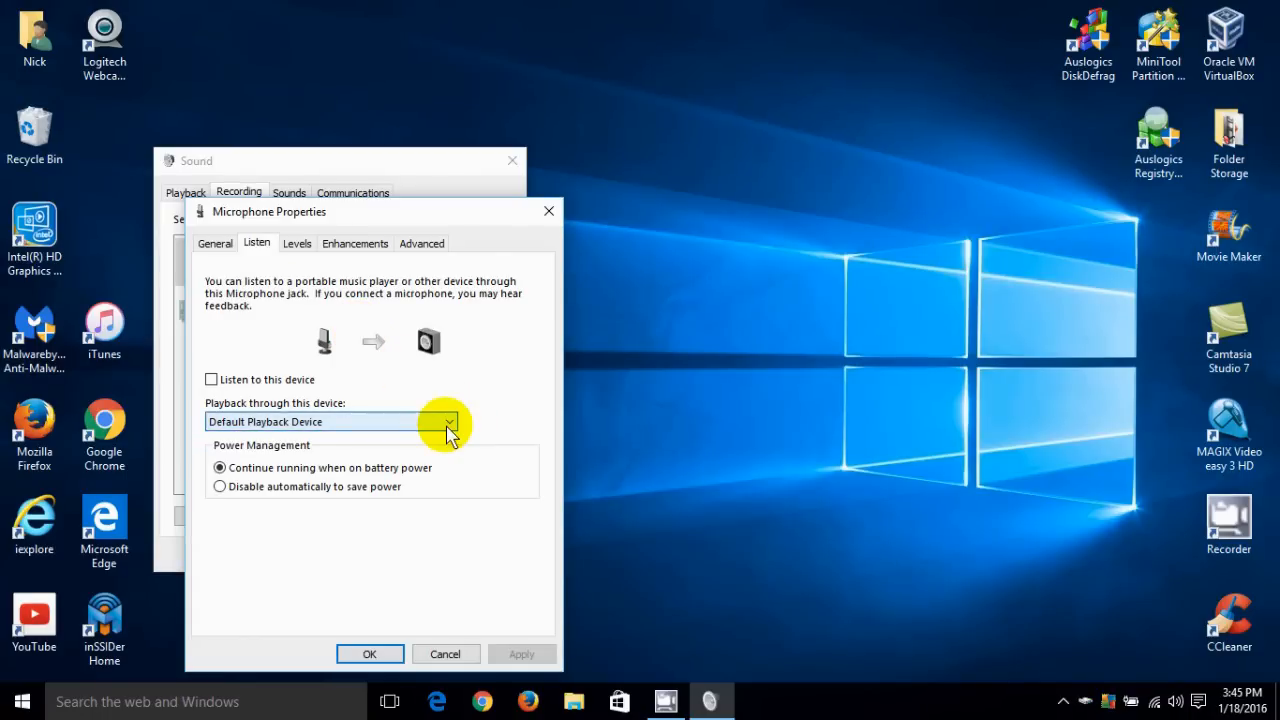
Set the microphone level to 82 and leave Microphone Boost at +24.0 dB after trying +36.0 dB.
left_click(296, 244)
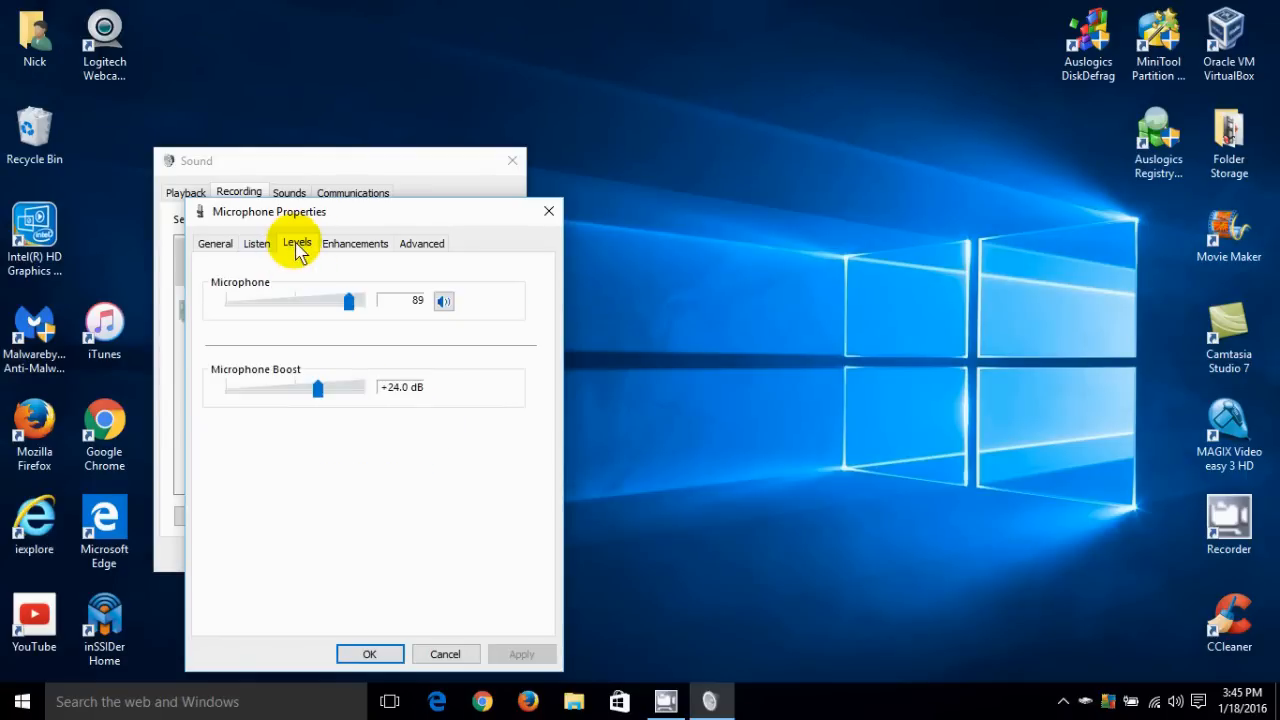
mouse_move(348, 302)
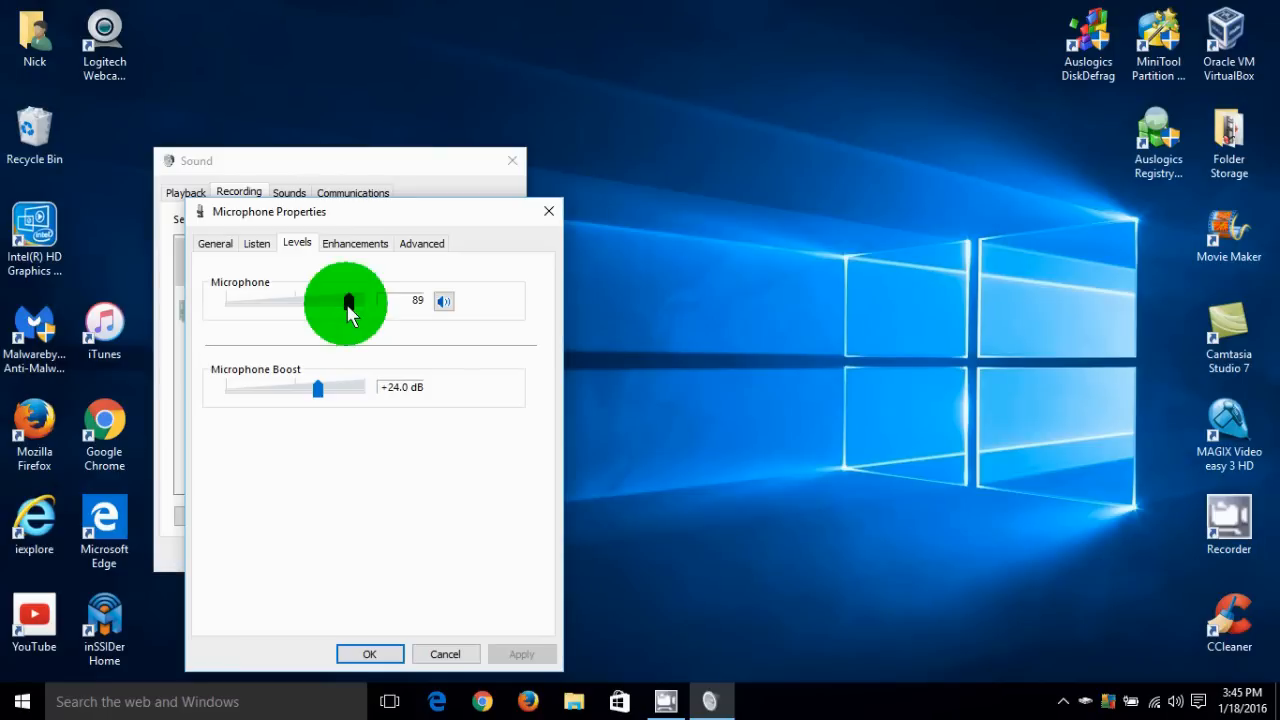
left_click_drag(348, 300, 310, 304)
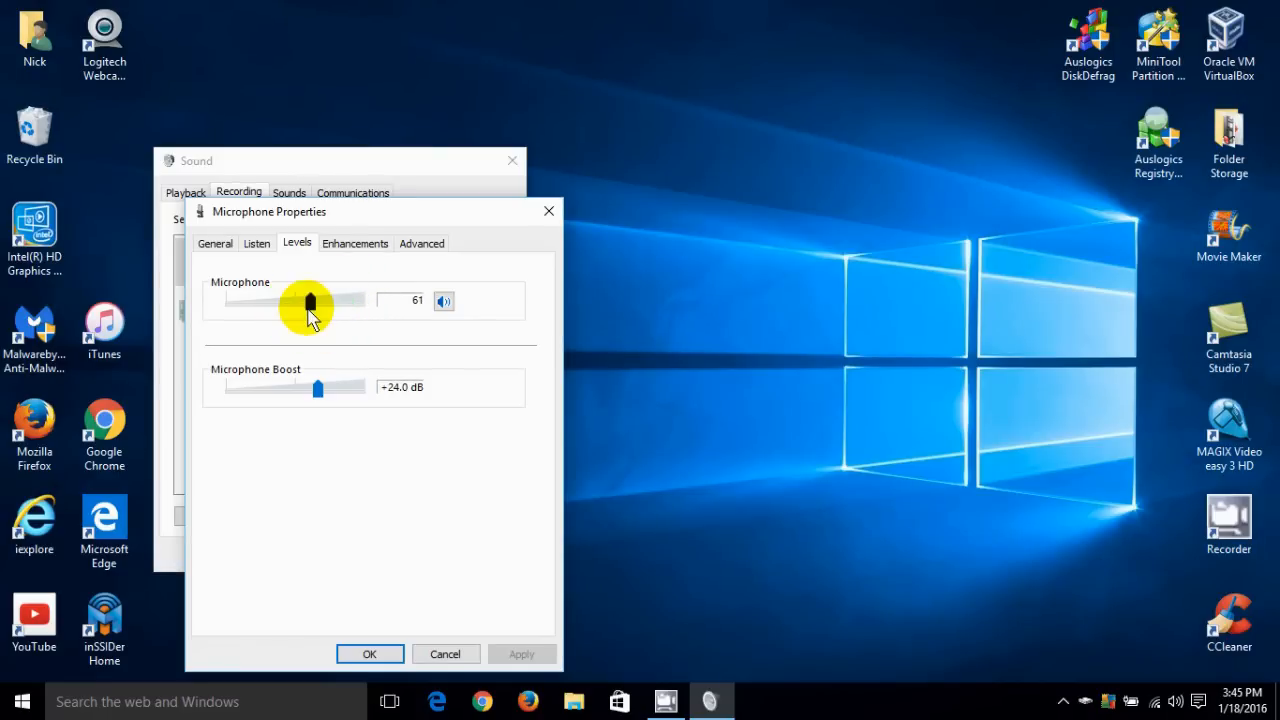
left_click_drag(310, 300, 340, 300)
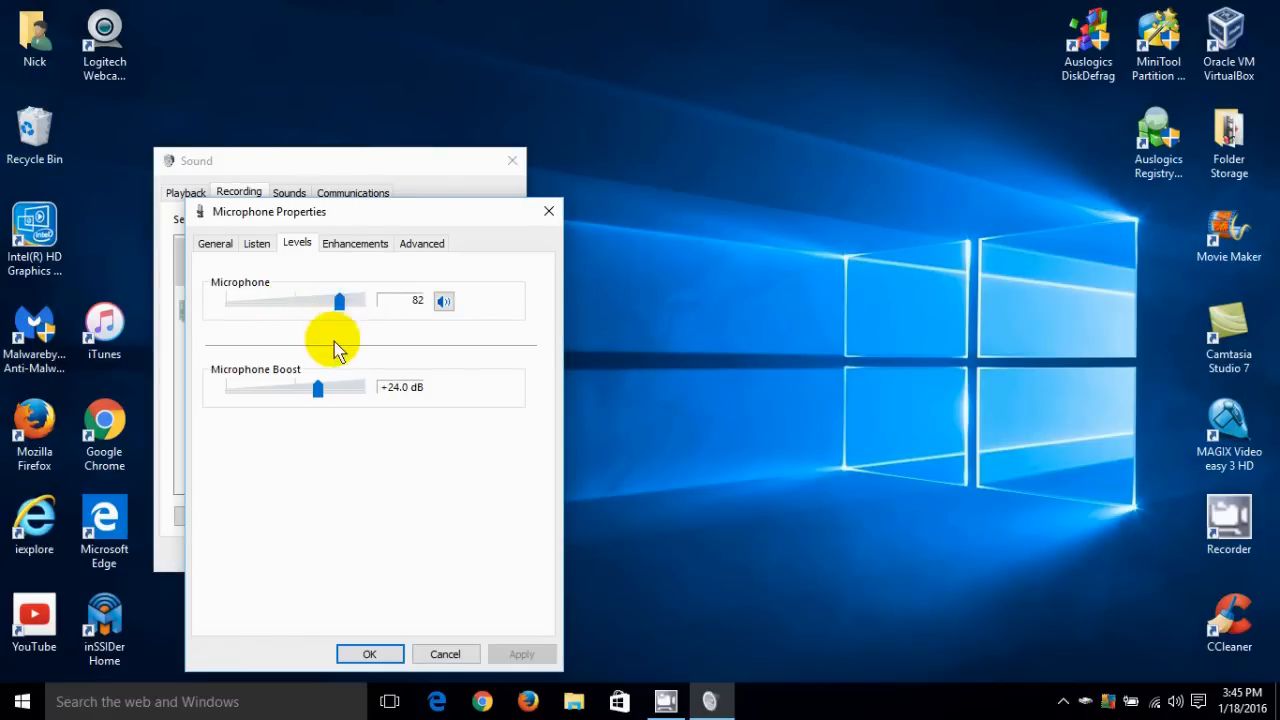
left_click_drag(316, 388, 364, 388)
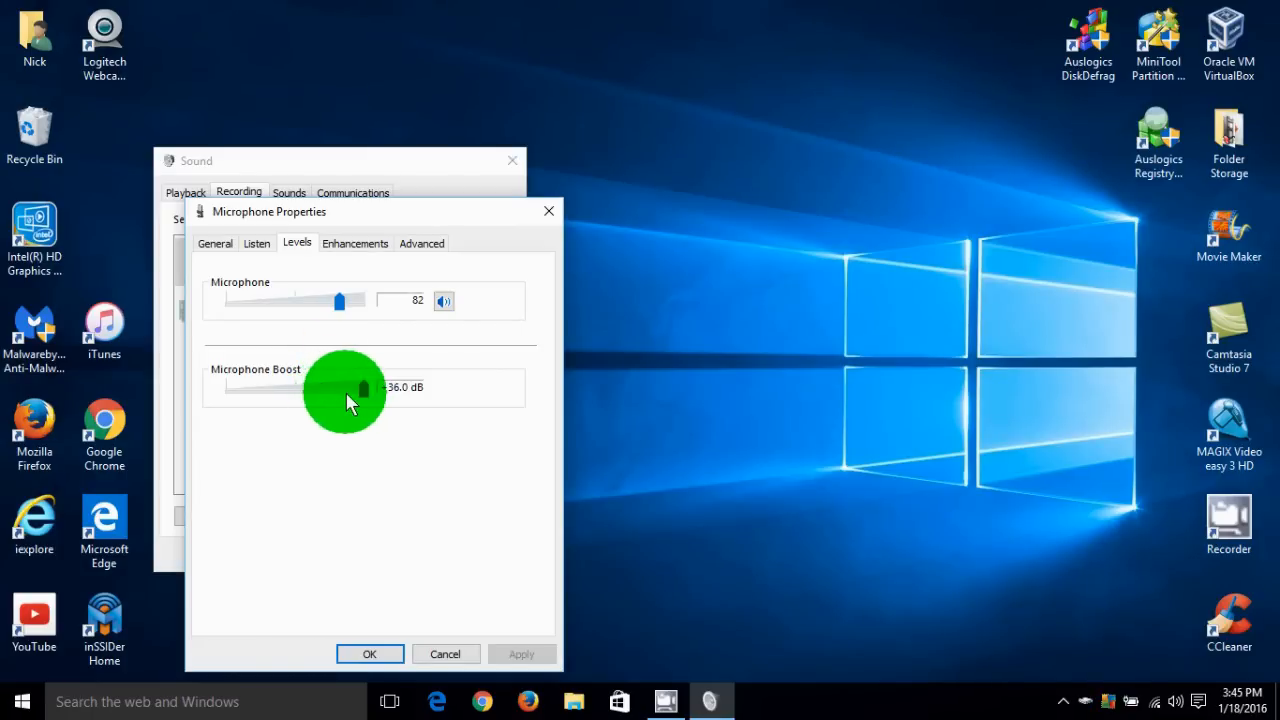
left_click_drag(364, 388, 318, 388)
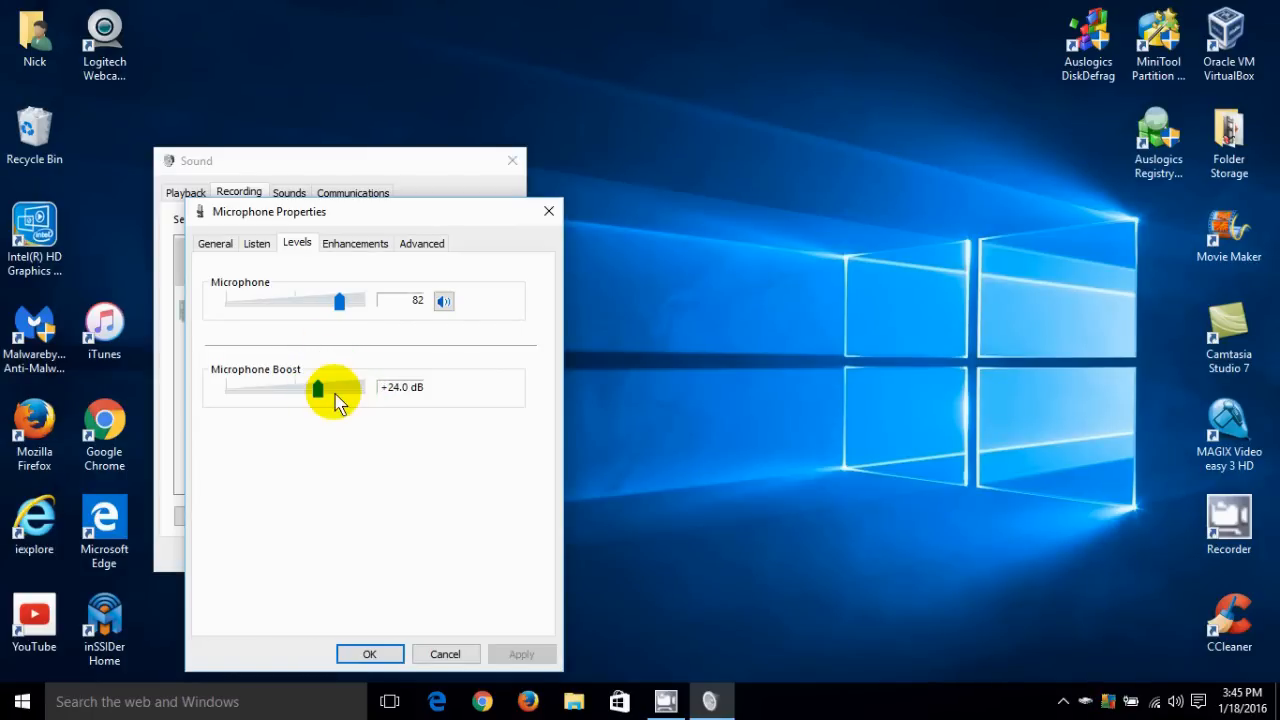
mouse_move(356, 250)
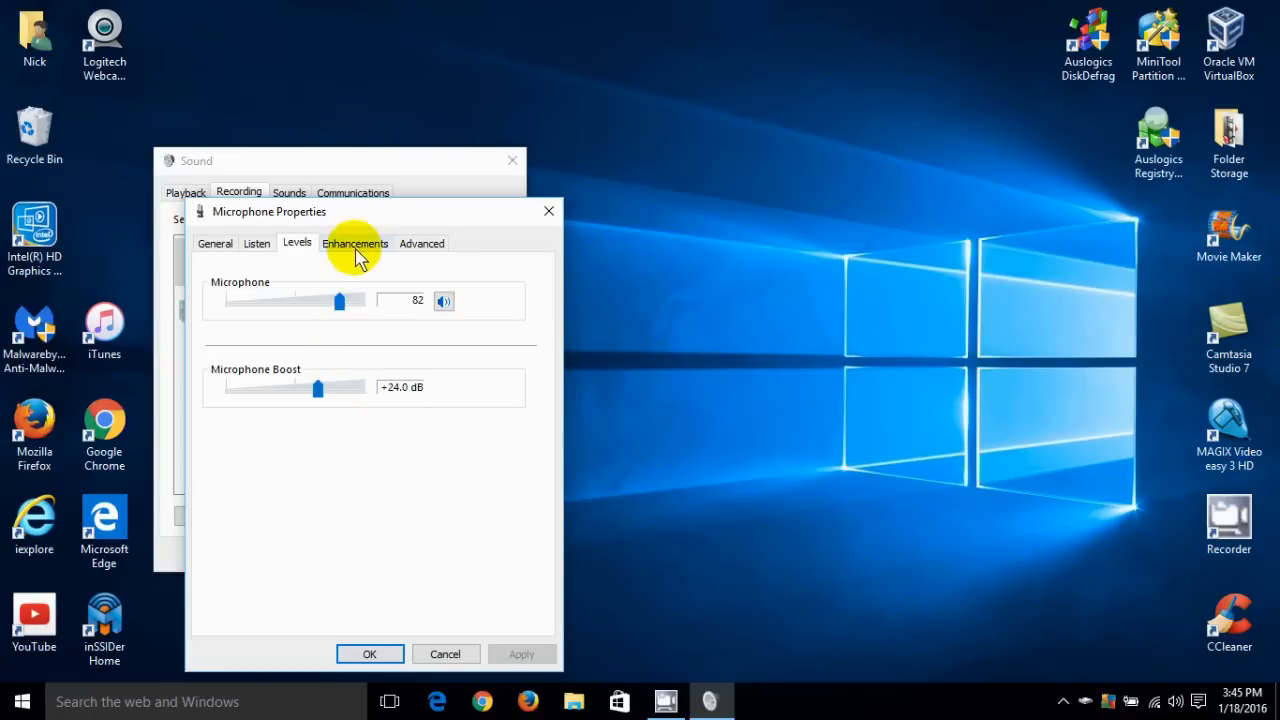
Show the microphone's Enhancements with Noise Suppression on and Acoustic Echo Cancellation off.
left_click(356, 244)
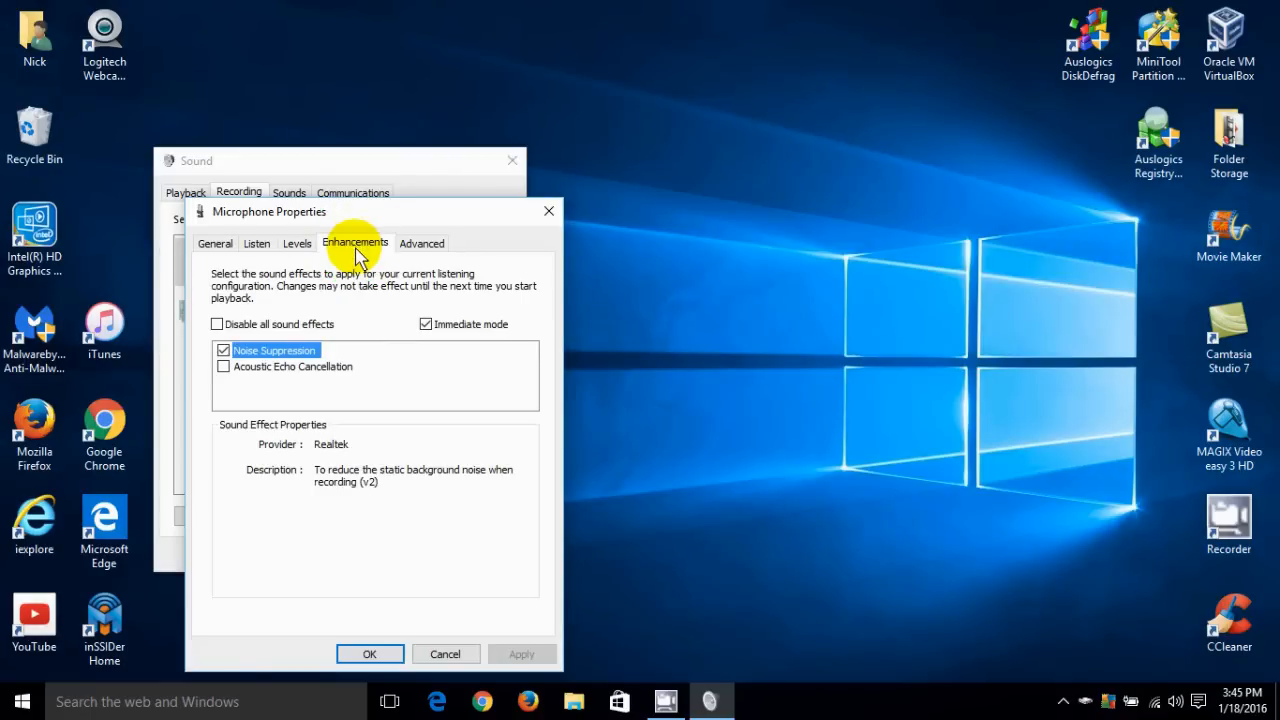
mouse_move(304, 364)
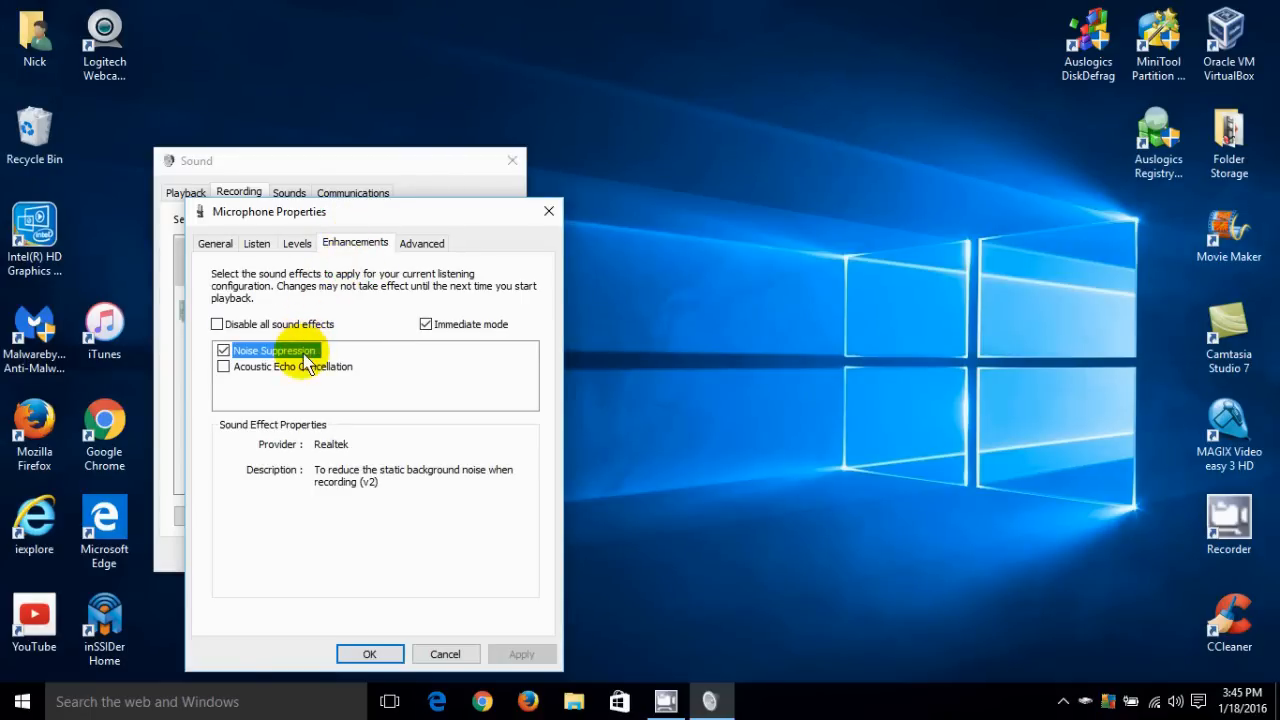
mouse_move(332, 390)
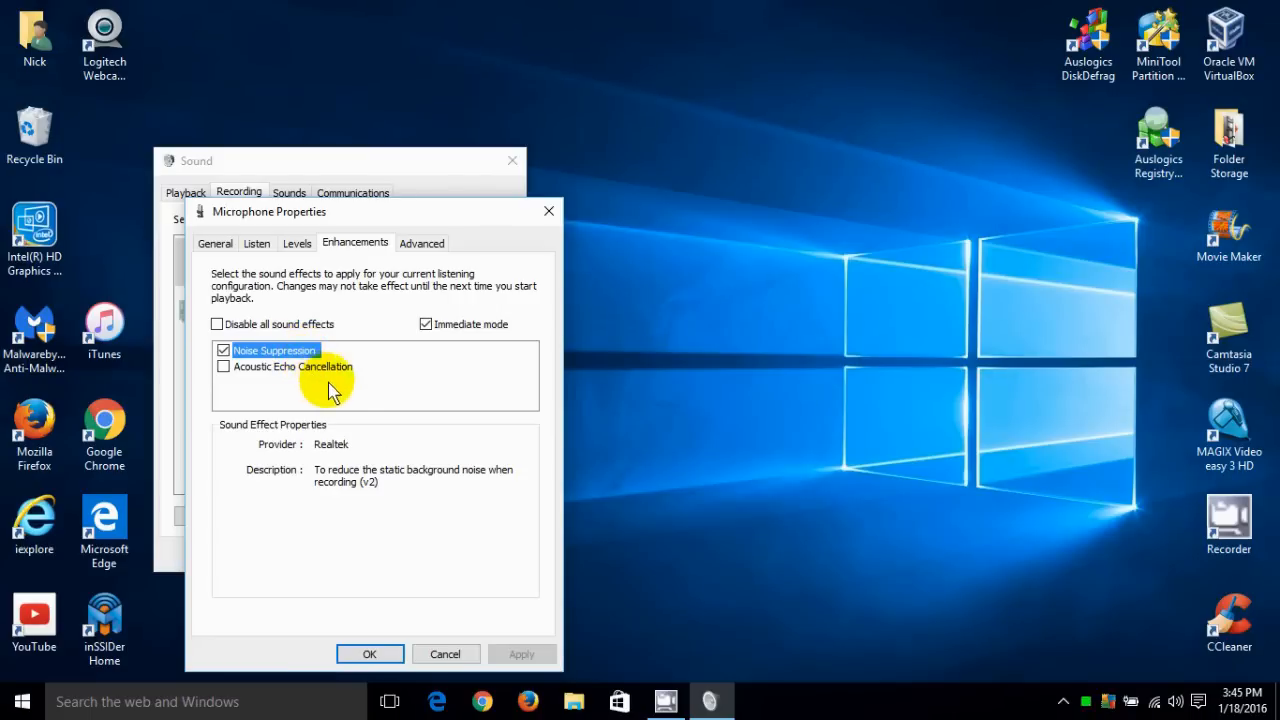
mouse_move(398, 384)
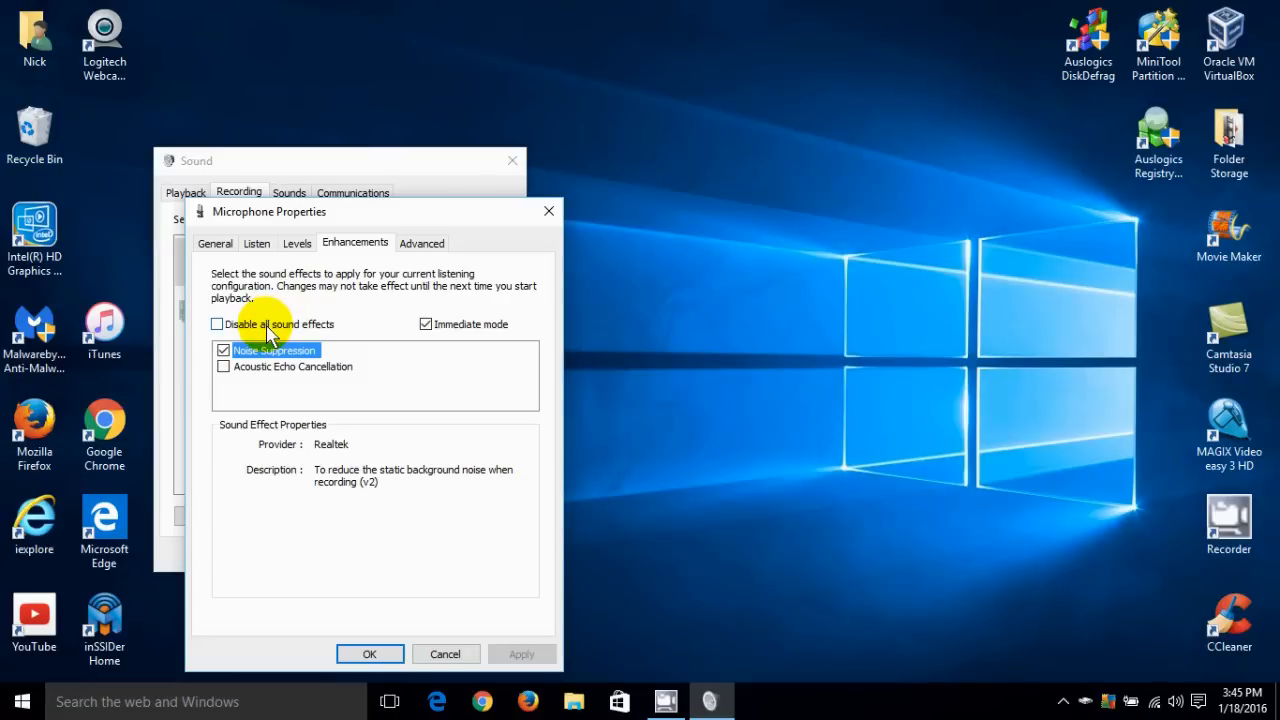
mouse_move(424, 244)
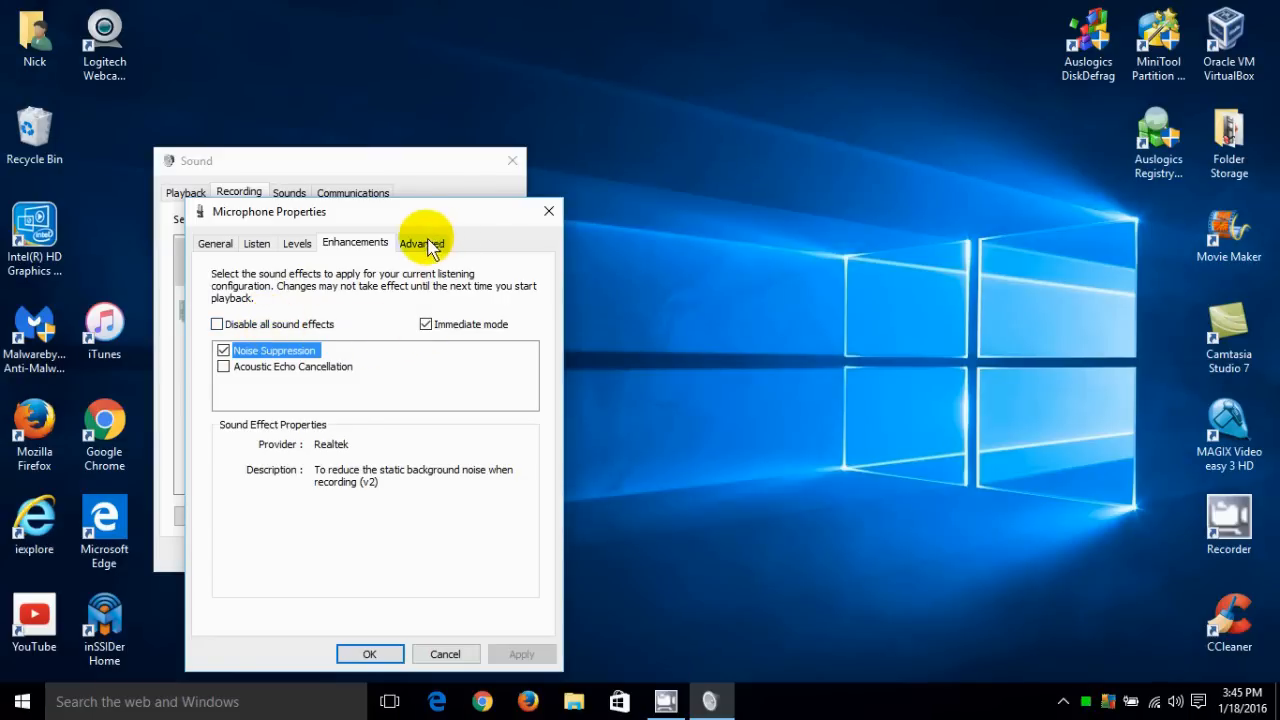
Review the microphone's 2 channel, 16 bit, 48000 Hz default format, then cancel without saving.
left_click(420, 242)
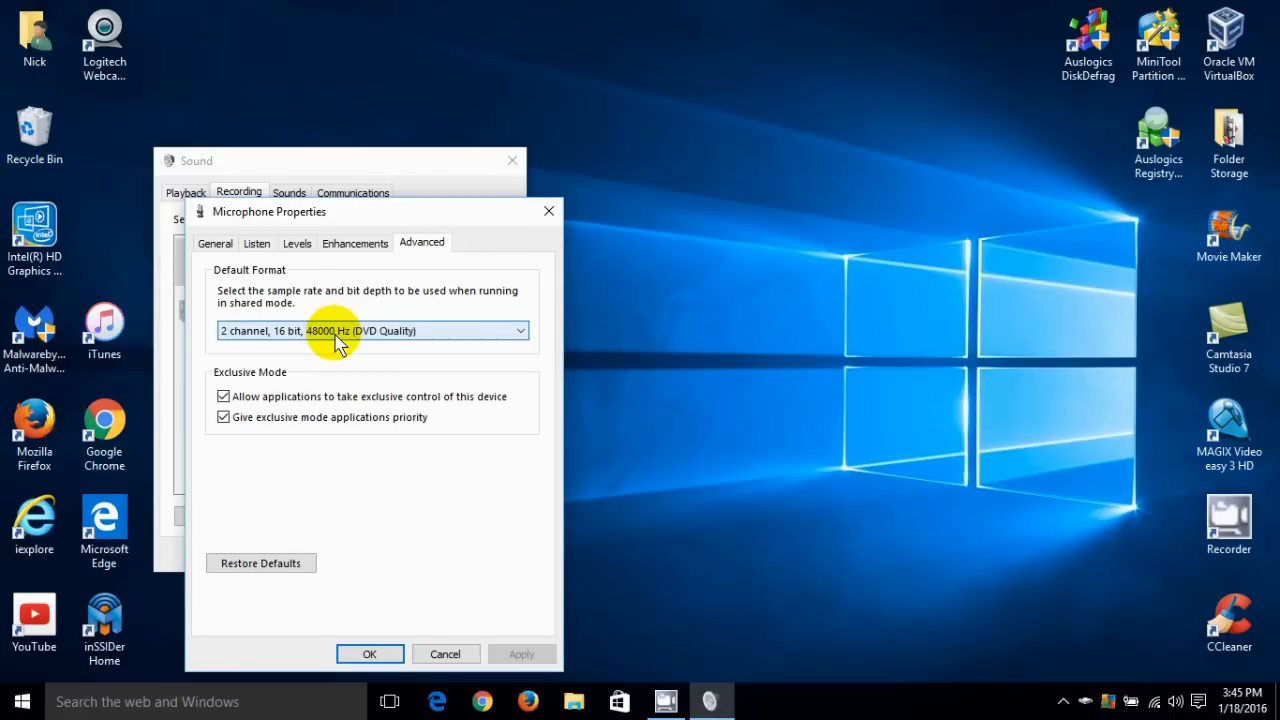
mouse_move(524, 336)
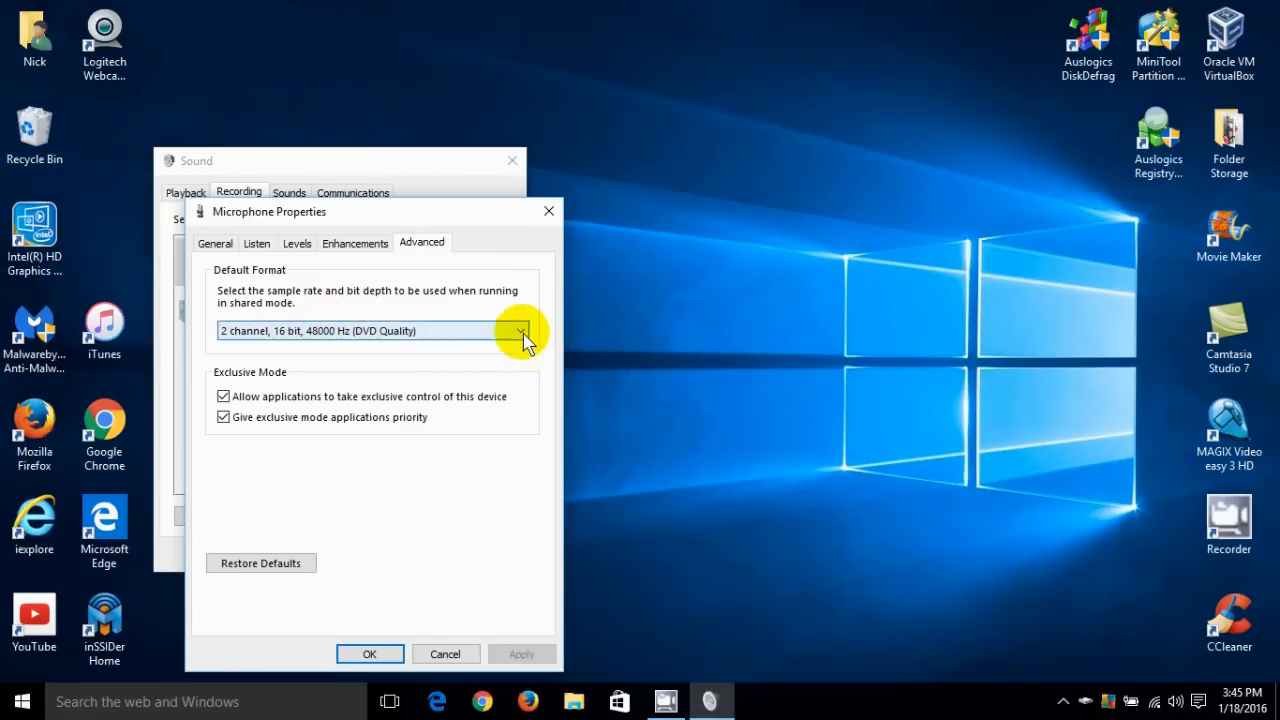
left_click(520, 330)
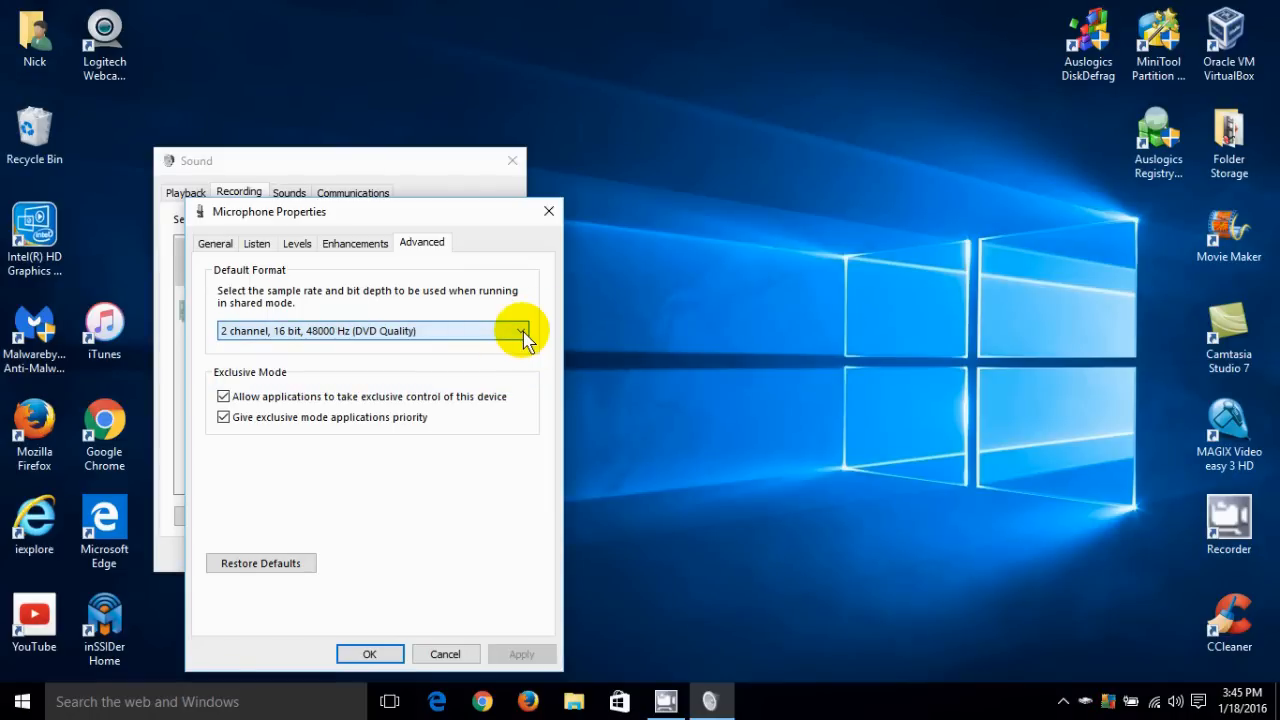
mouse_move(308, 490)
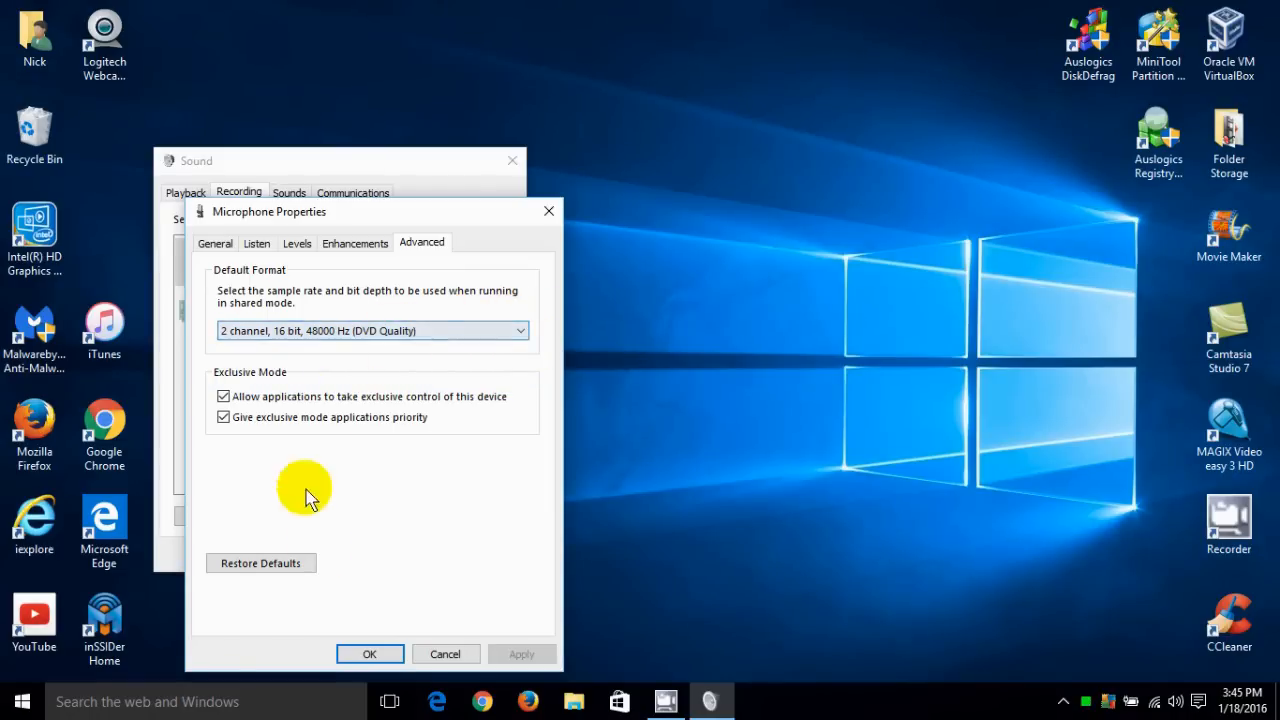
mouse_move(444, 654)
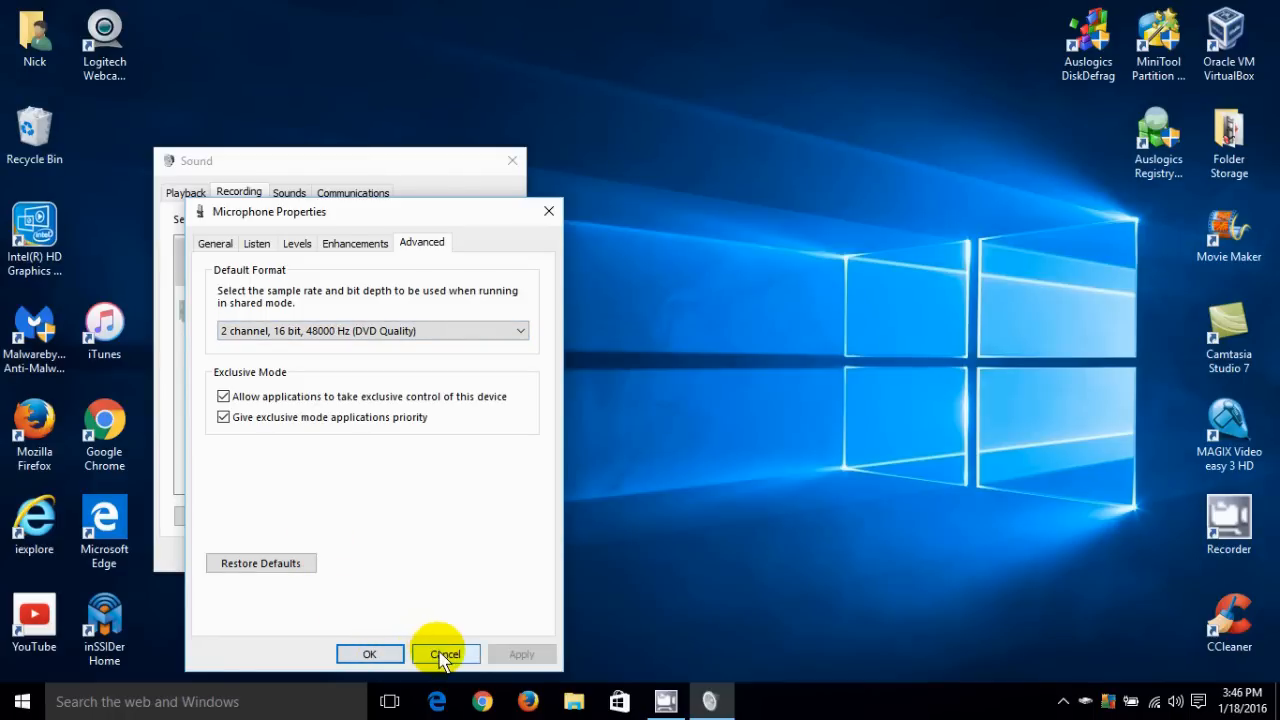
left_click(444, 652)
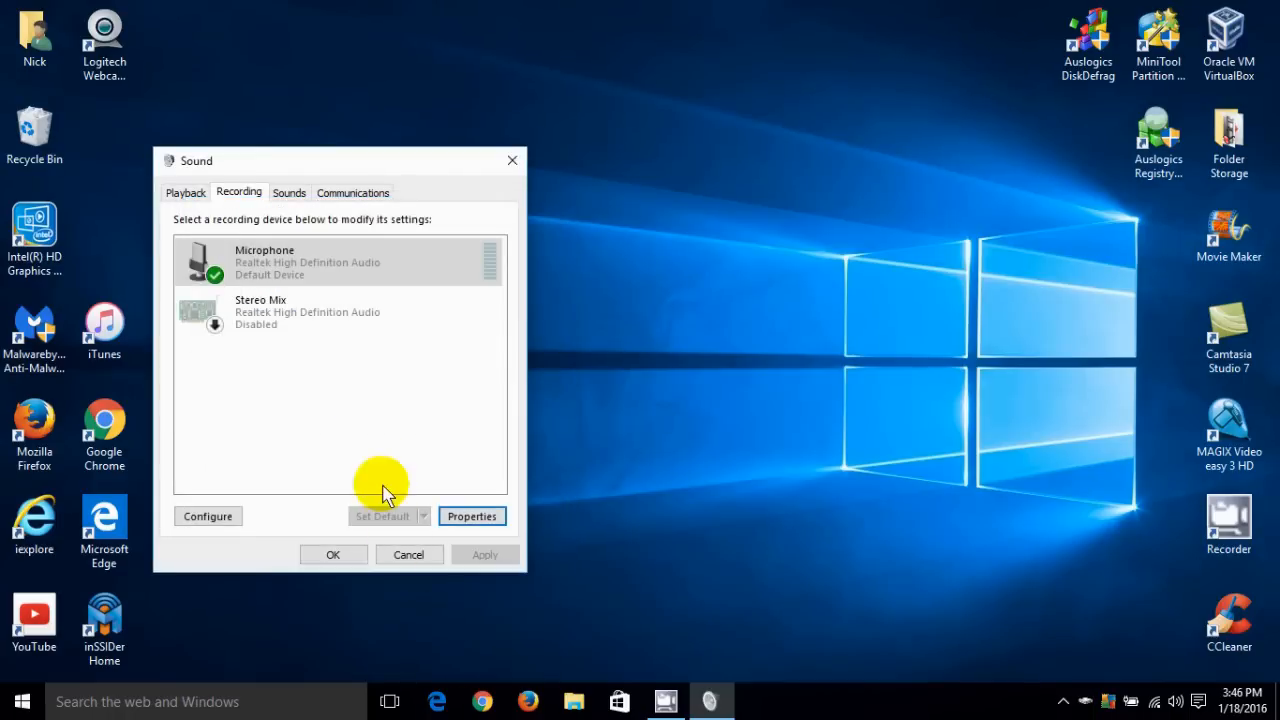
Show the Windows Default sound scheme and browse its Program Events list.
left_click(288, 192)
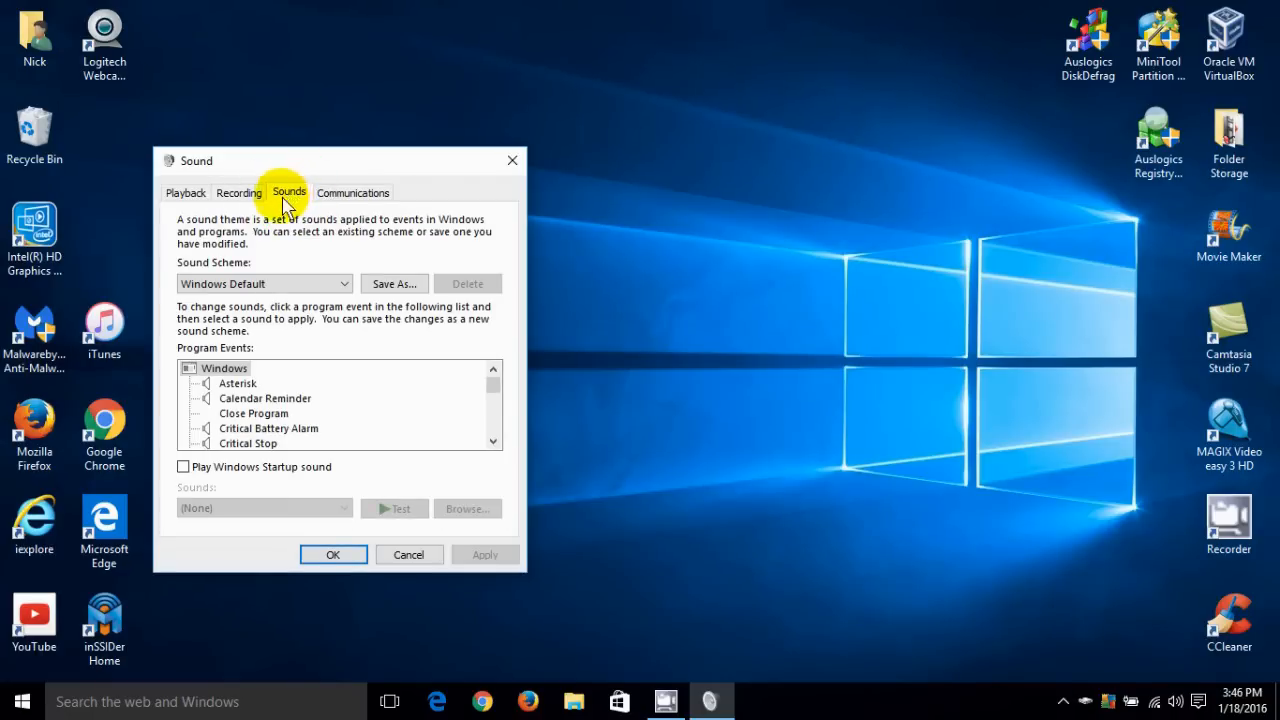
mouse_move(256, 404)
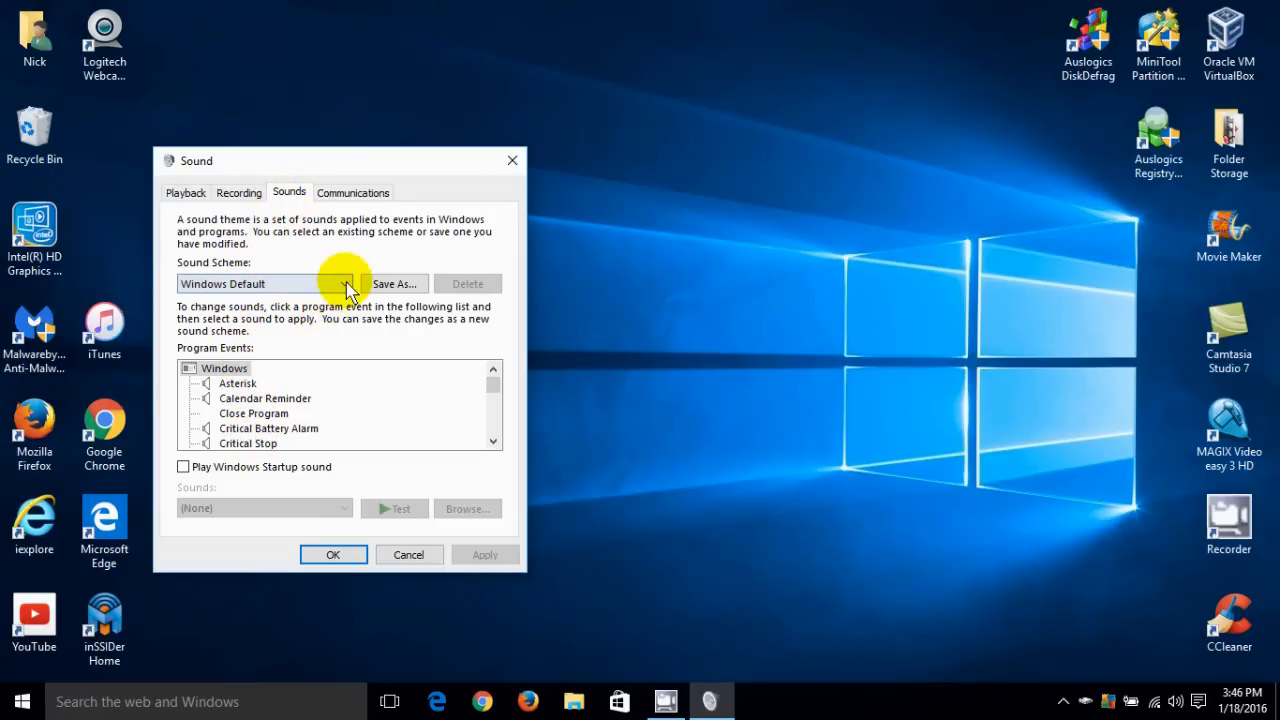
left_click(348, 284)
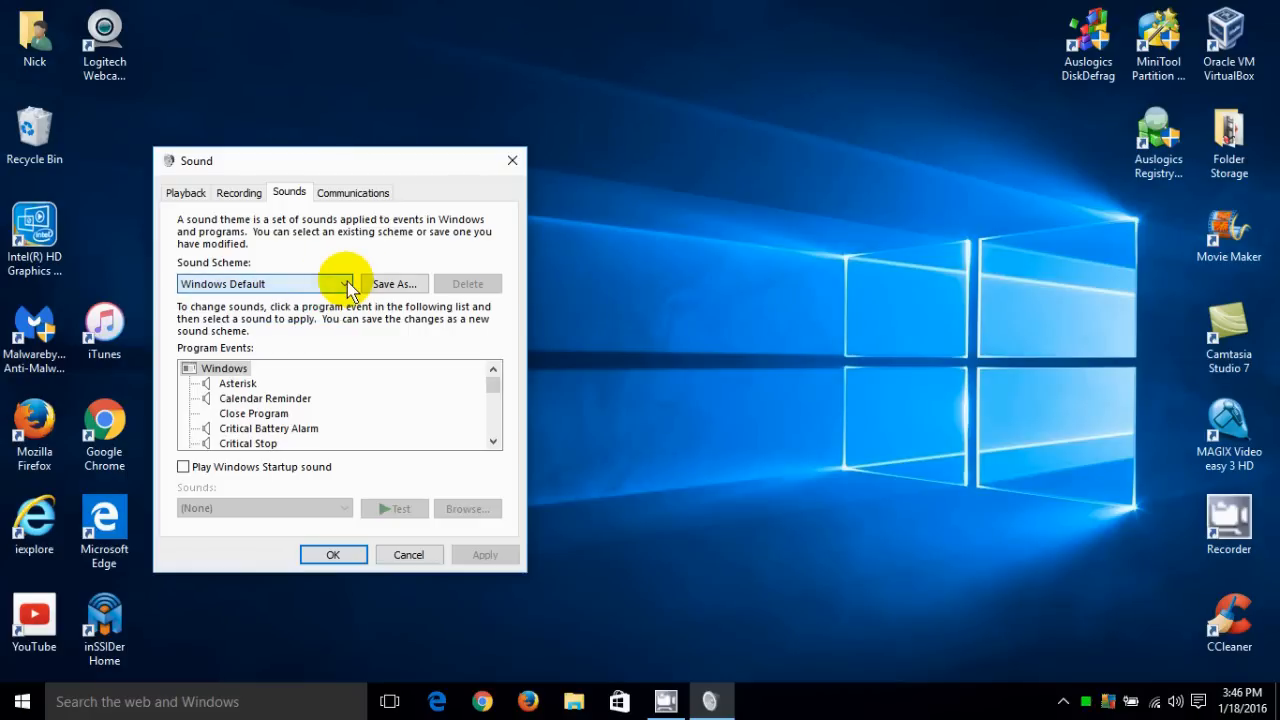
mouse_move(496, 384)
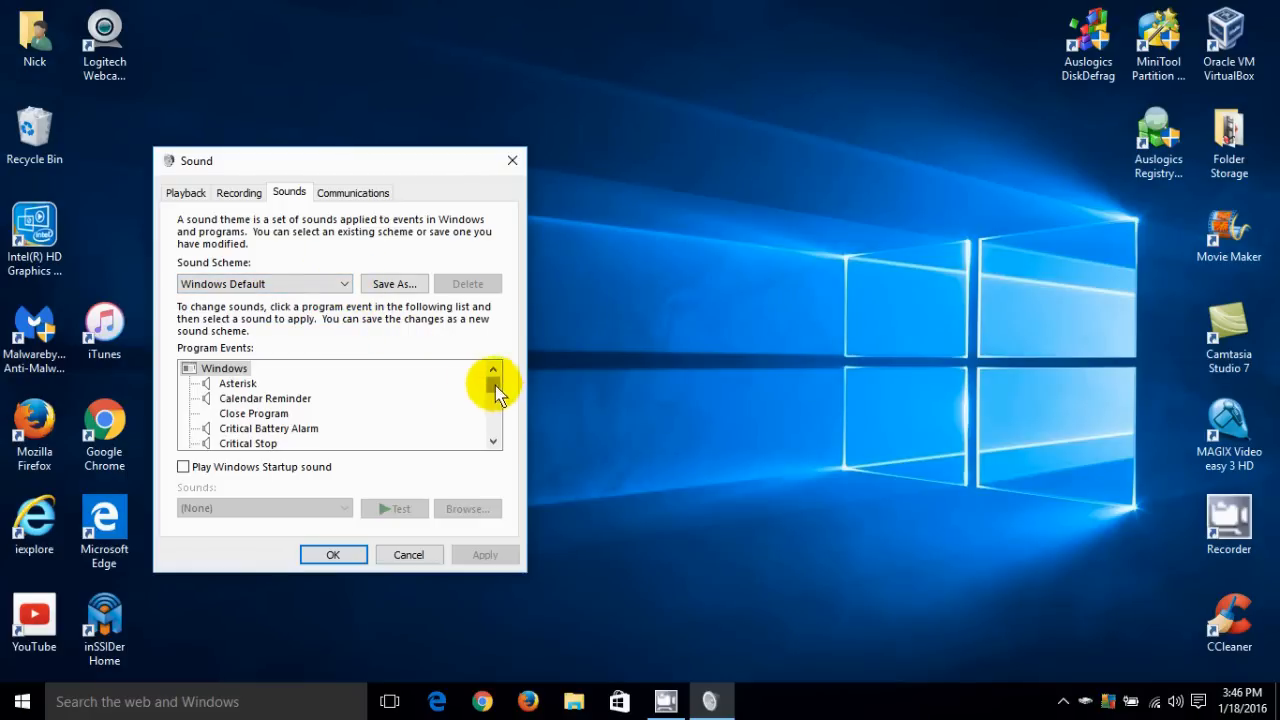
scroll("down", 3)
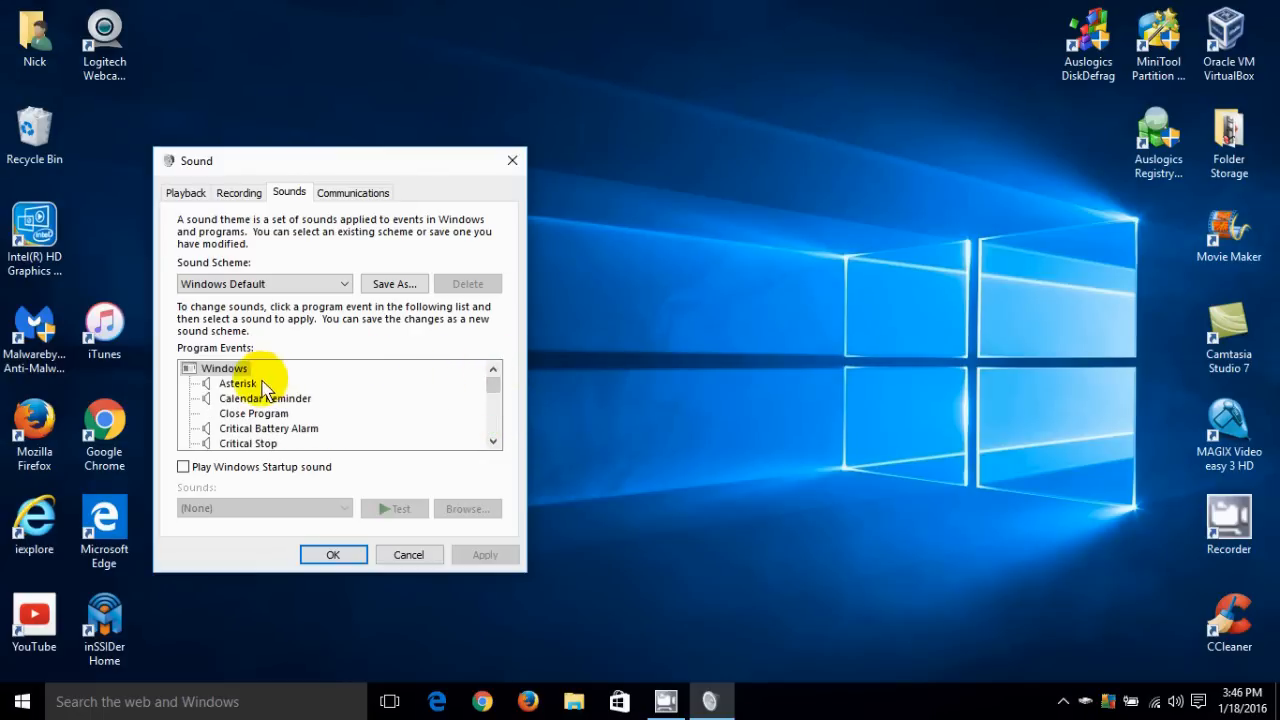
Test the Calendar Reminder sound, assign it a different sound and preview it.
left_click(264, 398)
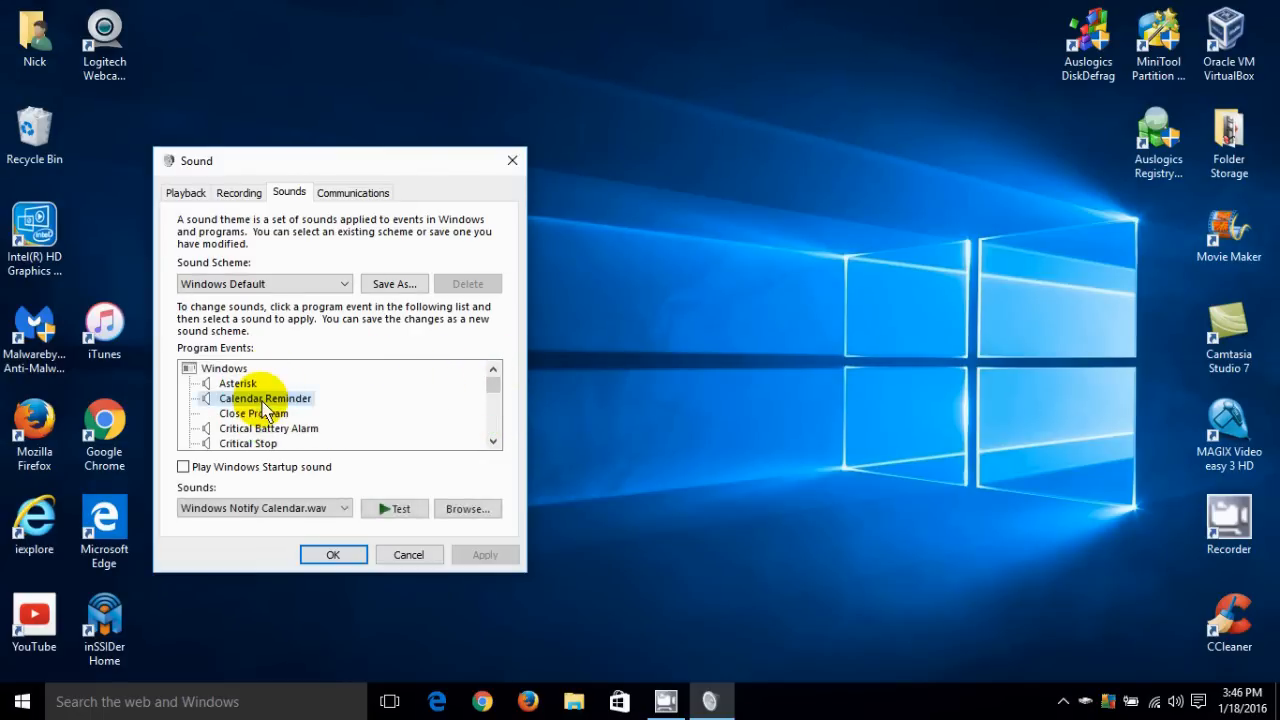
mouse_move(350, 520)
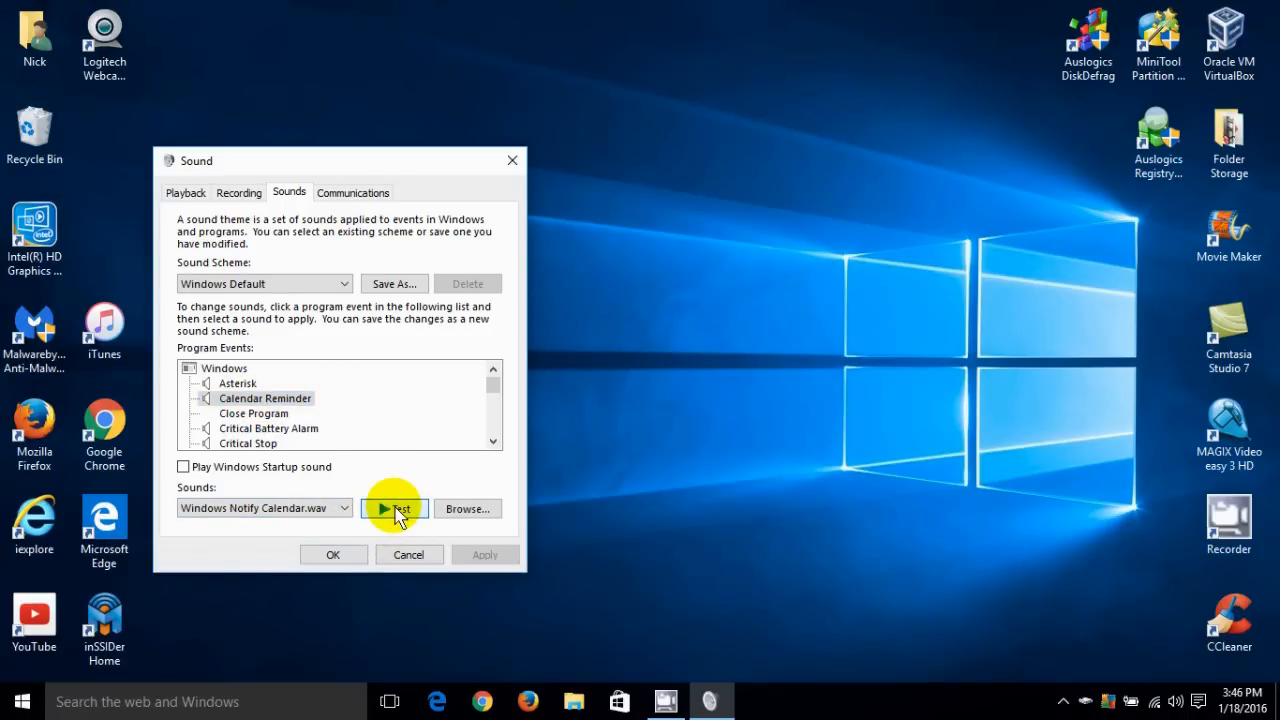
left_click(344, 508)
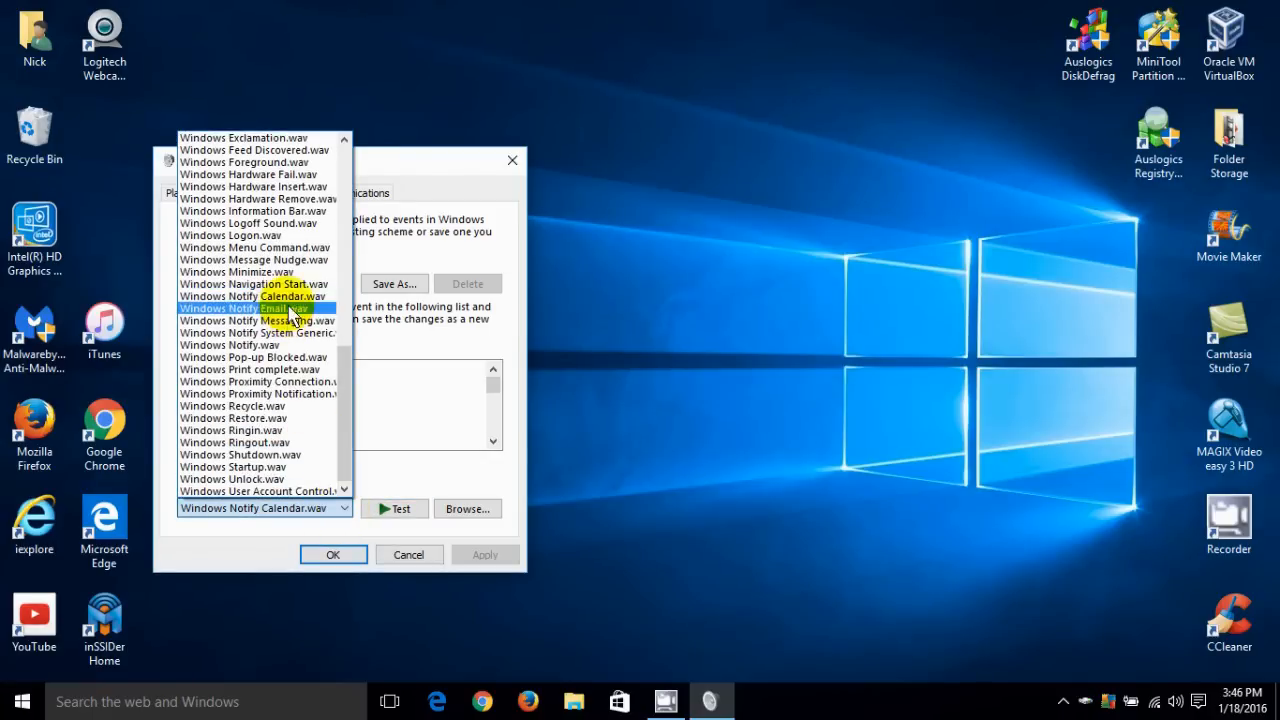
left_click(264, 308)
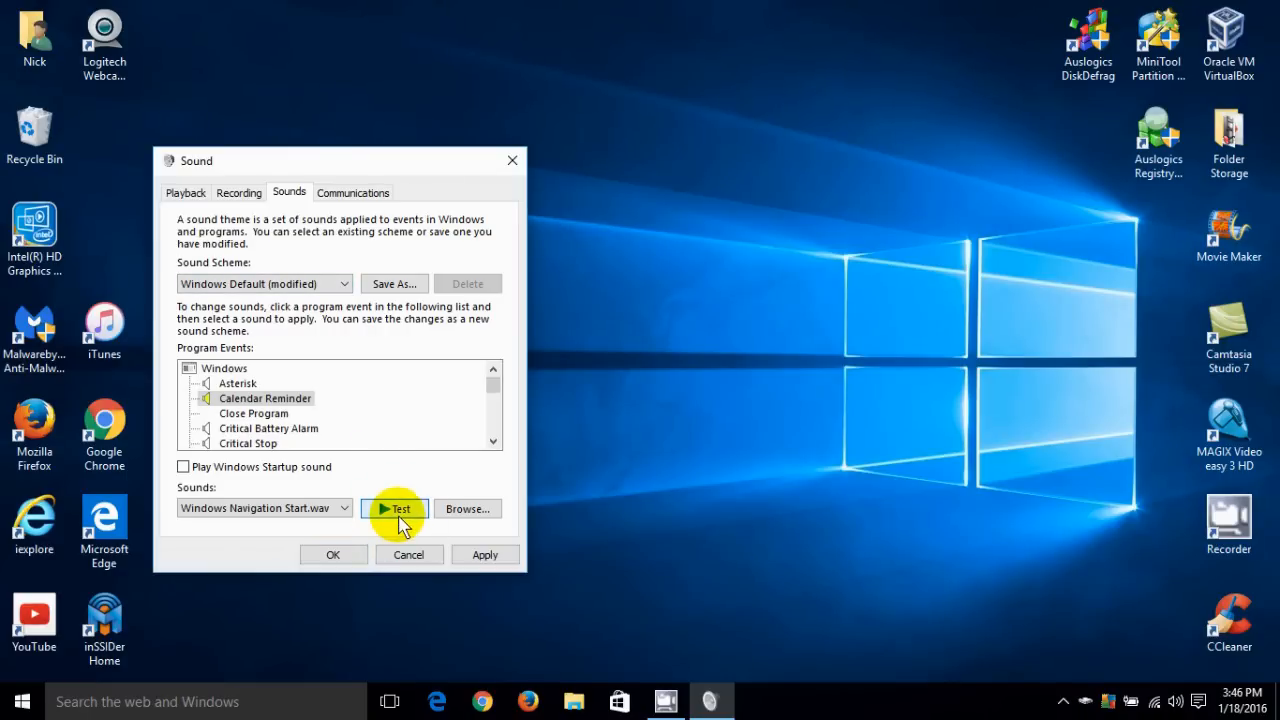
left_click(344, 508)
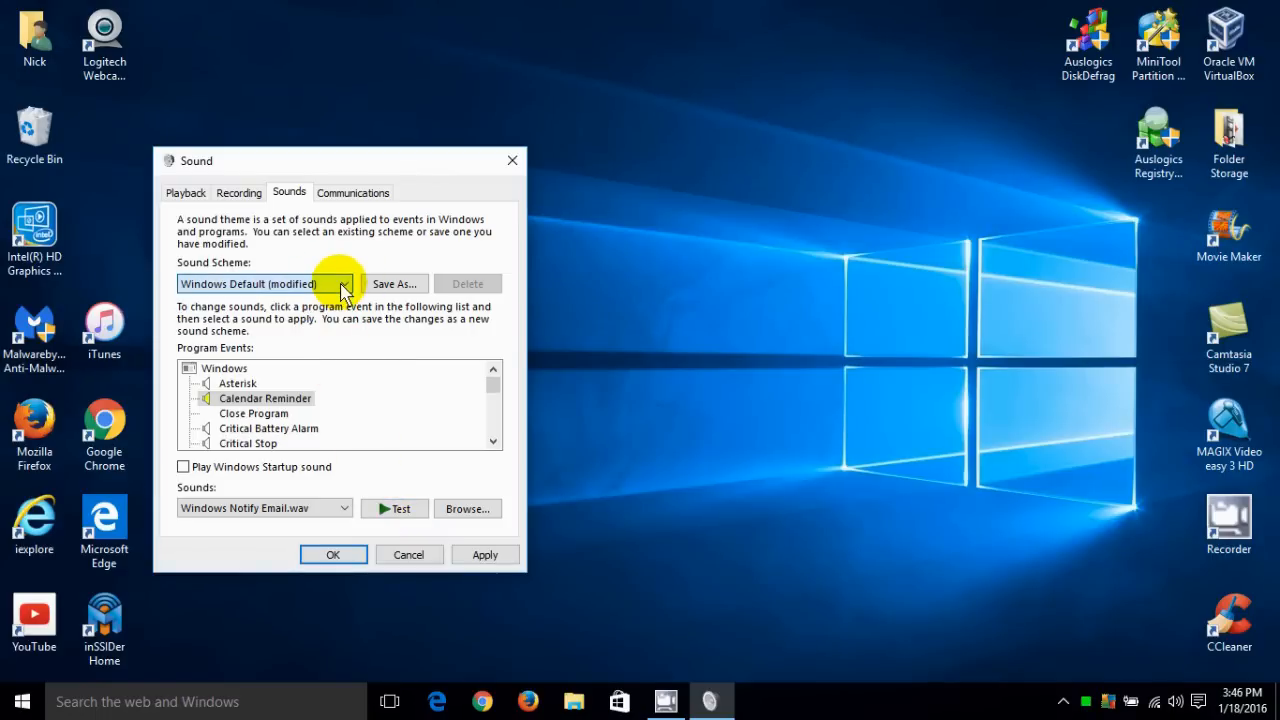
mouse_move(320, 436)
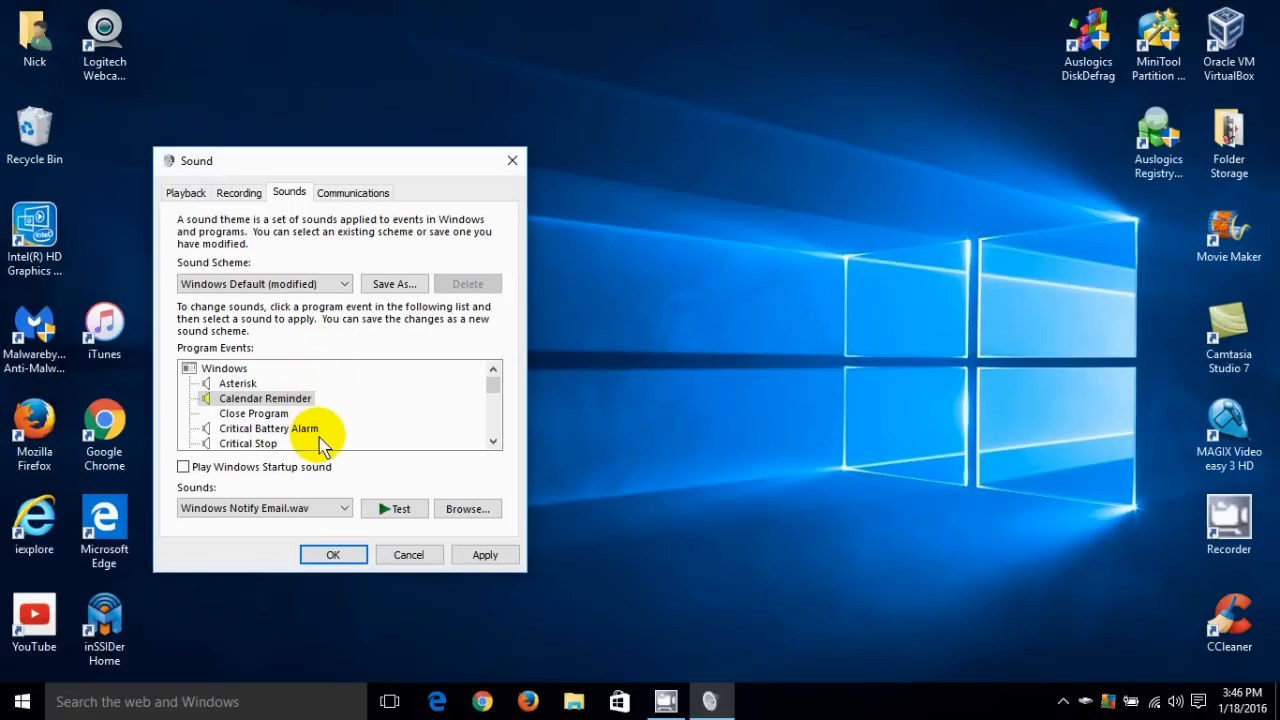
Set Calendar Reminder back to Windows Notify Calendar.wav and play it.
left_click(344, 508)
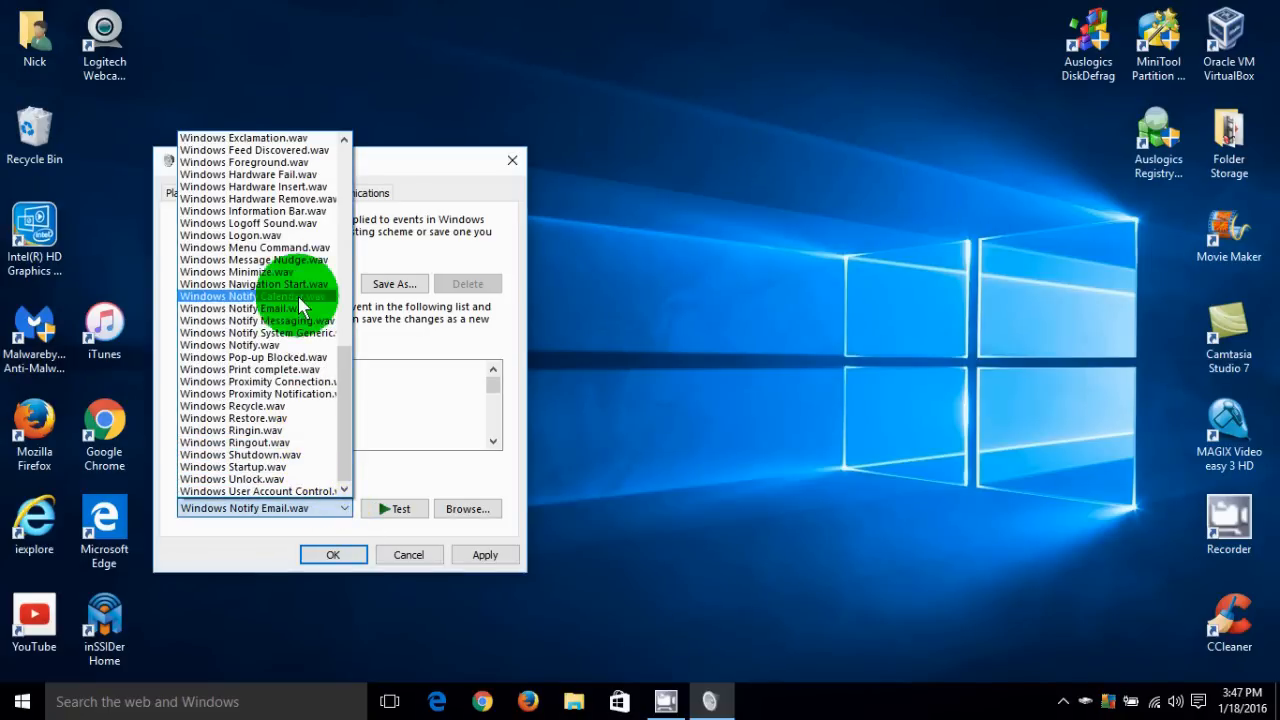
left_click(246, 296)
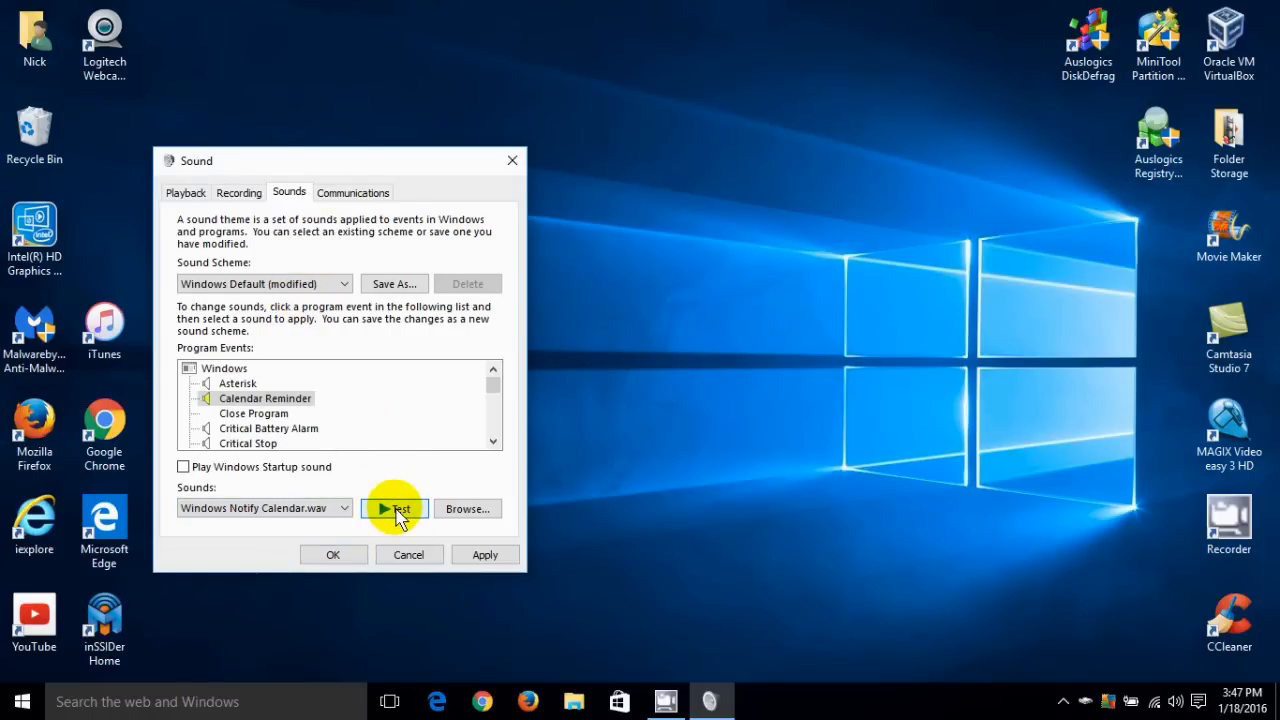
mouse_move(460, 552)
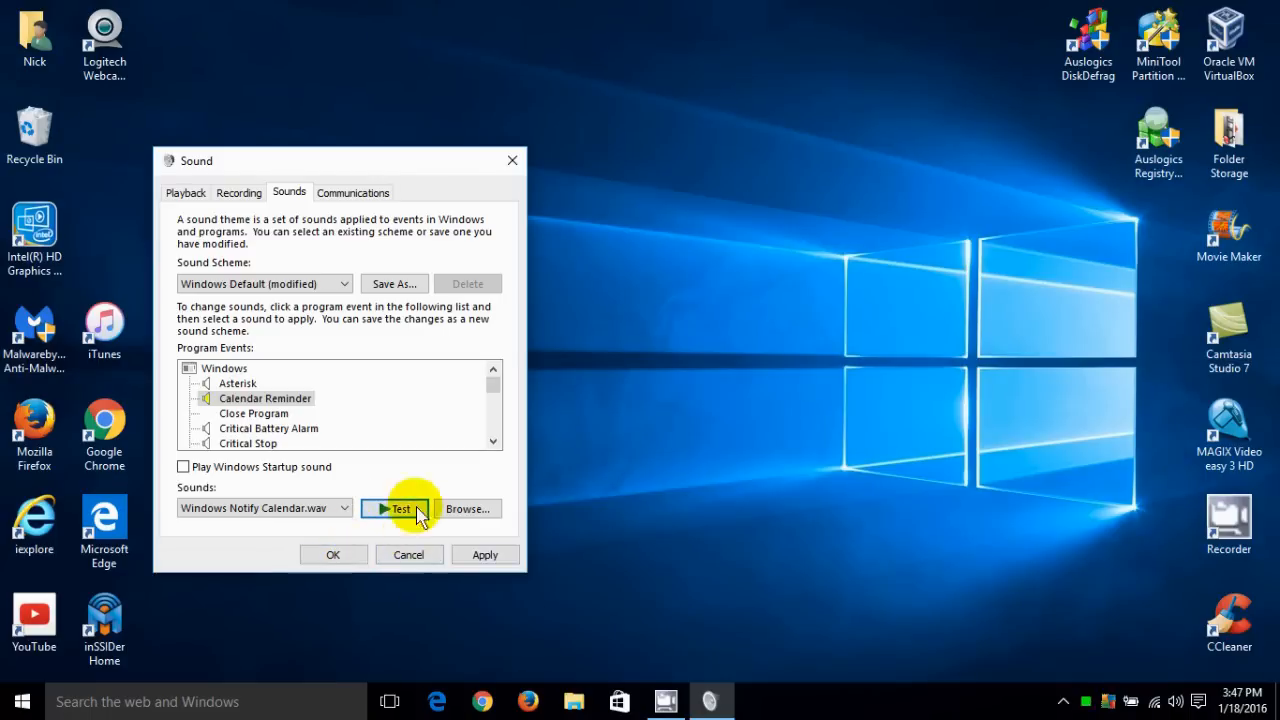
left_click(352, 192)
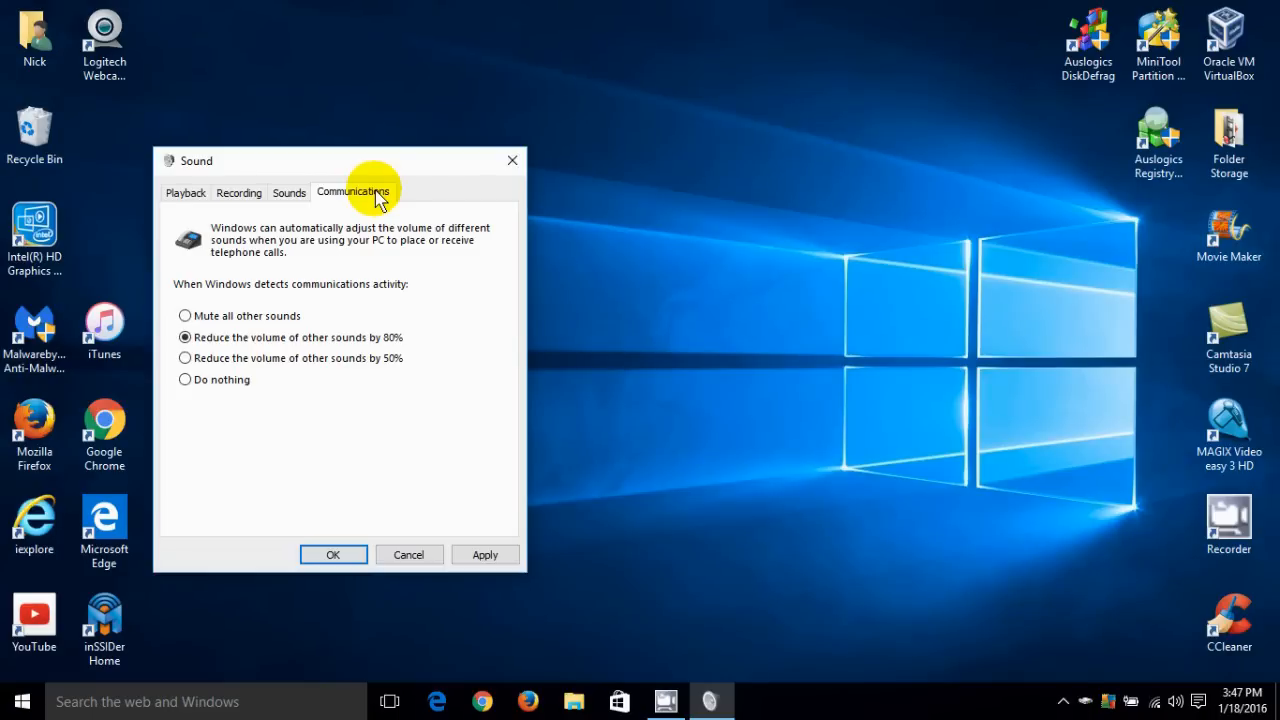
mouse_move(304, 270)
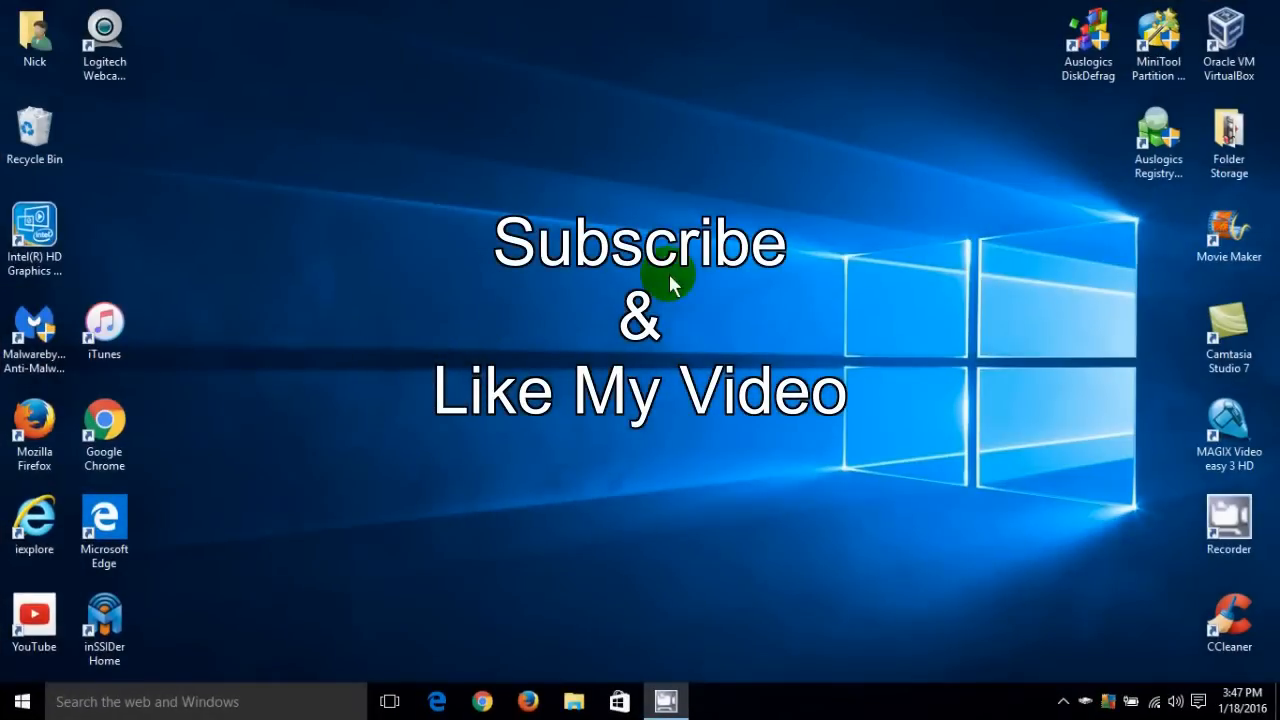
mouse_move(680, 390)
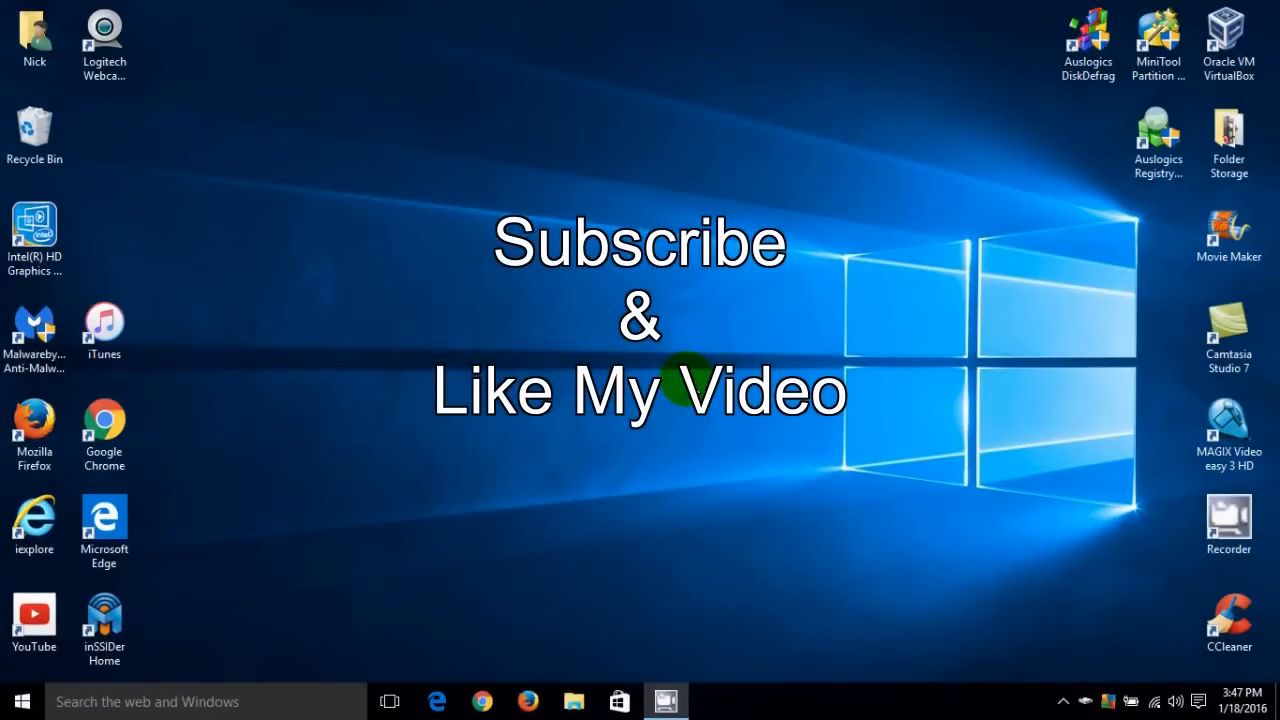